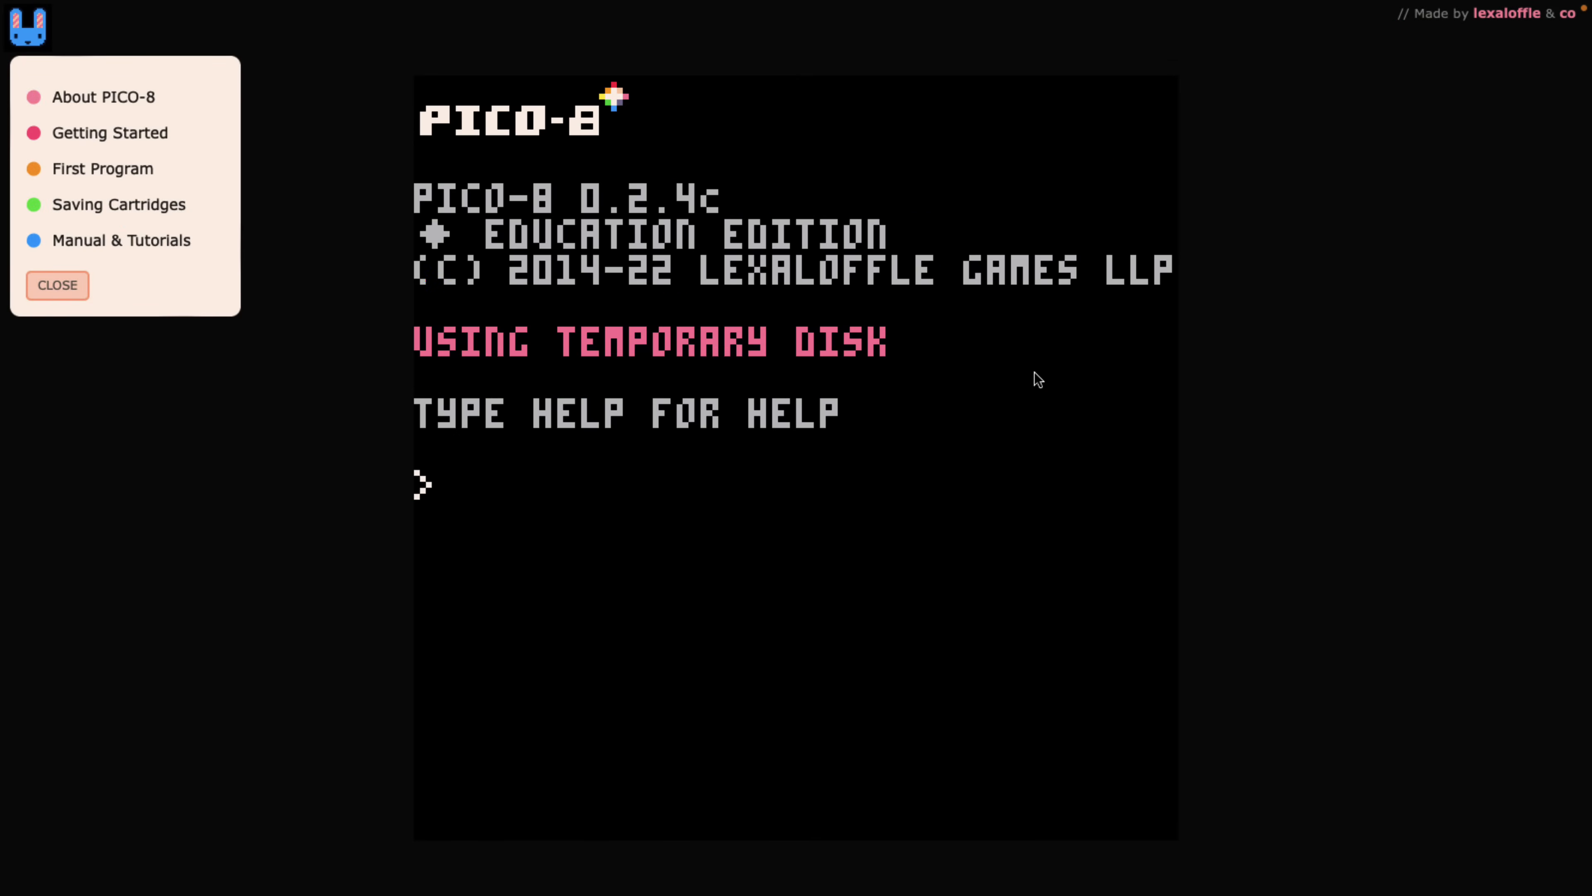
Run the help command to list the available console commands.
type("REB")
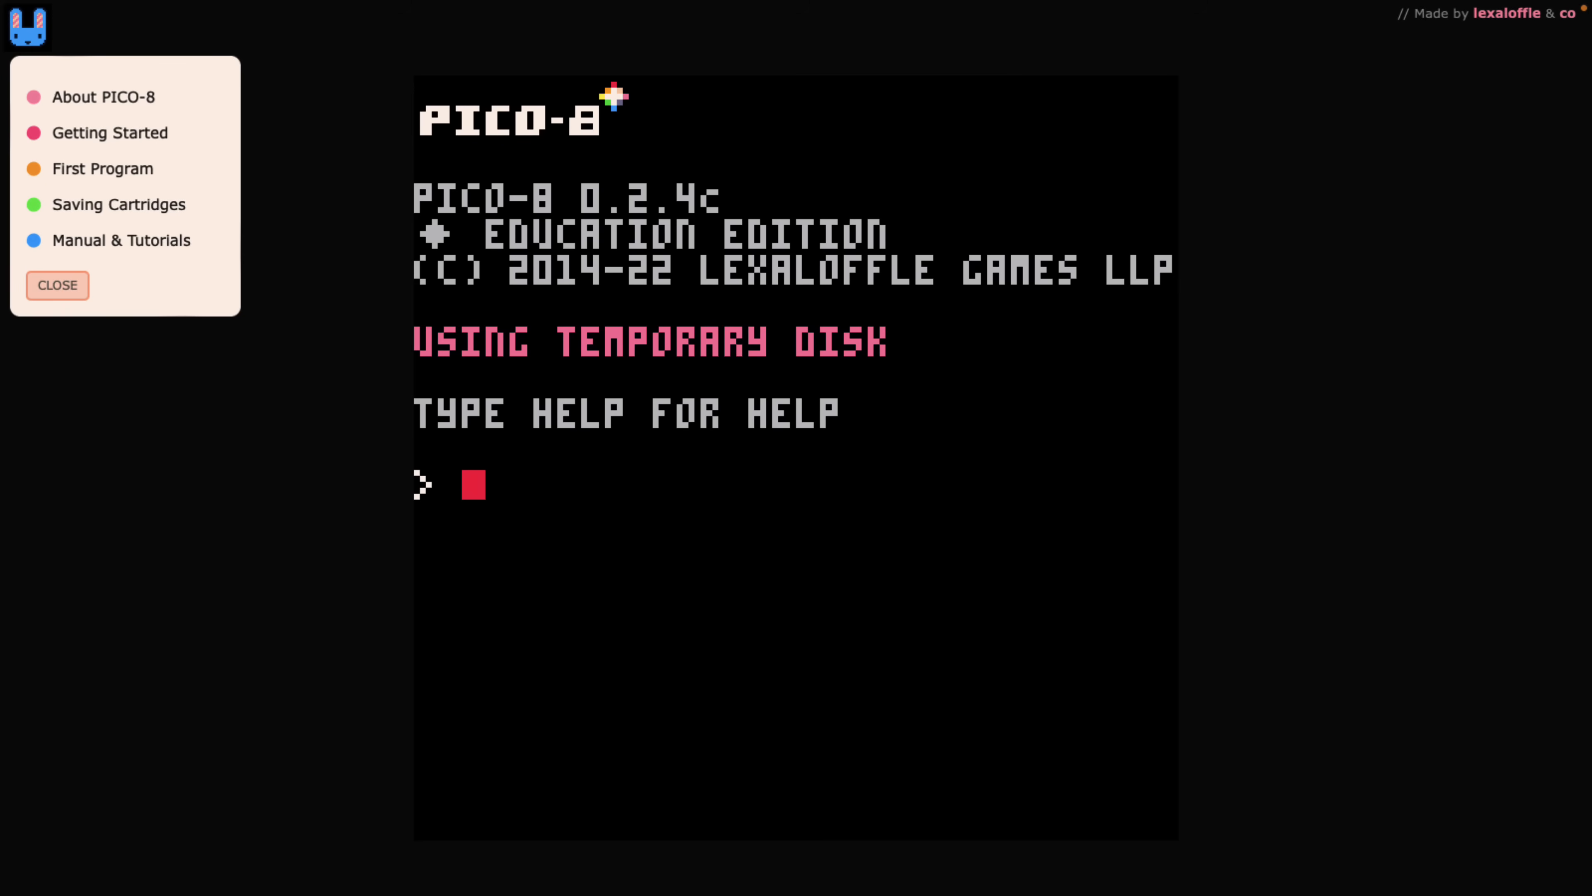
type("help")
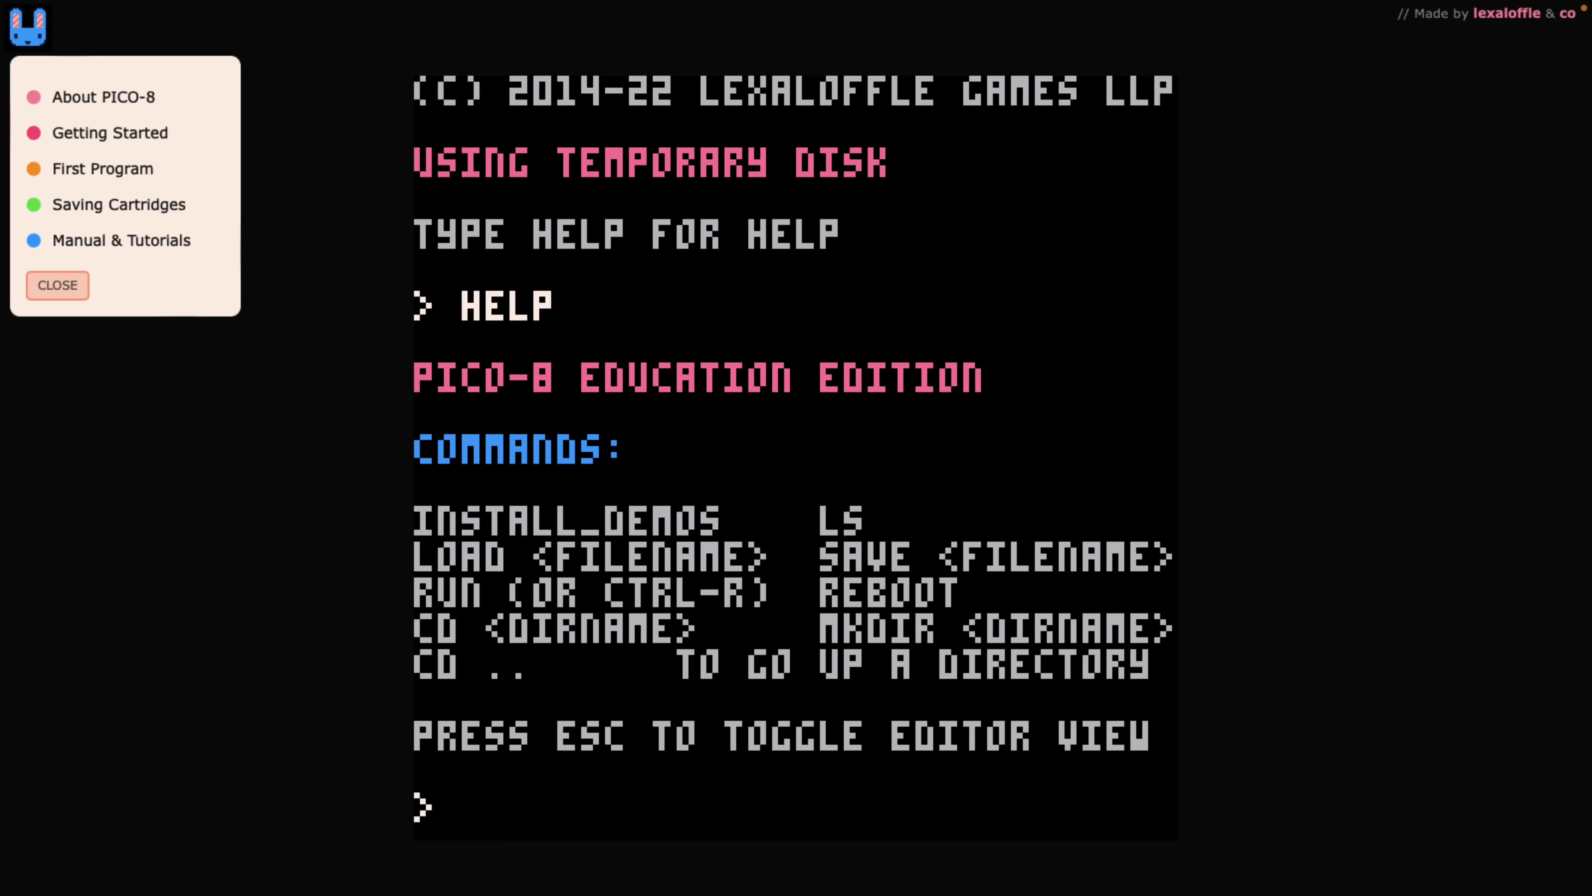
Run install_demos, list the directory, and load the waves demo cart.
type("INSTALL_DEMO")
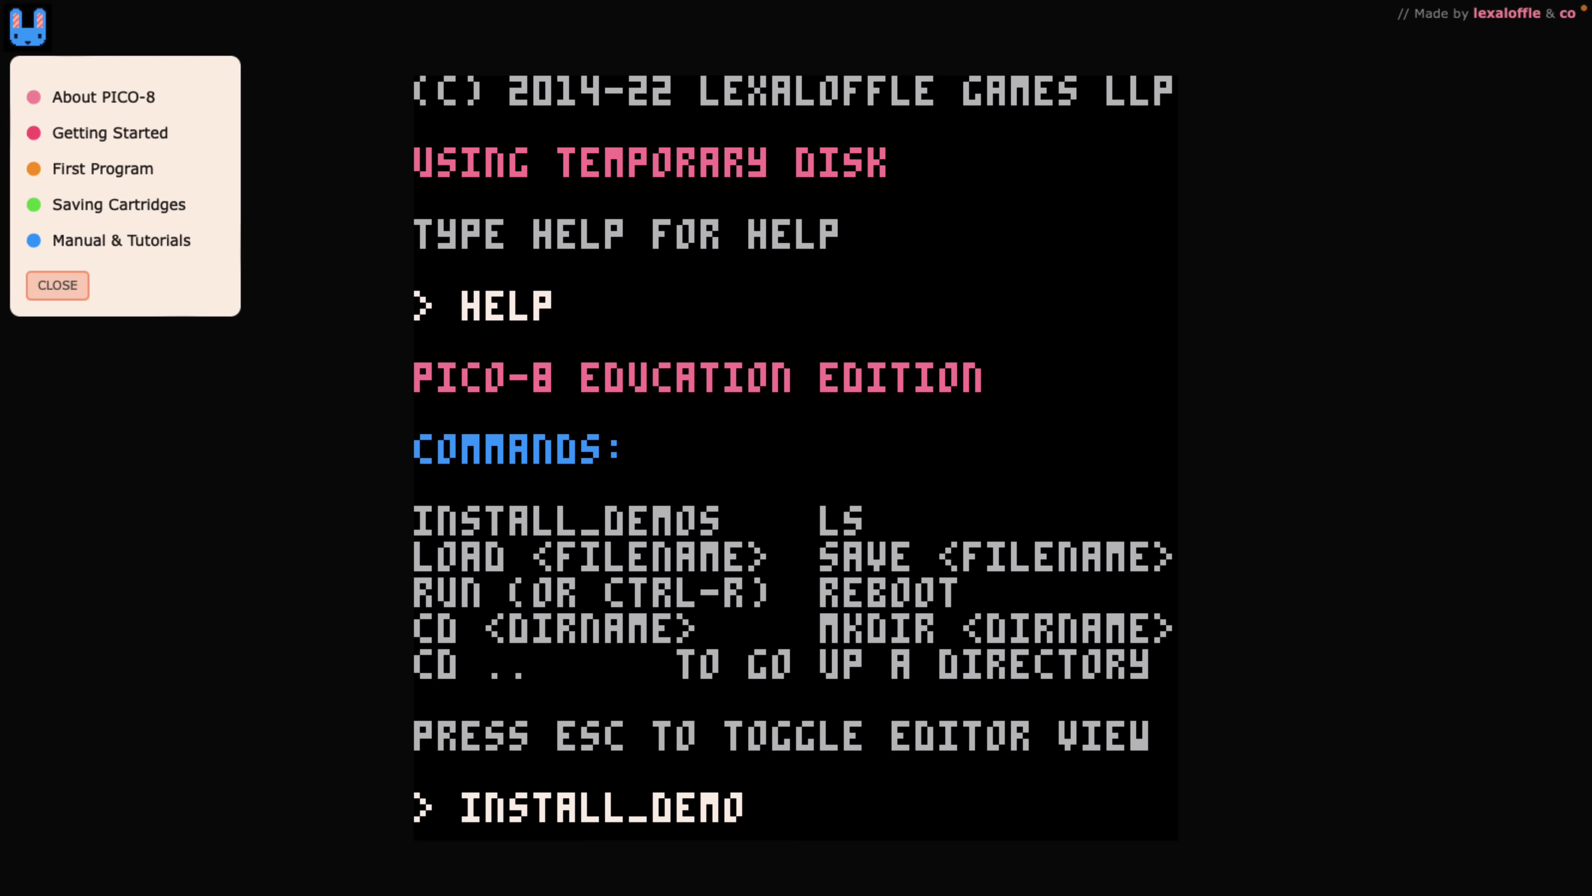
key("Return")
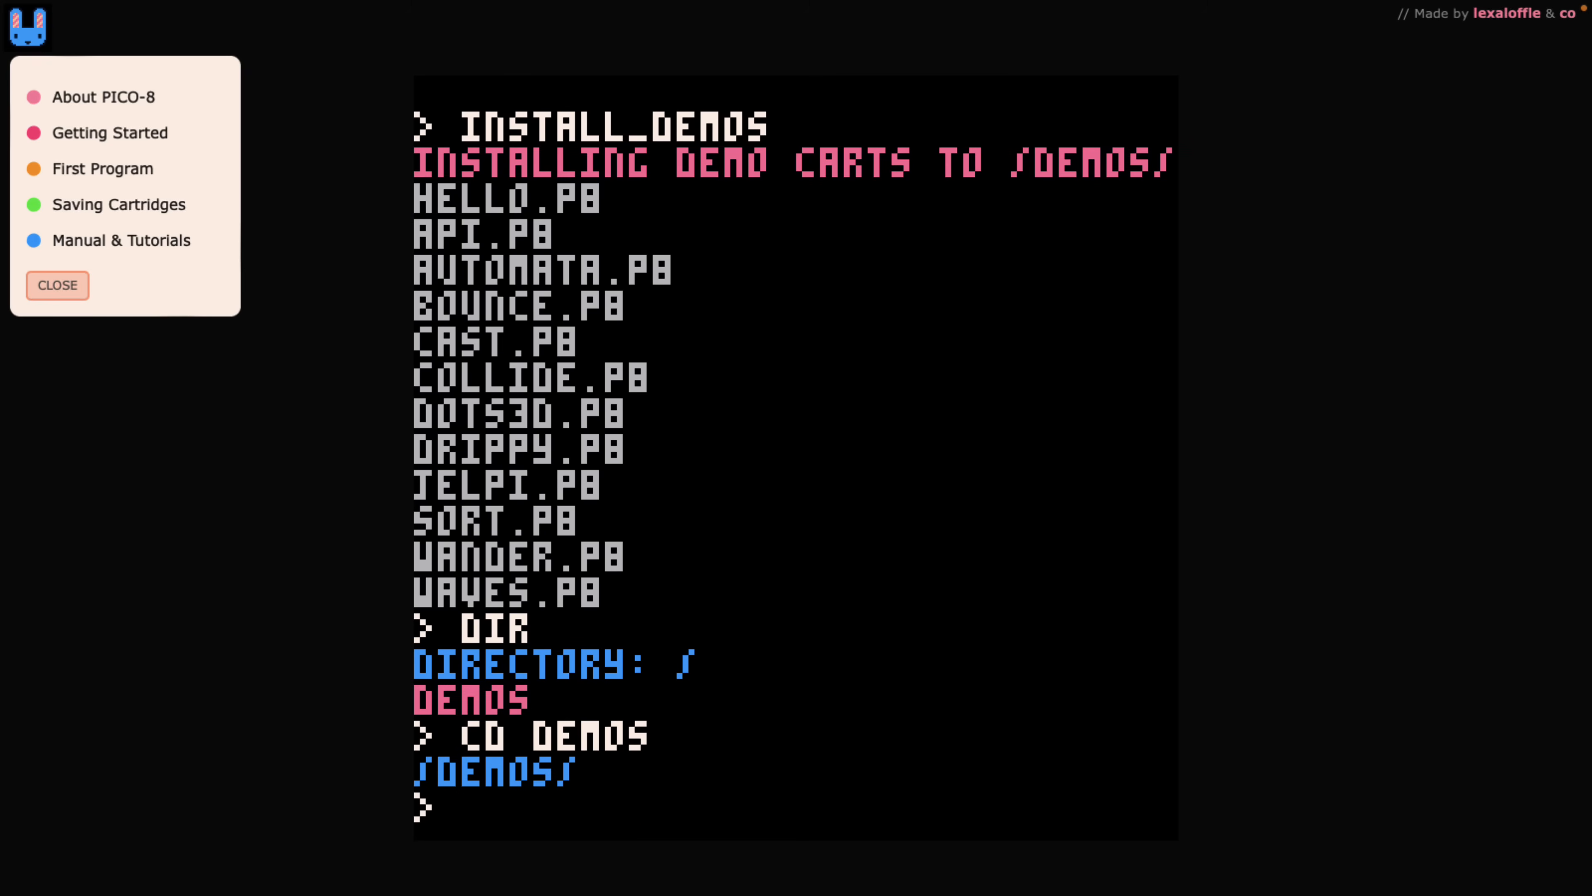
type("DIR")
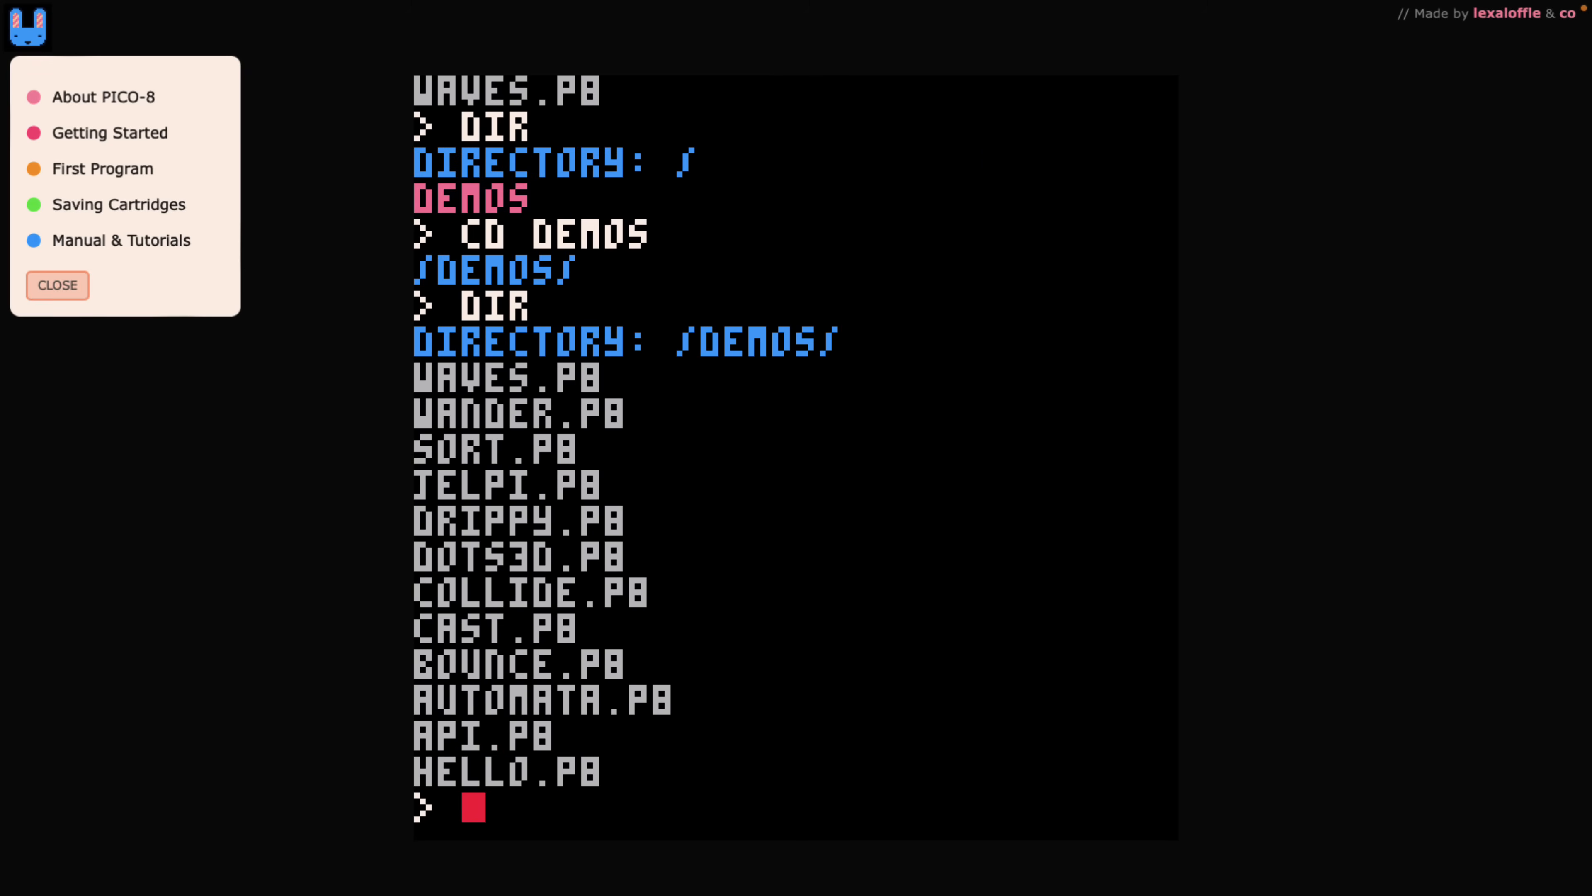
type("LOAD R")
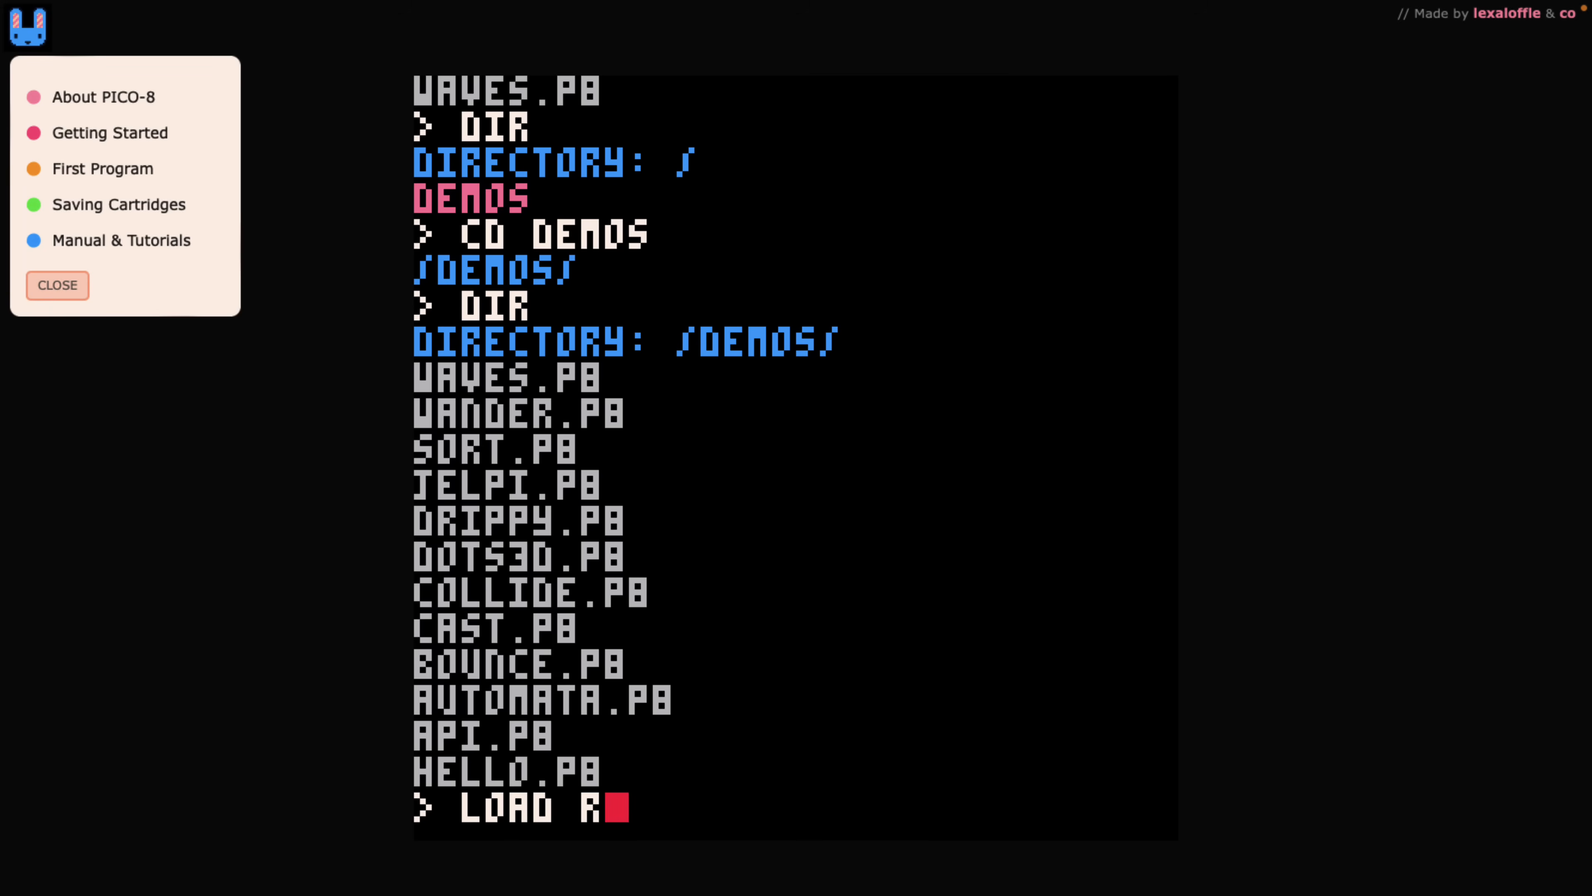
key("Return")
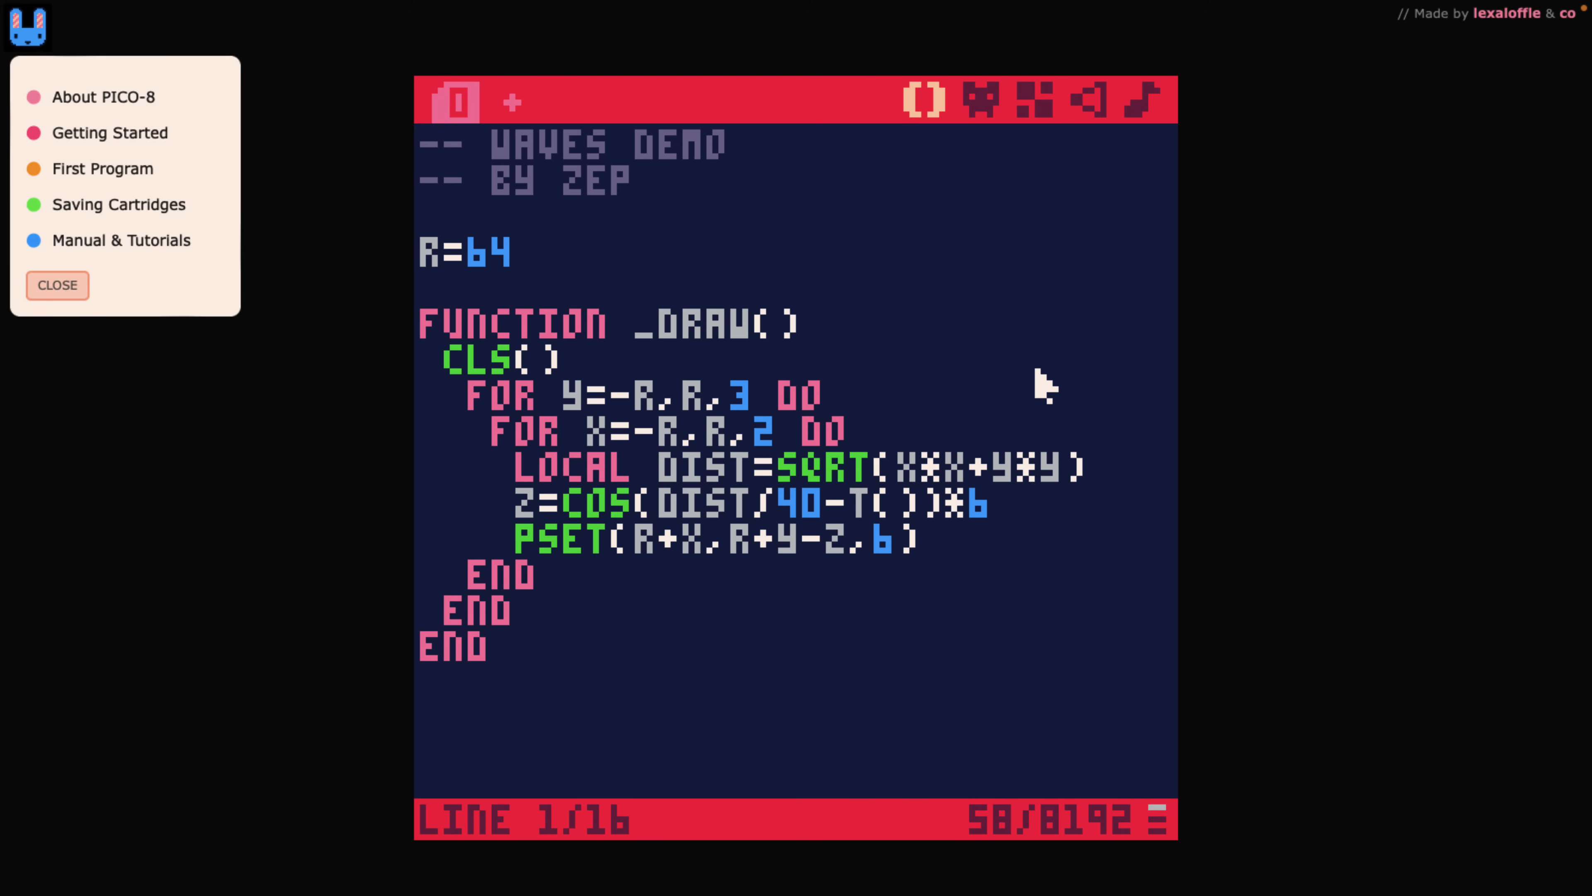
mouse_move(822, 442)
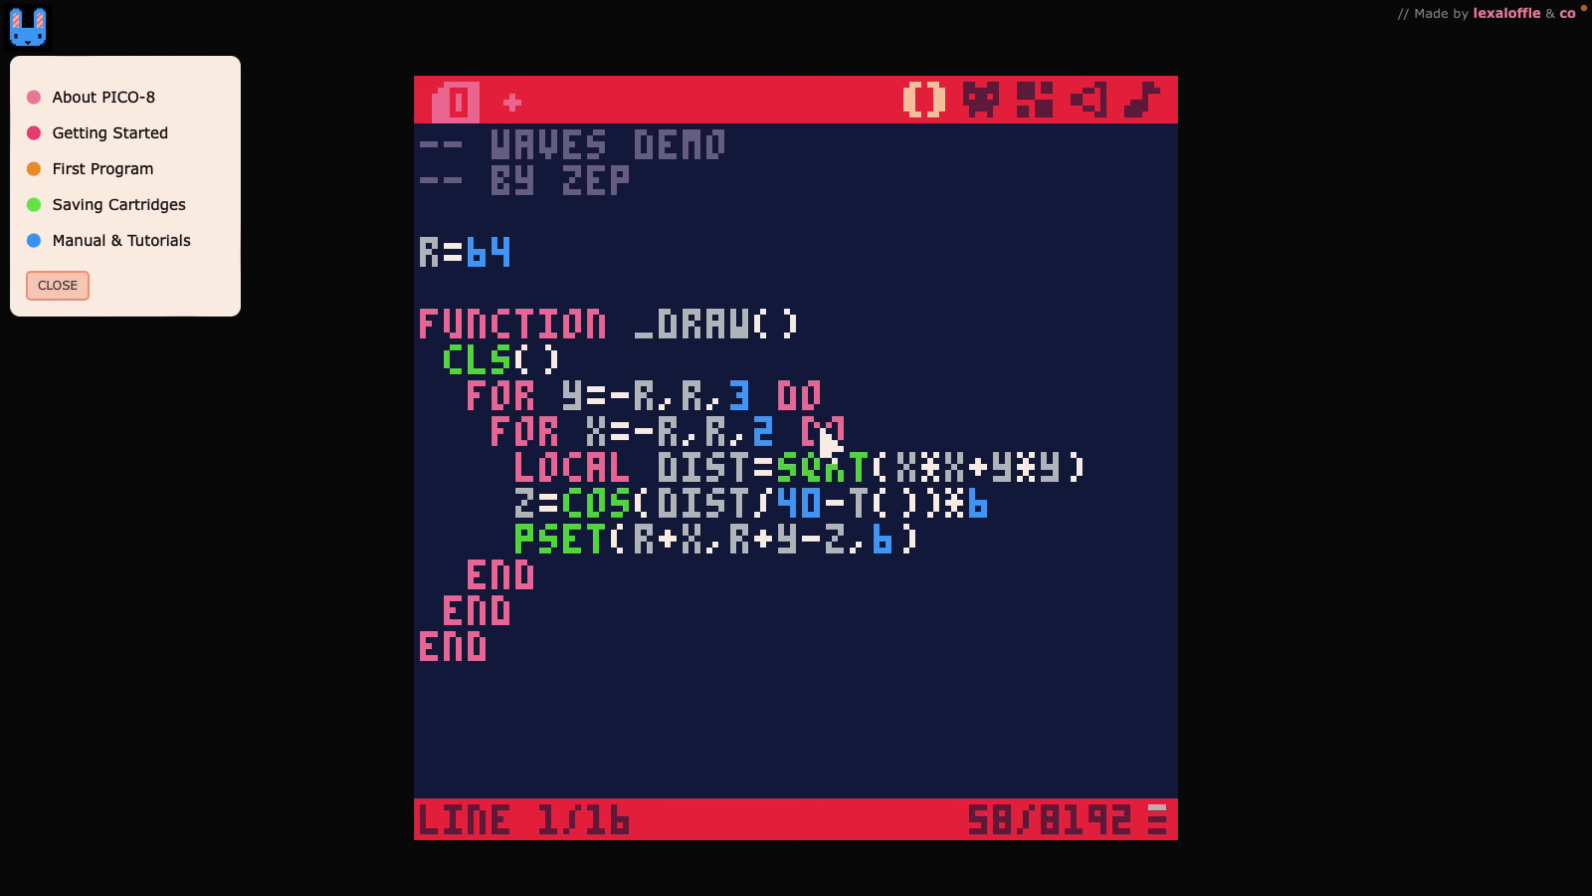
mouse_move(832, 350)
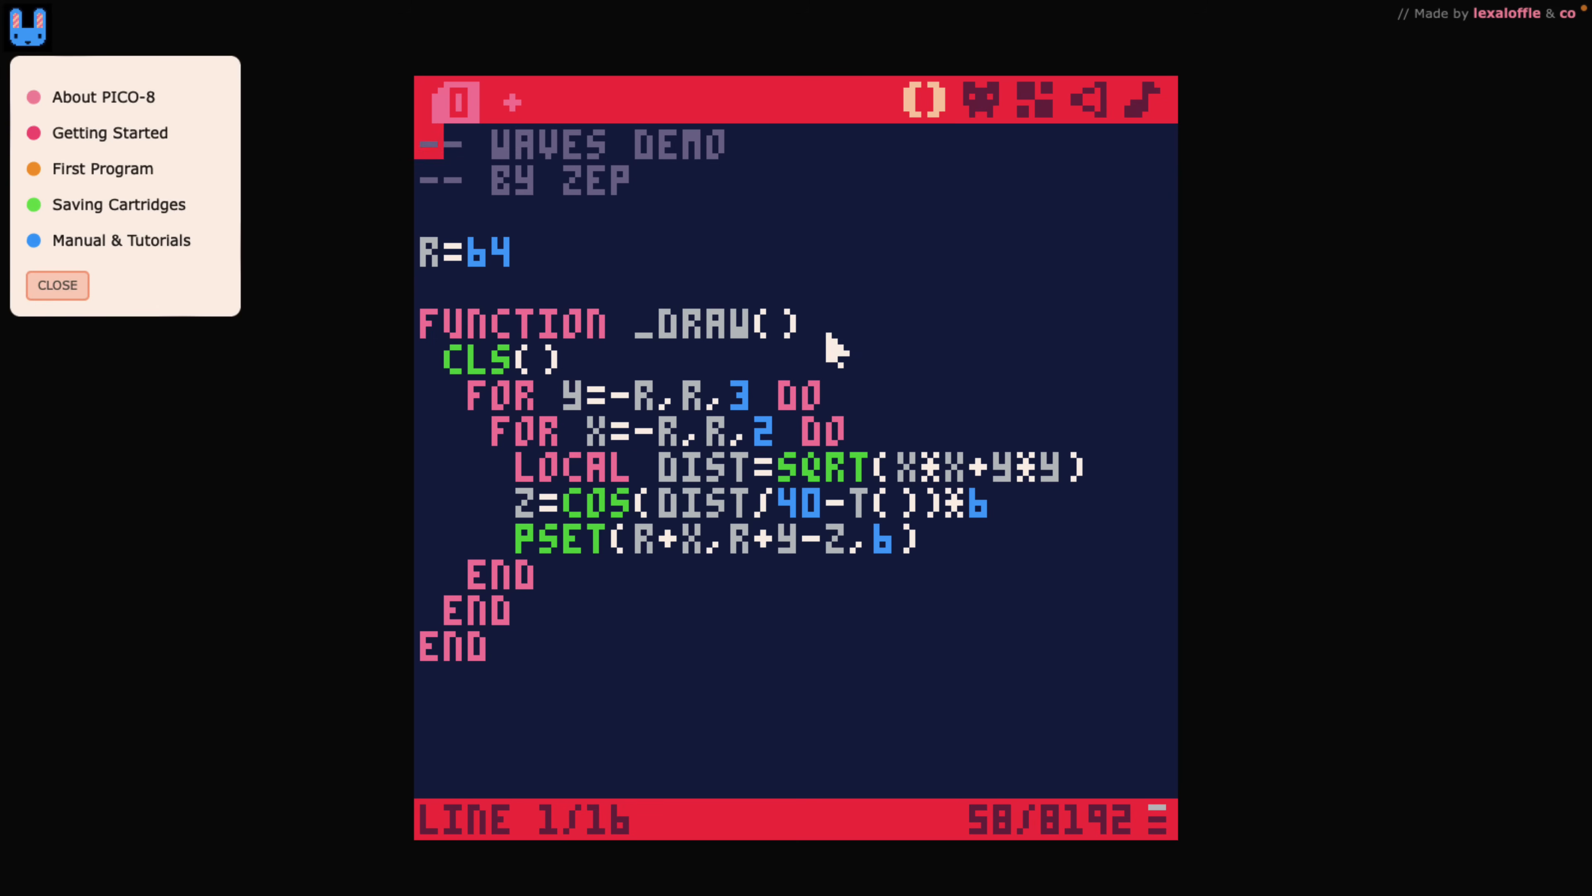
mouse_move(650, 401)
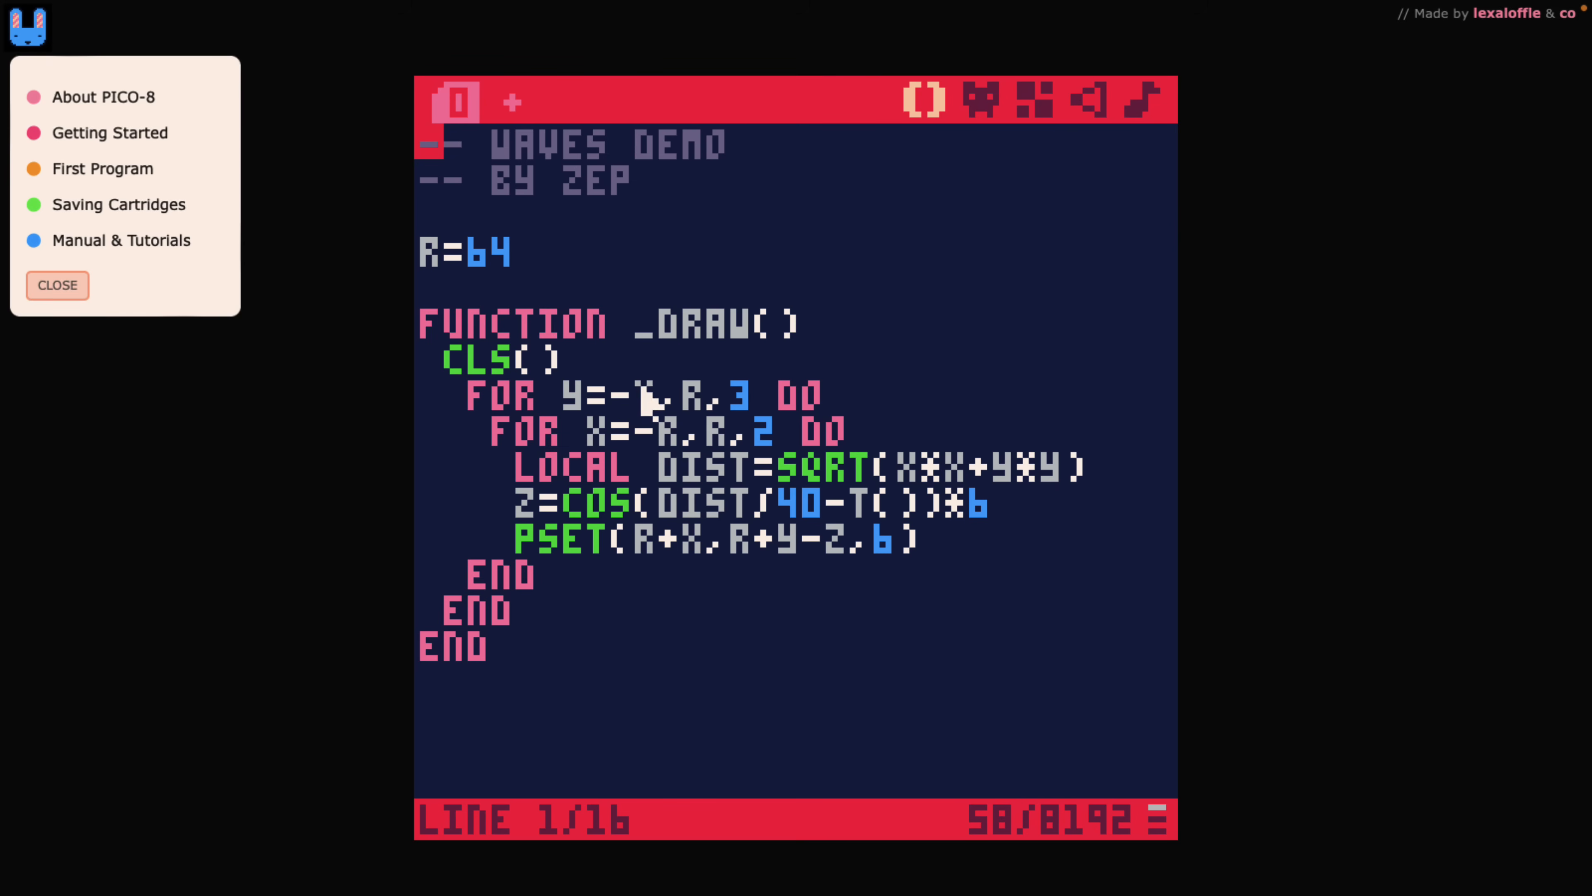
mouse_move(875, 379)
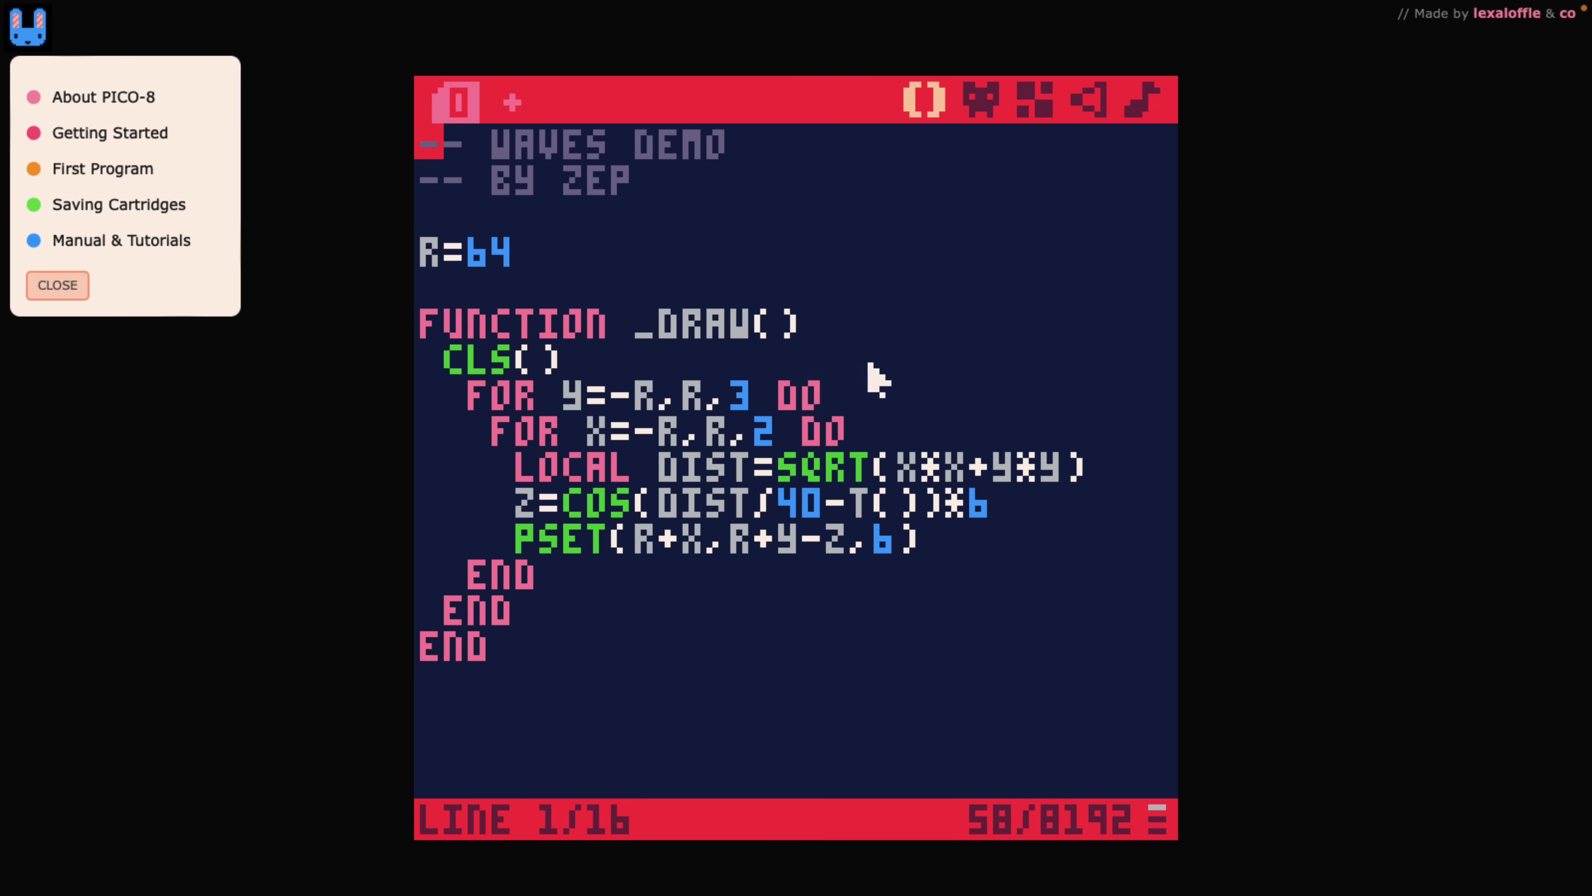
mouse_move(919, 366)
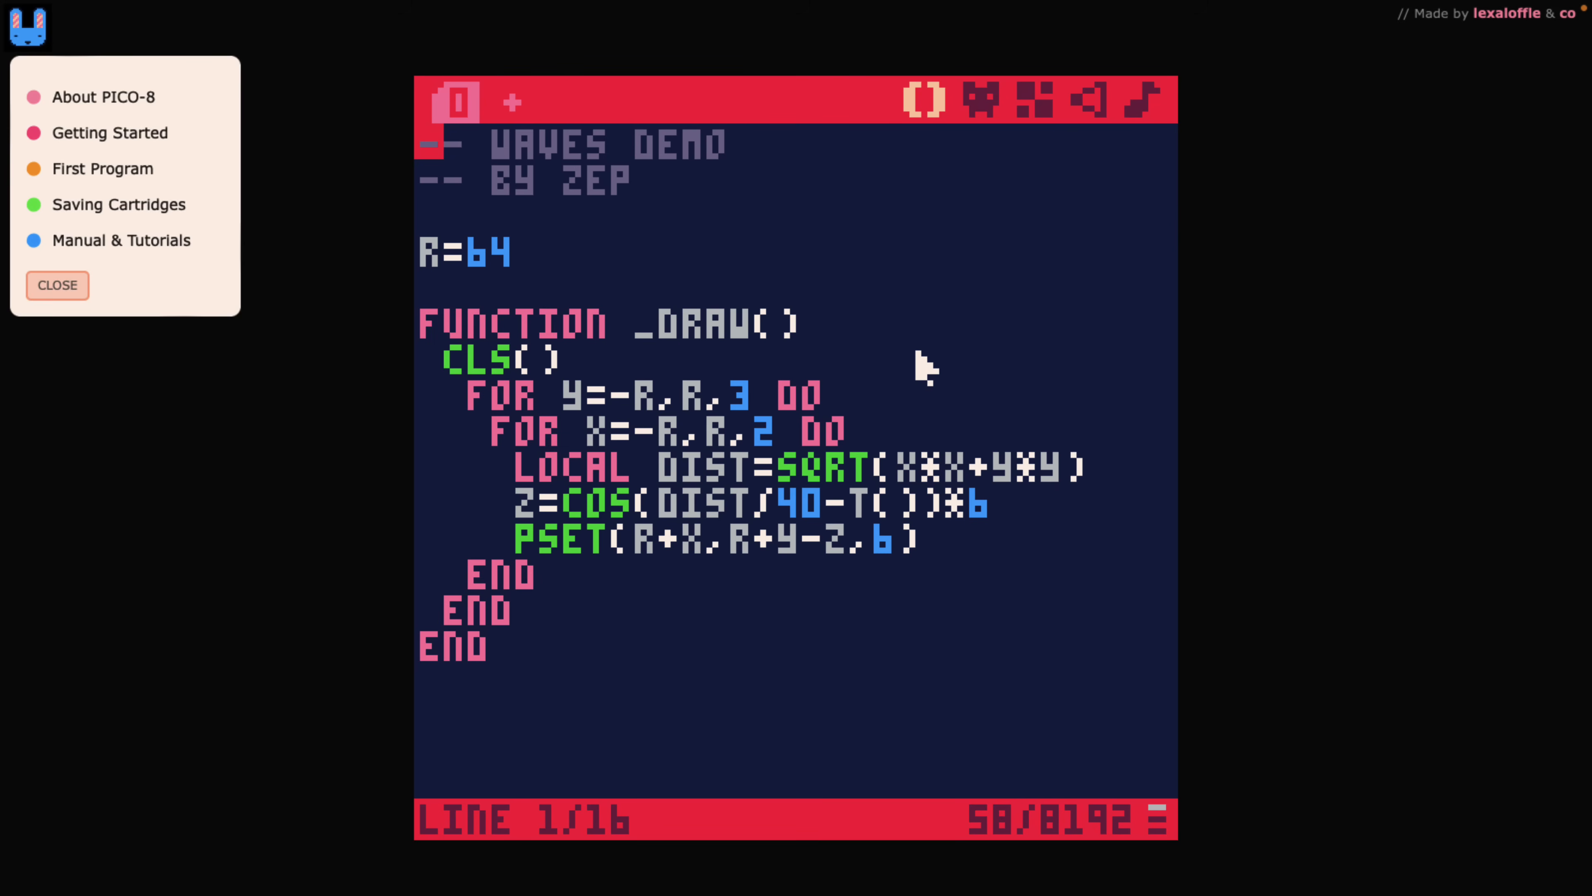
mouse_move(813, 356)
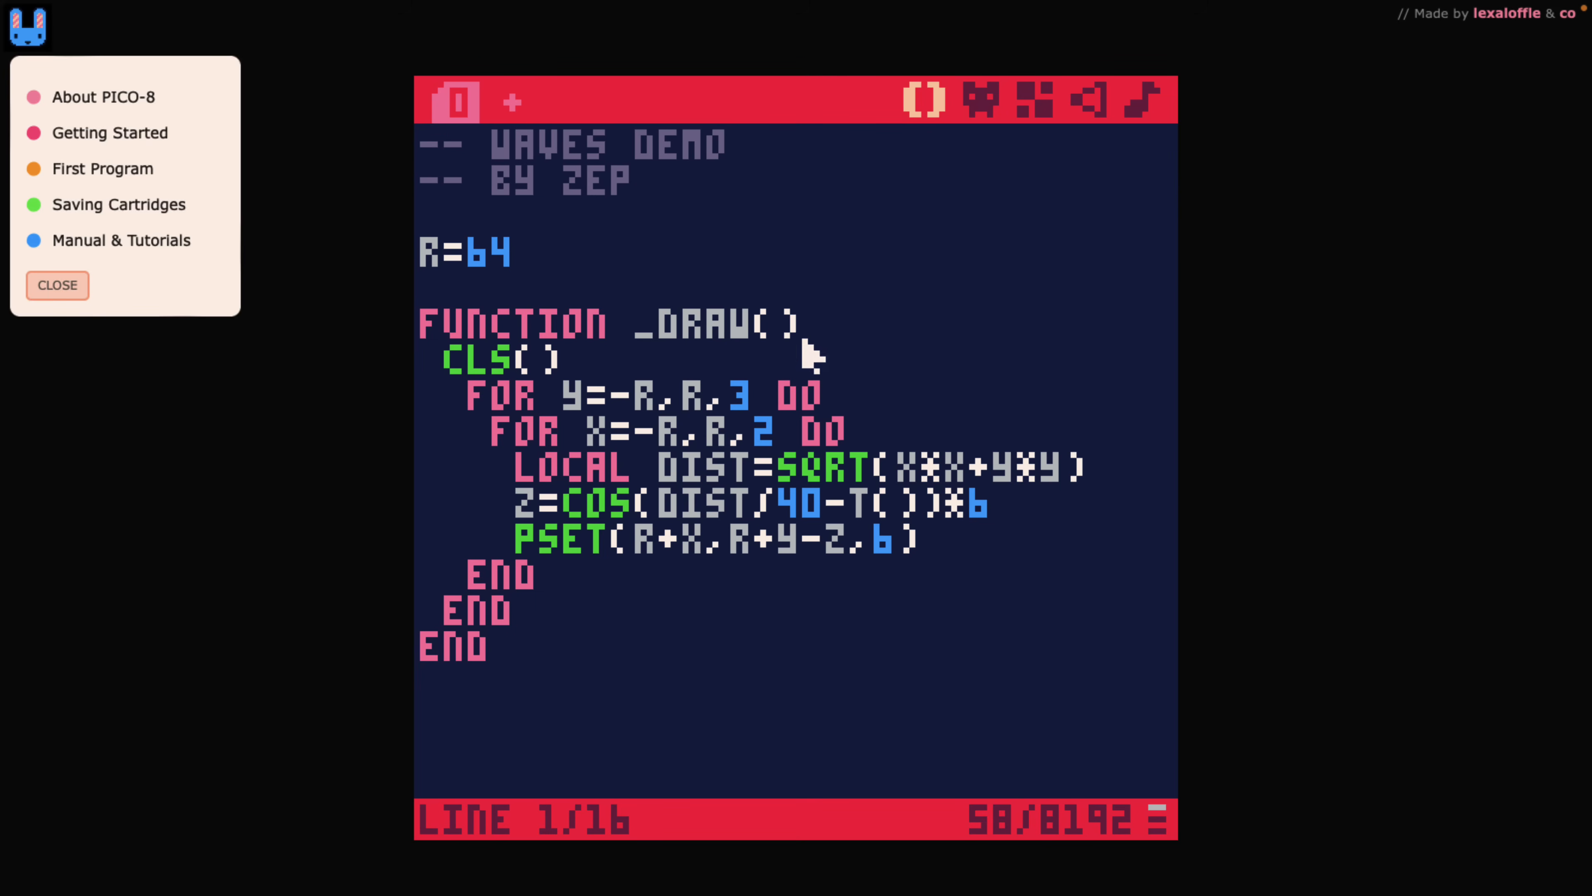
mouse_move(736, 330)
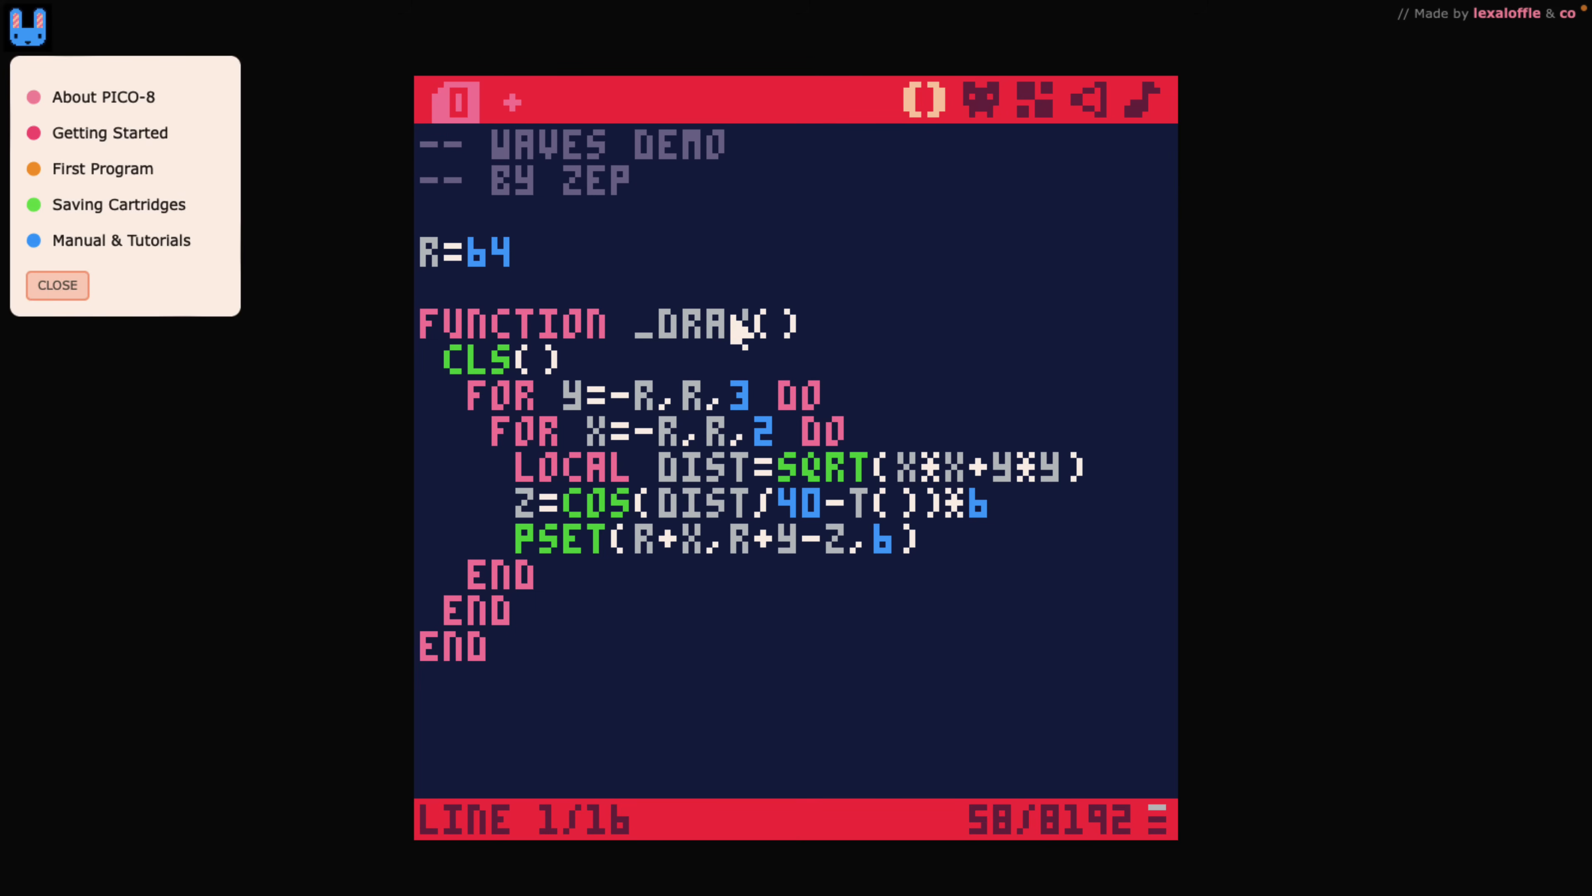
mouse_move(707, 223)
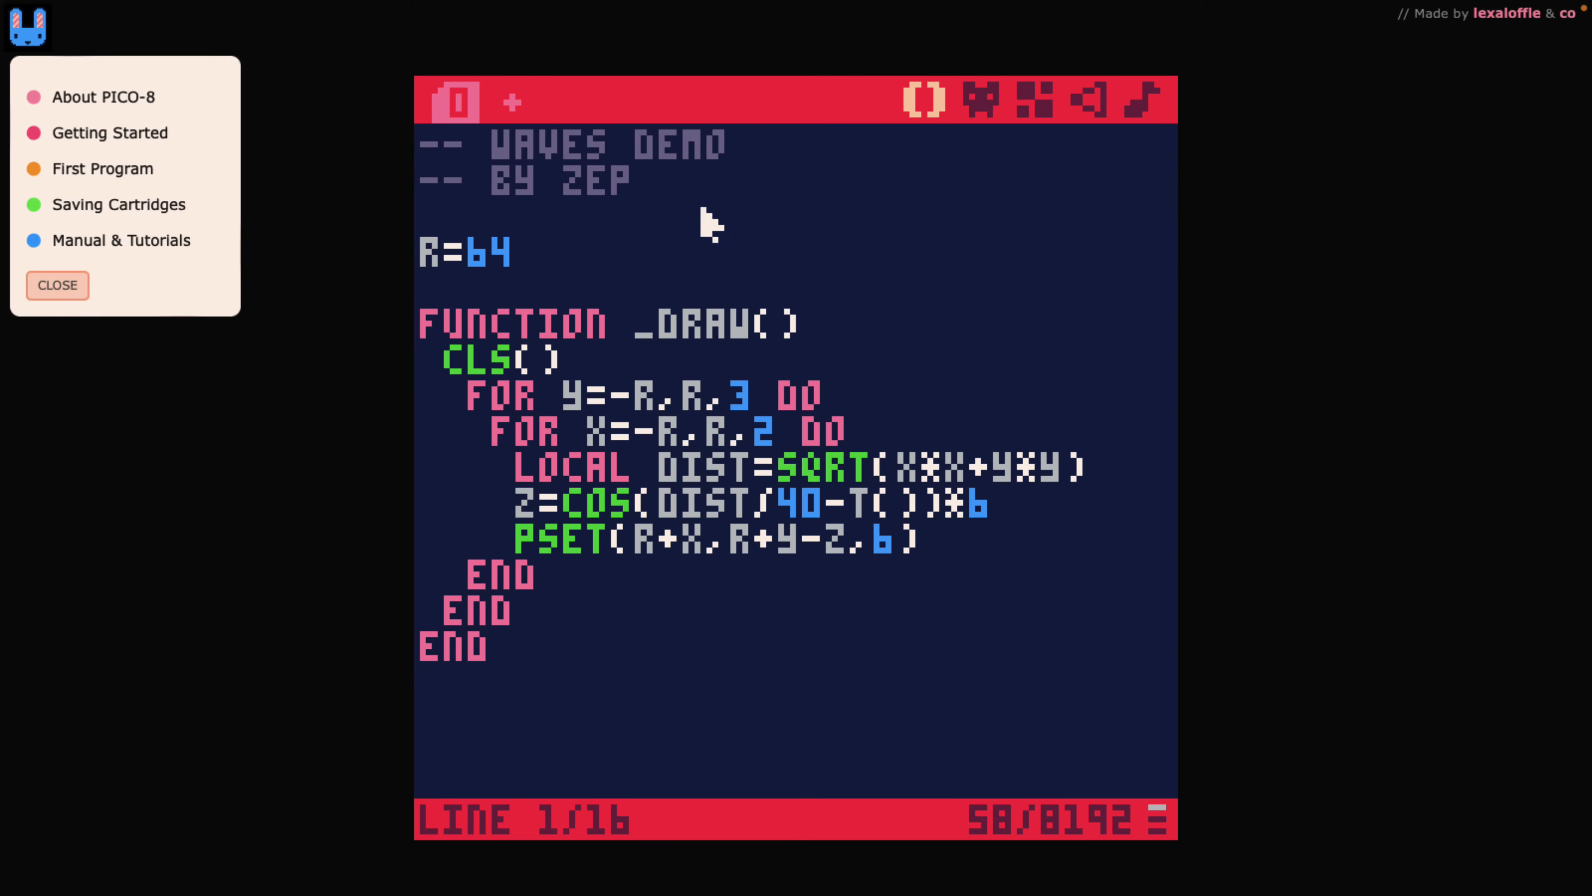
mouse_move(978, 112)
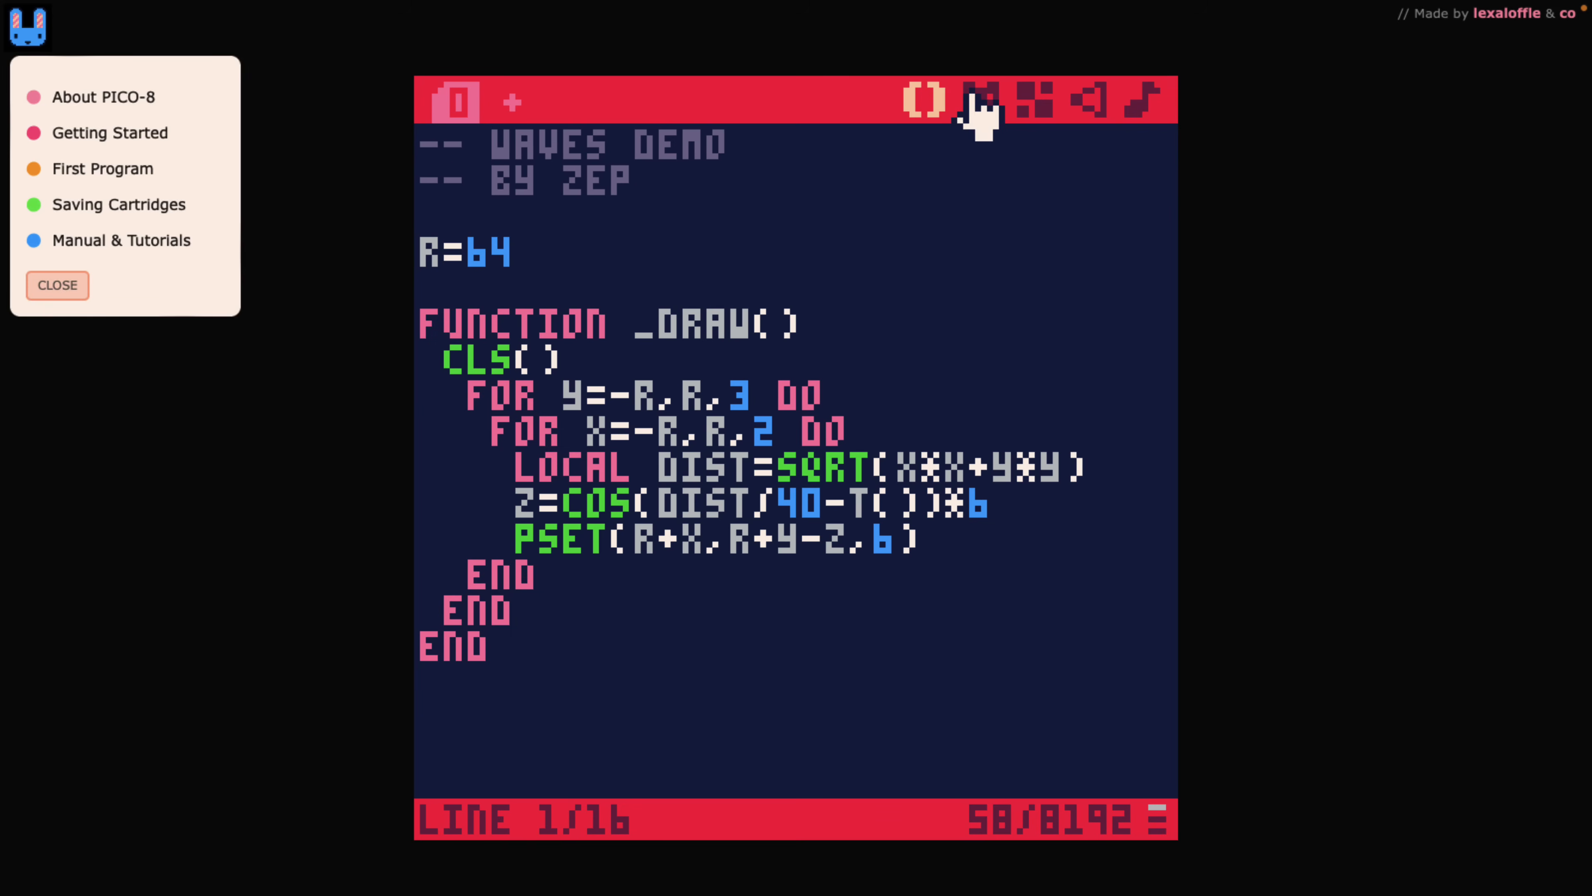
mouse_move(868, 236)
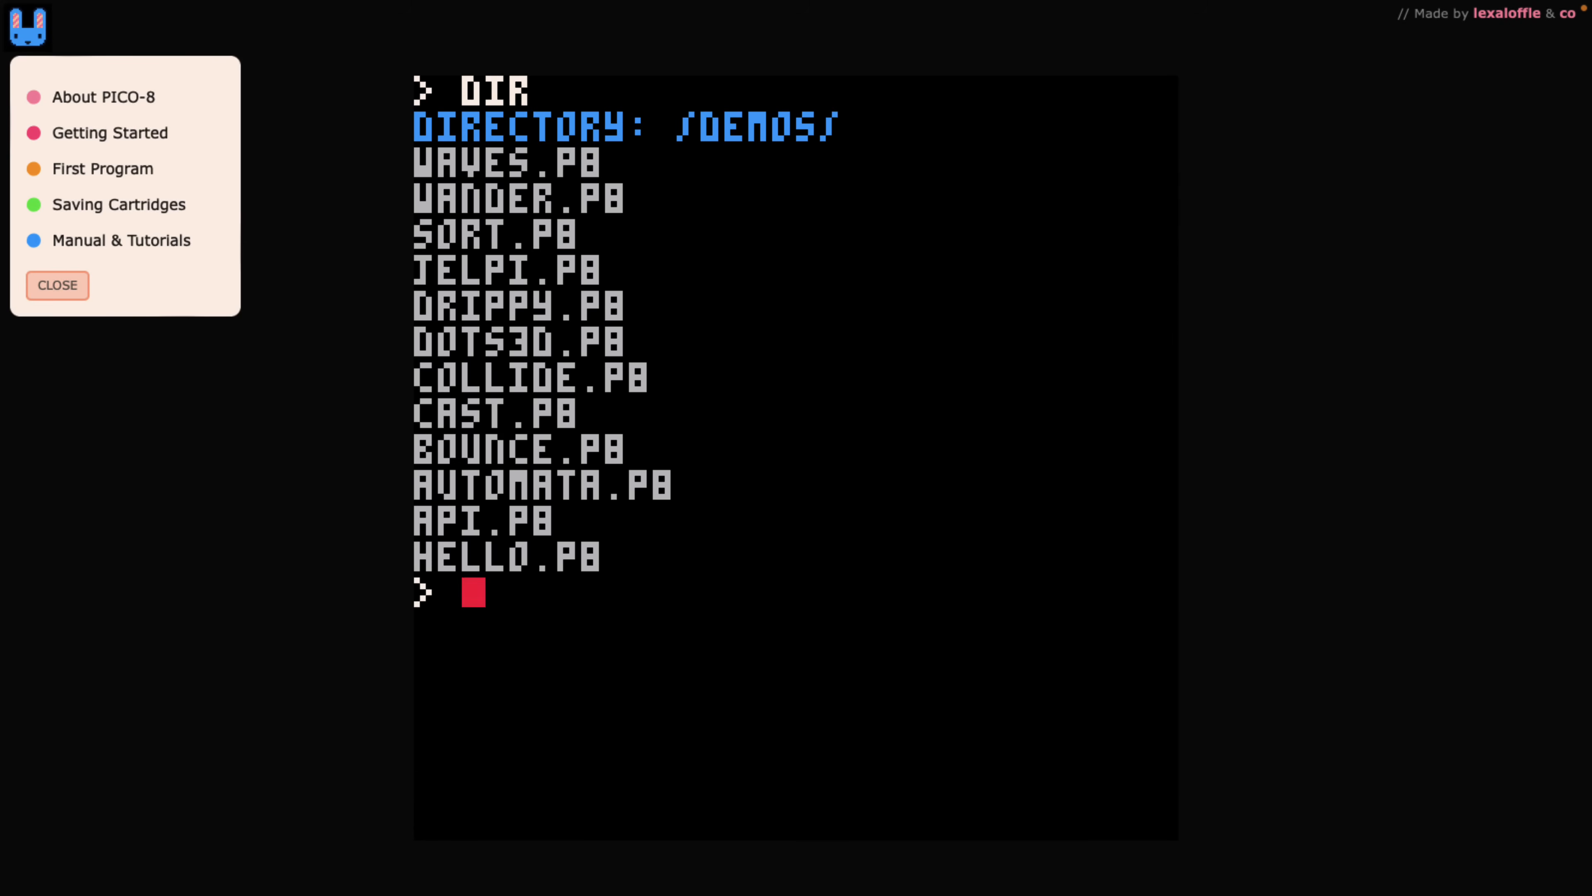
Load the collide demo cart with load collide.
type("LOAD COL")
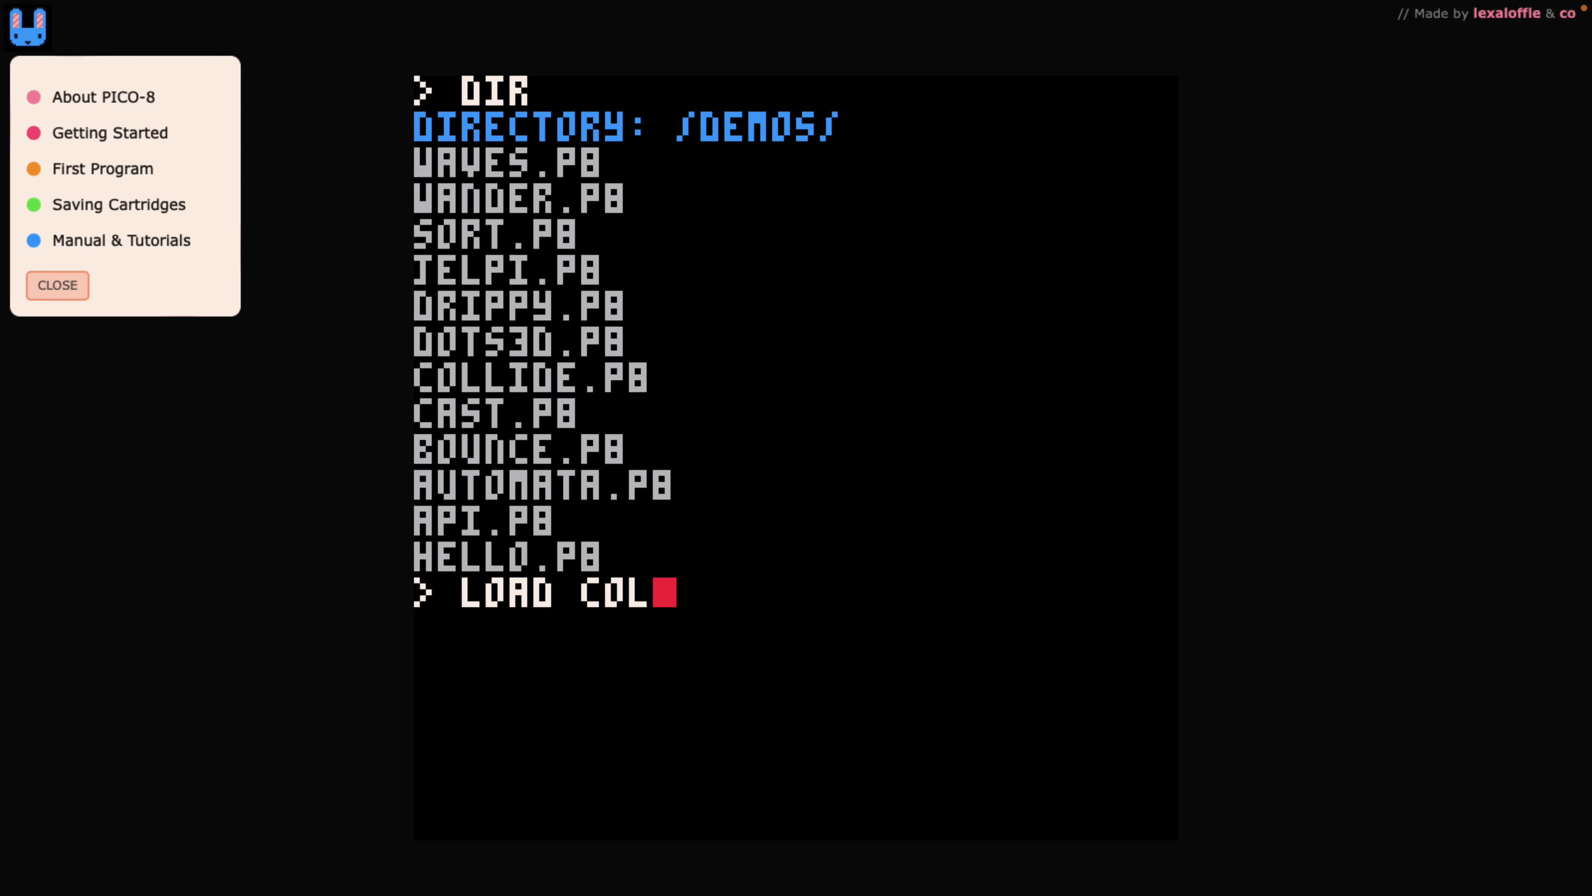
key("Return")
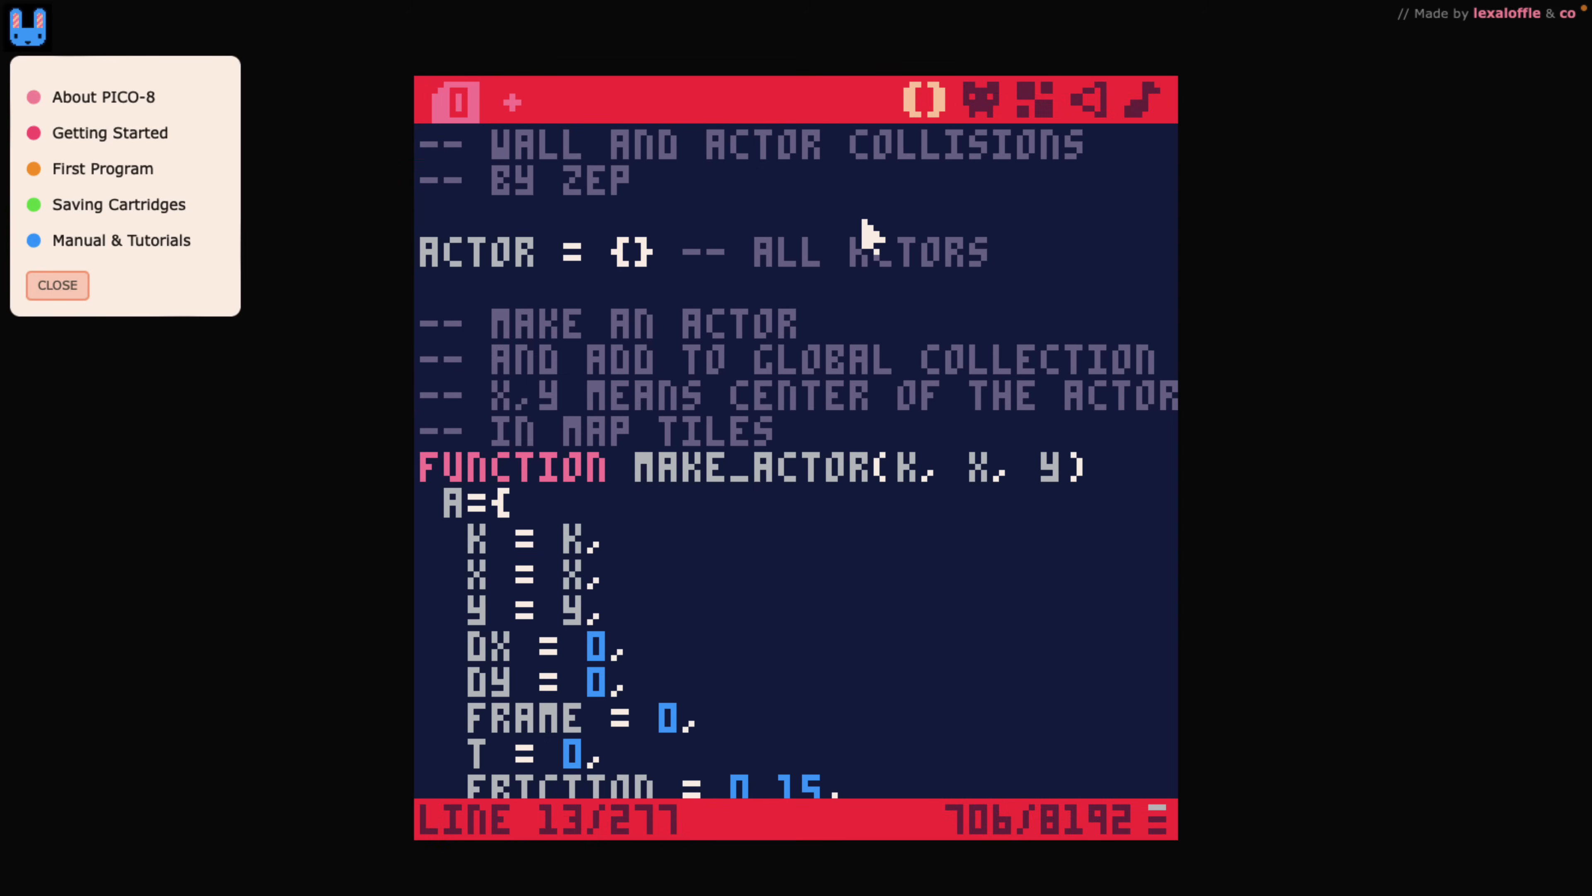
Scroll the collide code down to the bouncy ball and red ball actor setup.
scroll("down", 3)
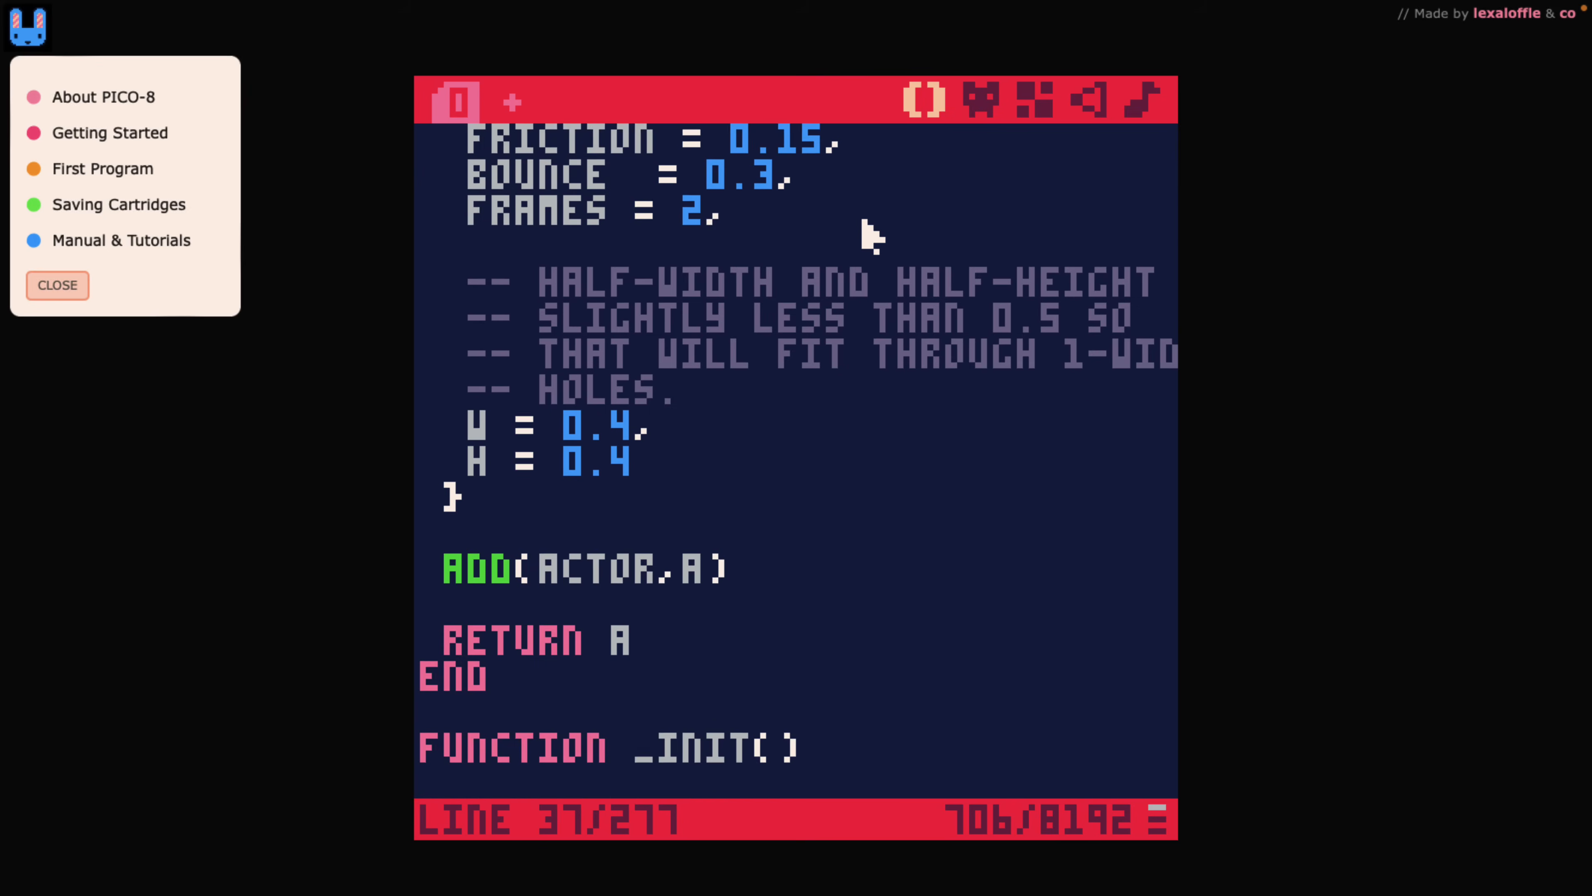
scroll("down", 3)
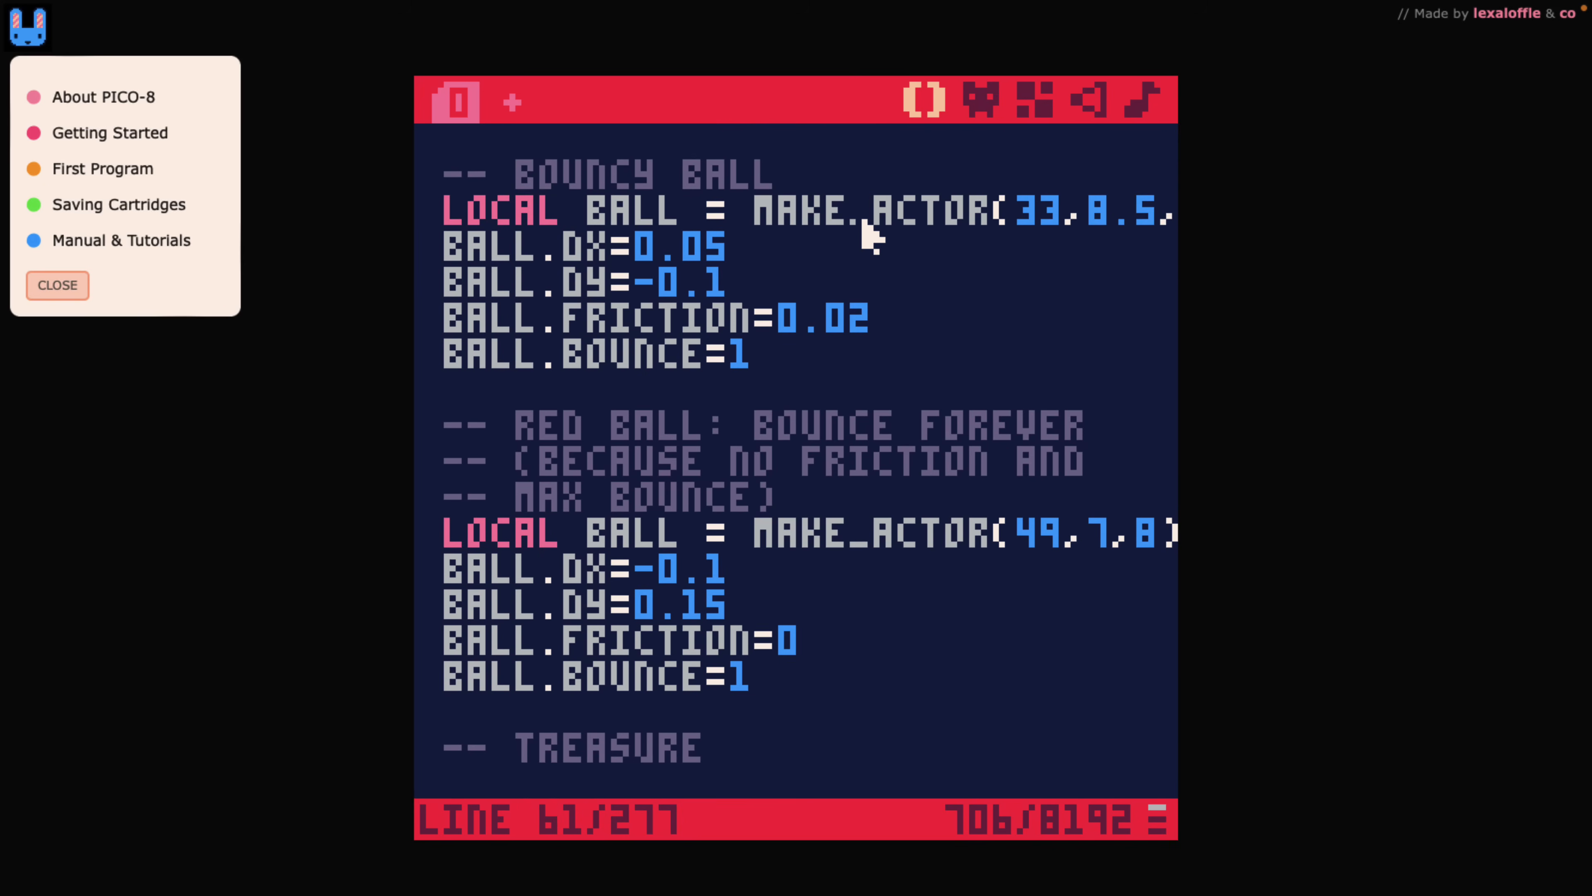
mouse_move(524, 114)
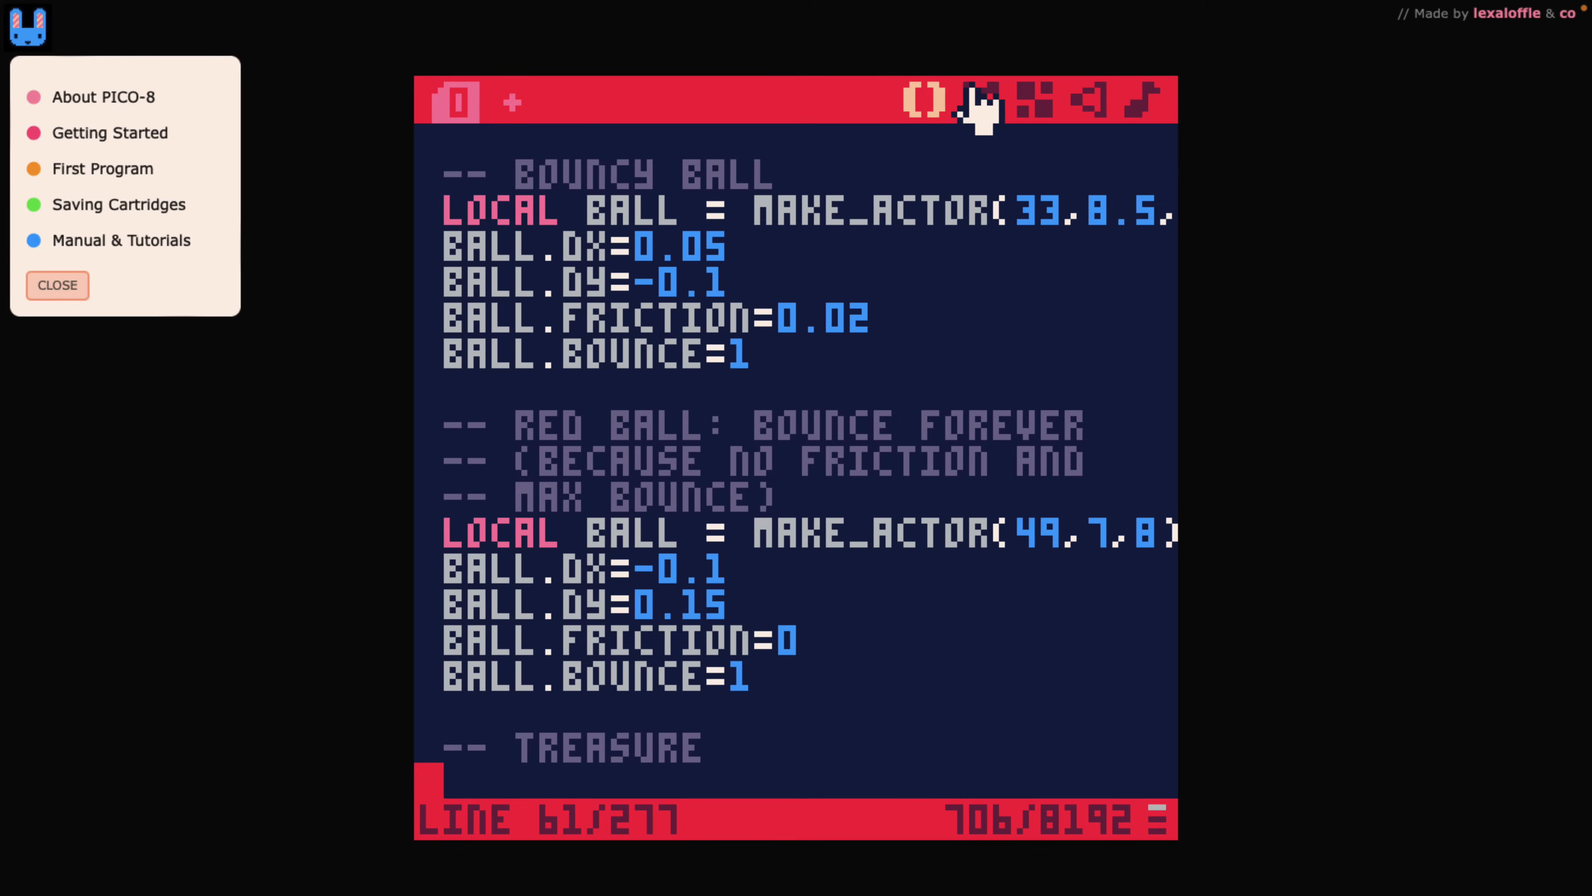
In the sprite editor, select sprite 005, the blue-hooded character, and browse its animation frames.
left_click(981, 99)
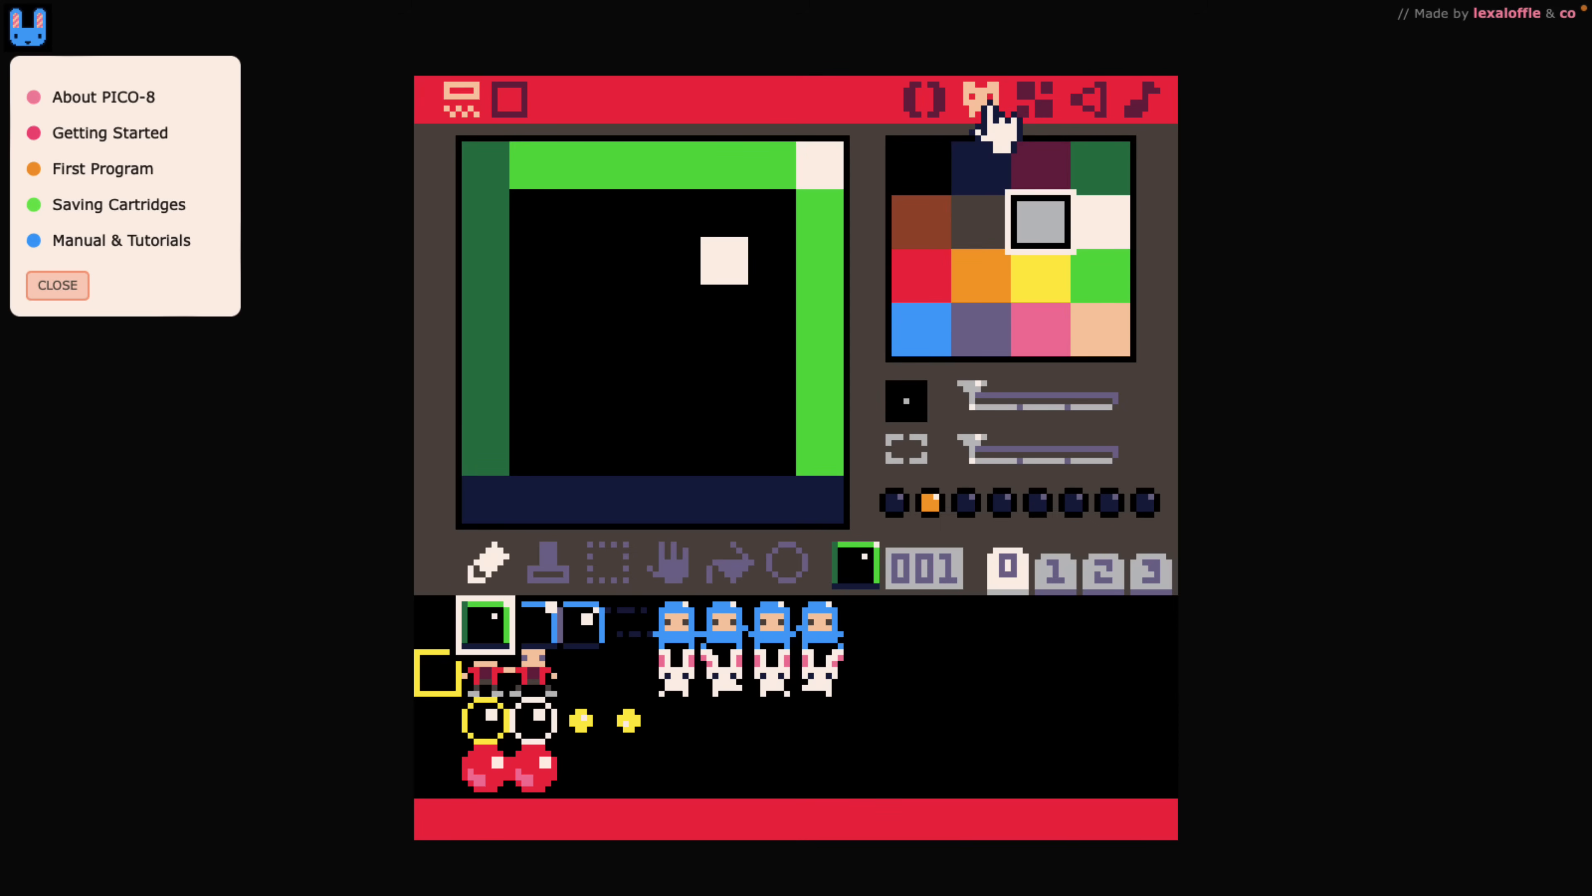
left_click(677, 625)
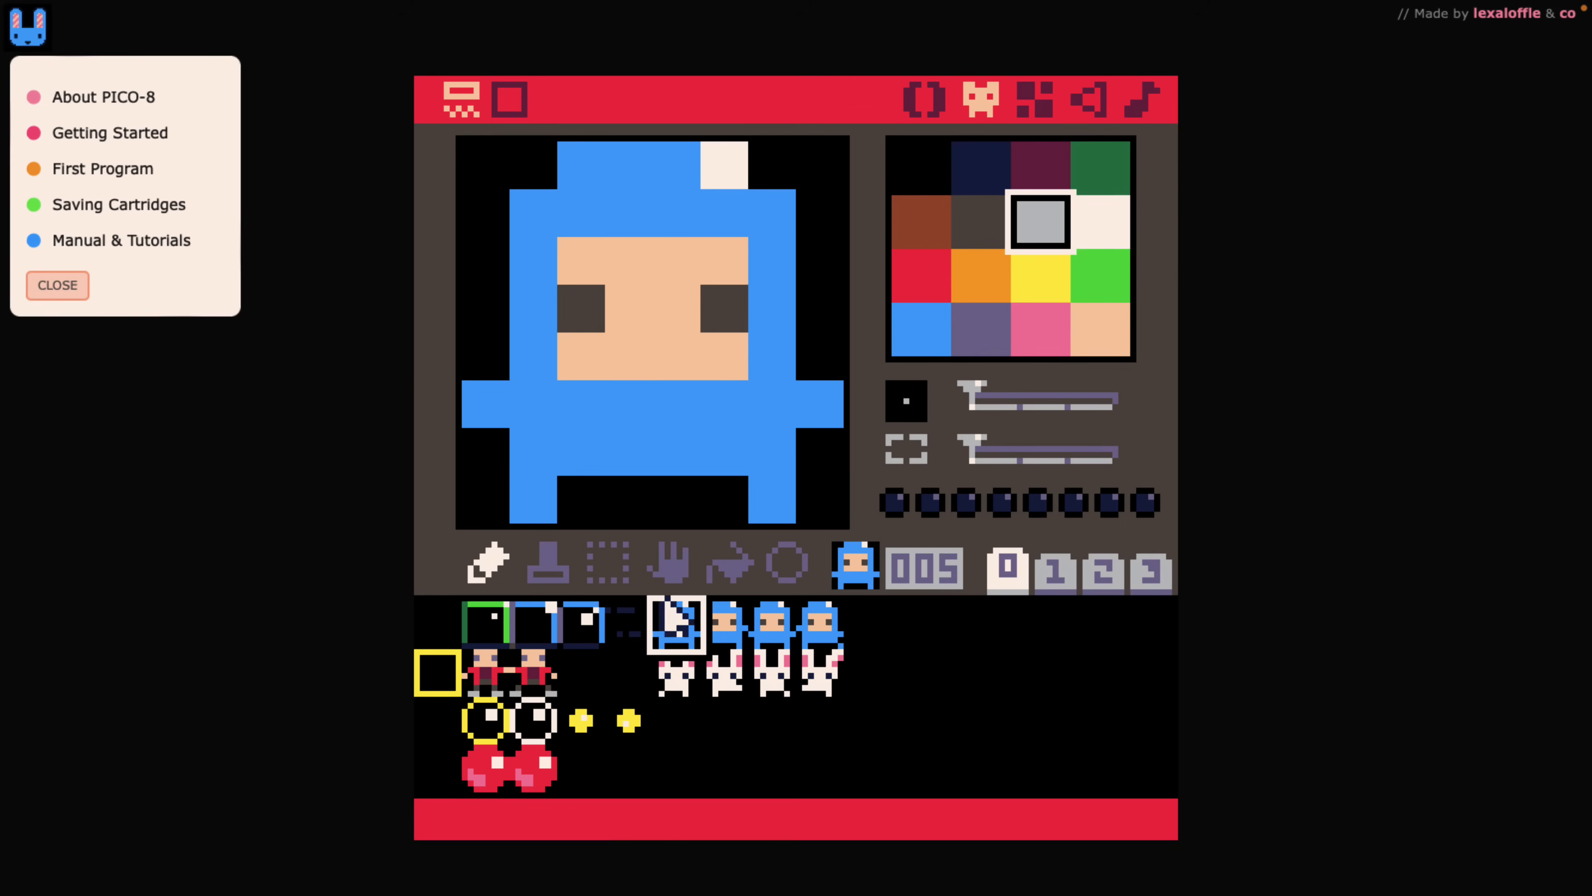
left_click(724, 621)
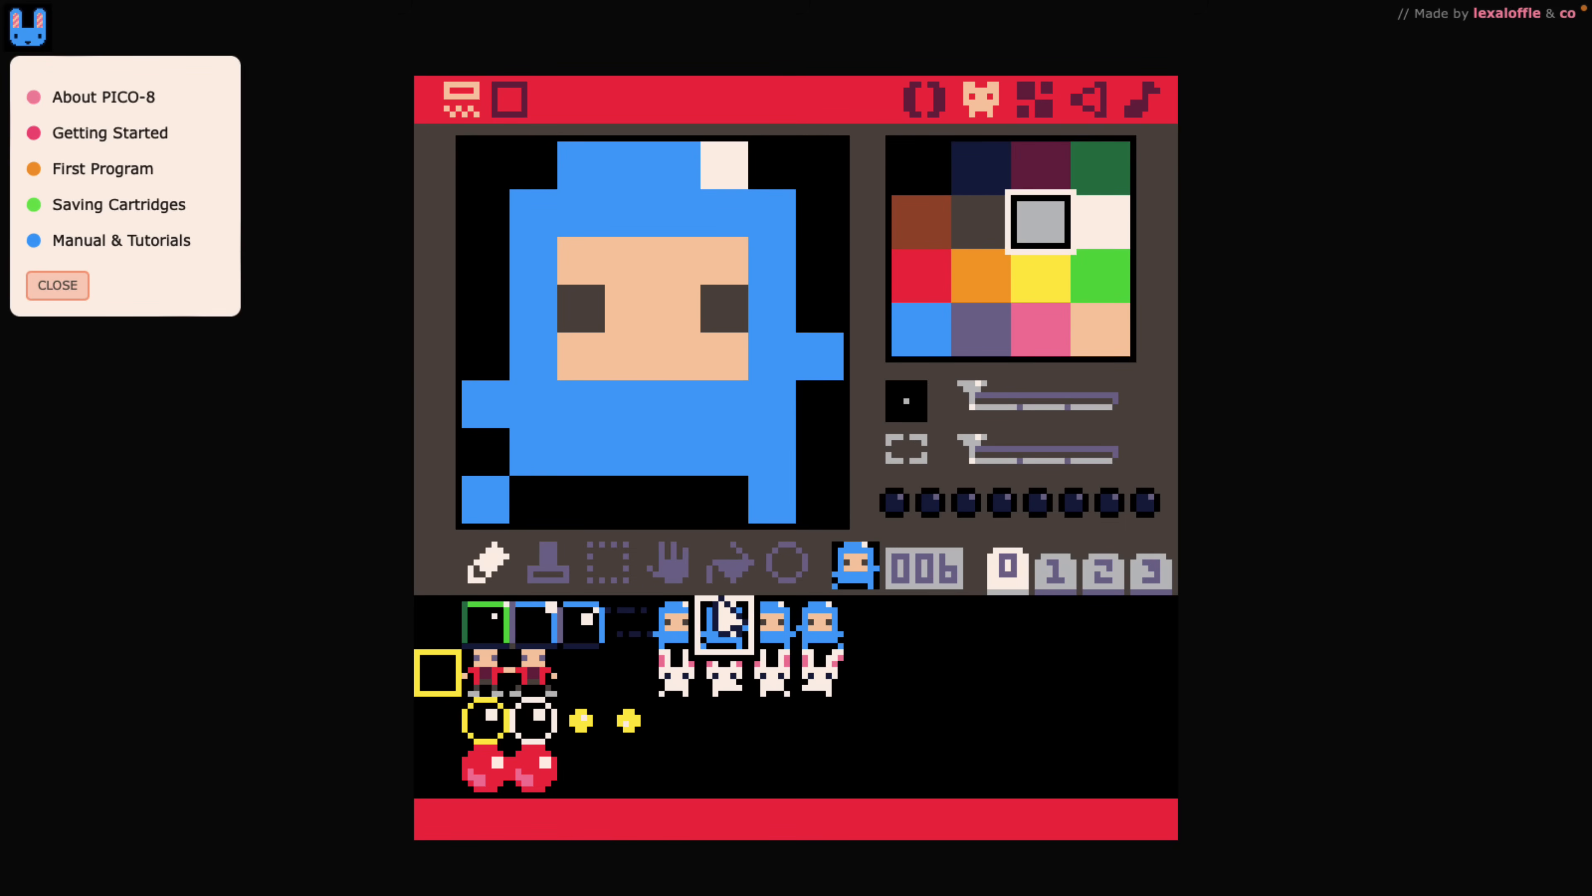
left_click(833, 622)
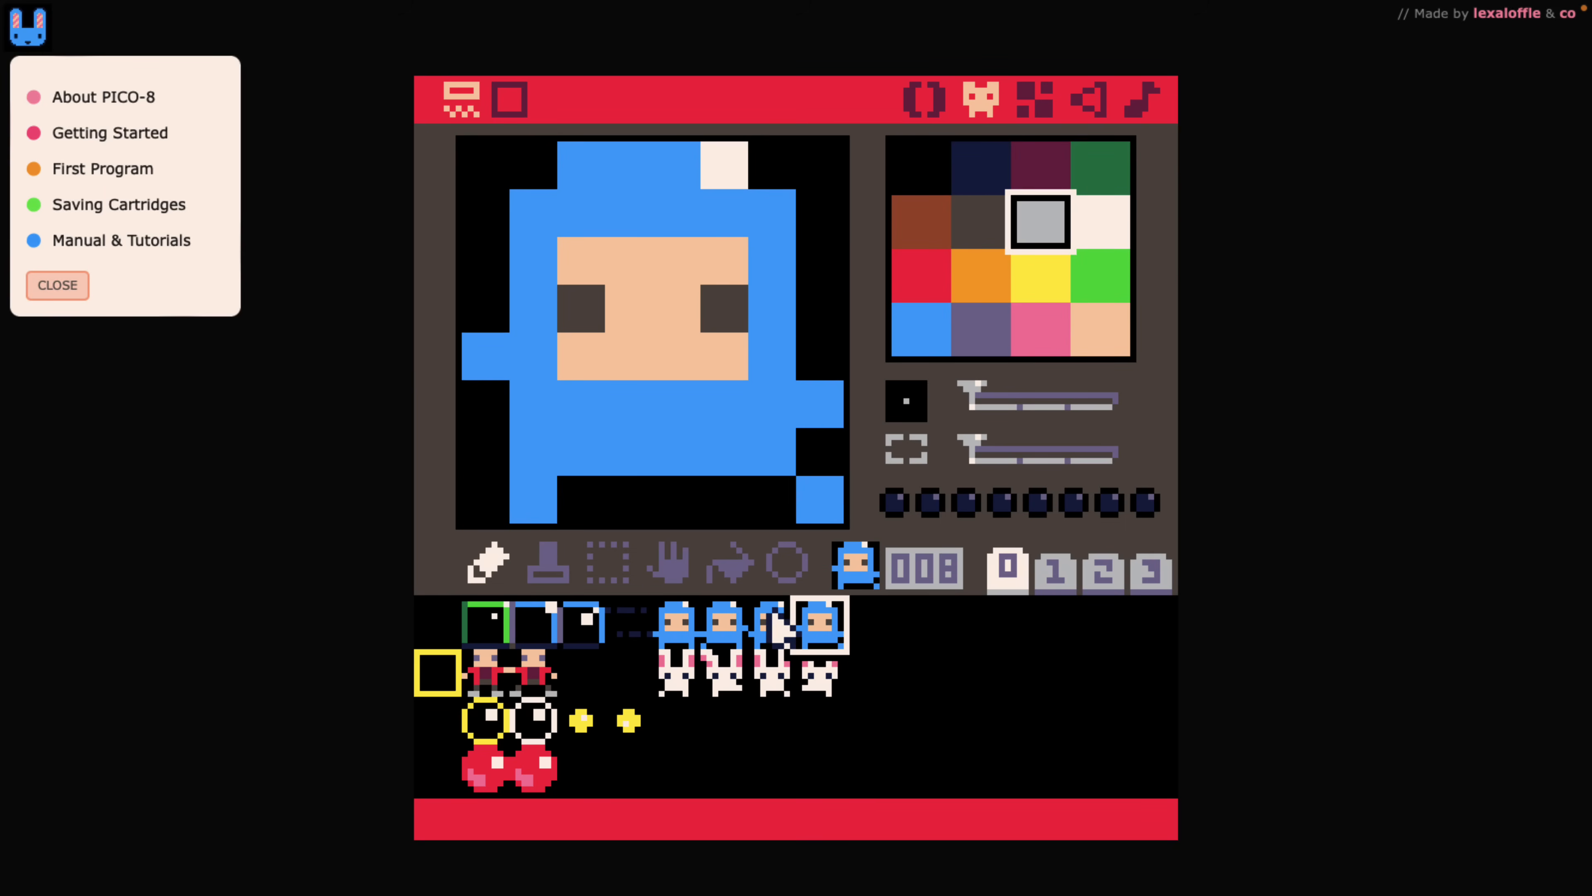
left_click(720, 623)
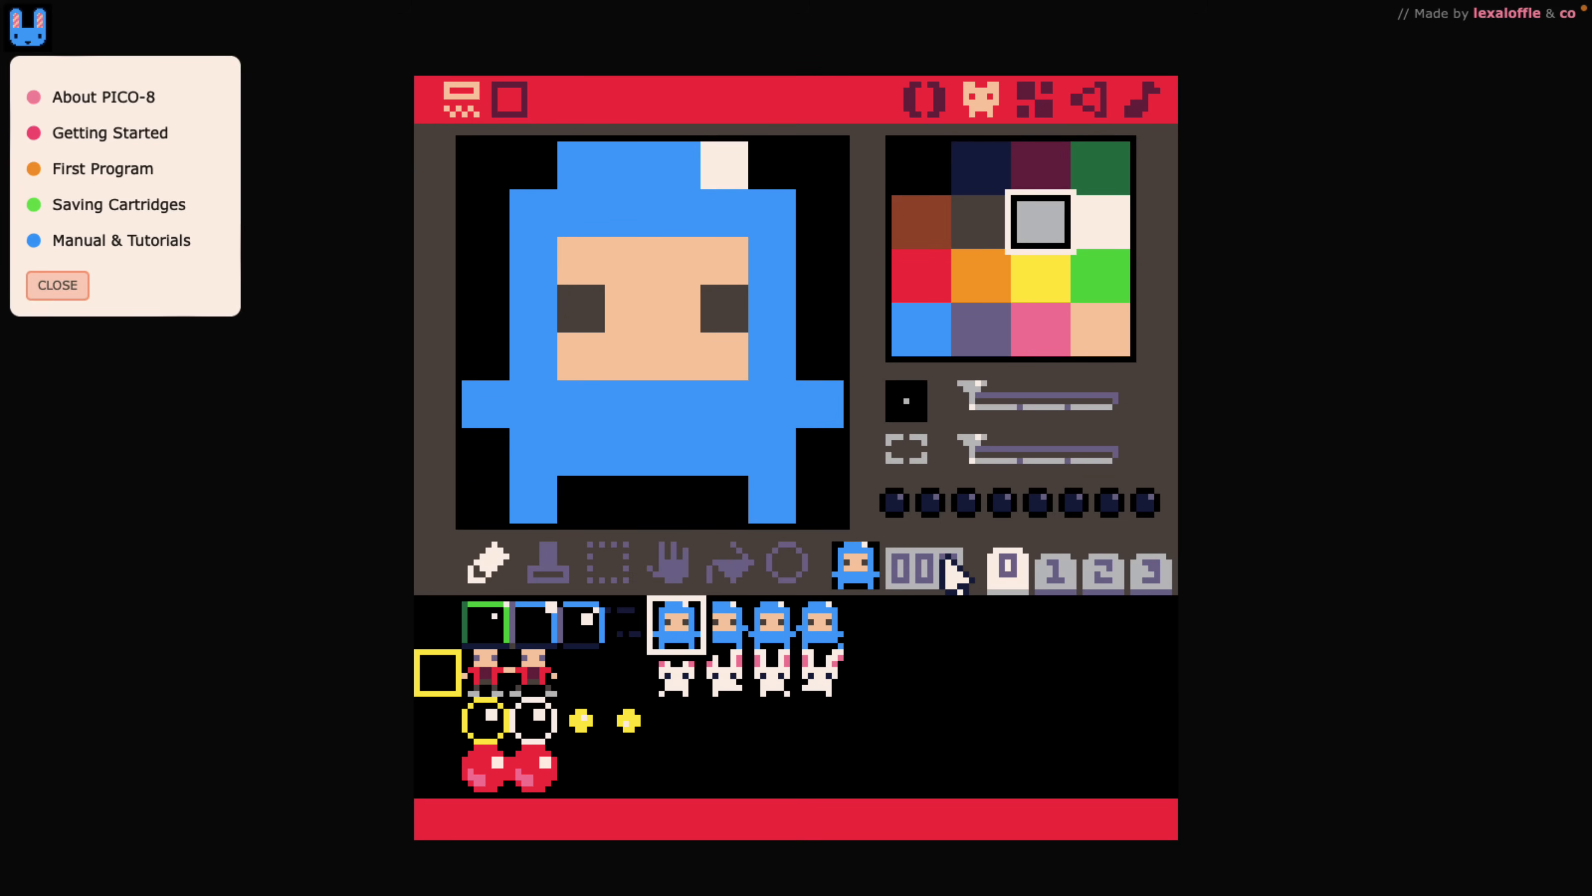
mouse_move(695, 558)
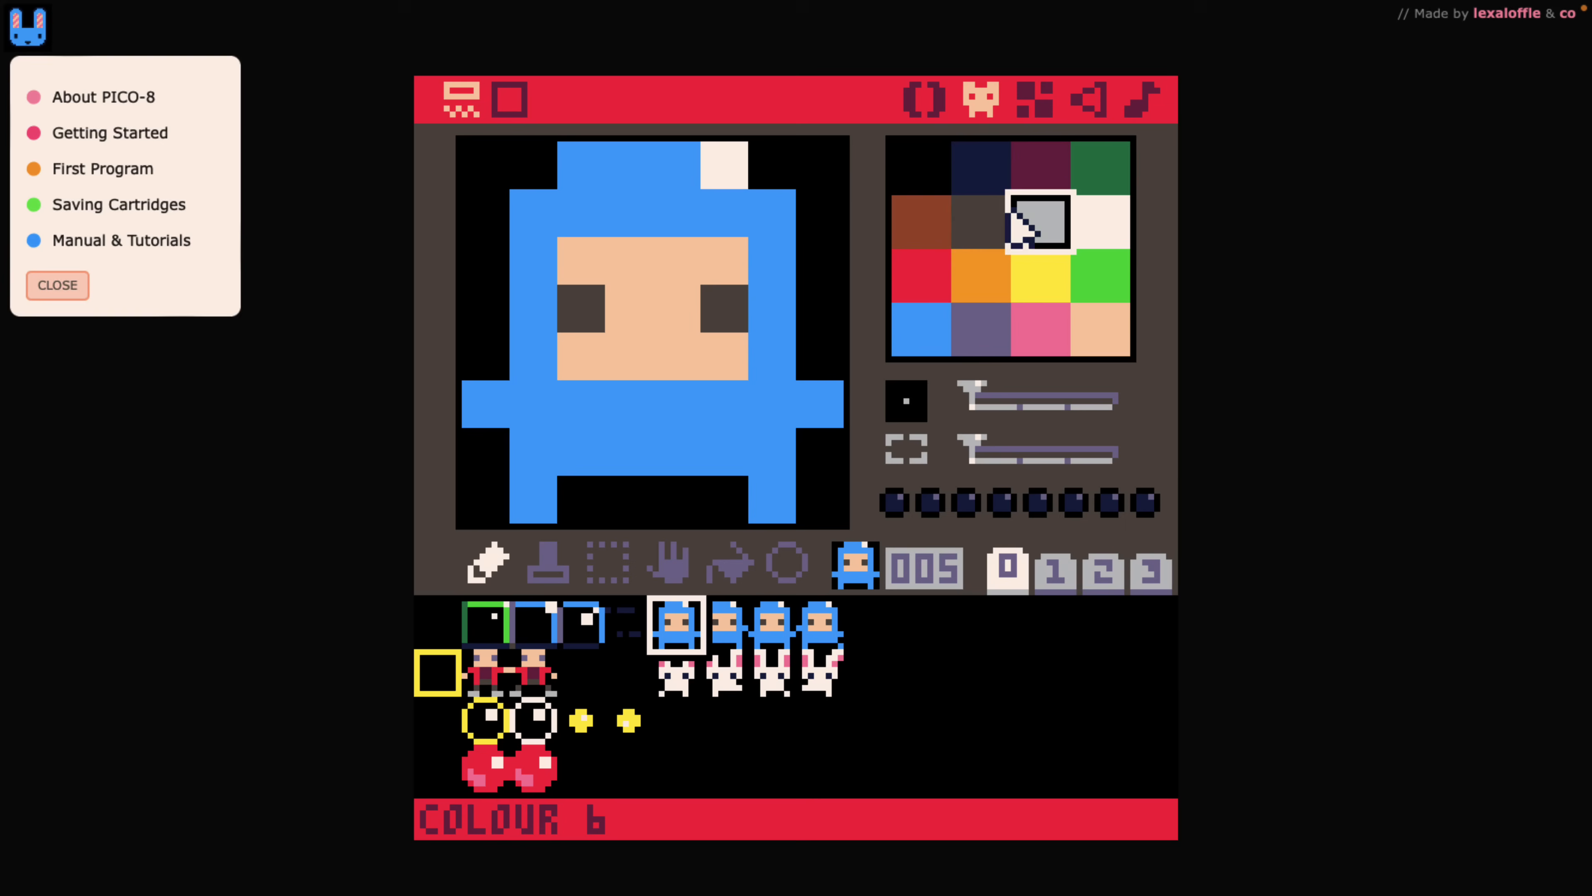
mouse_move(1035, 223)
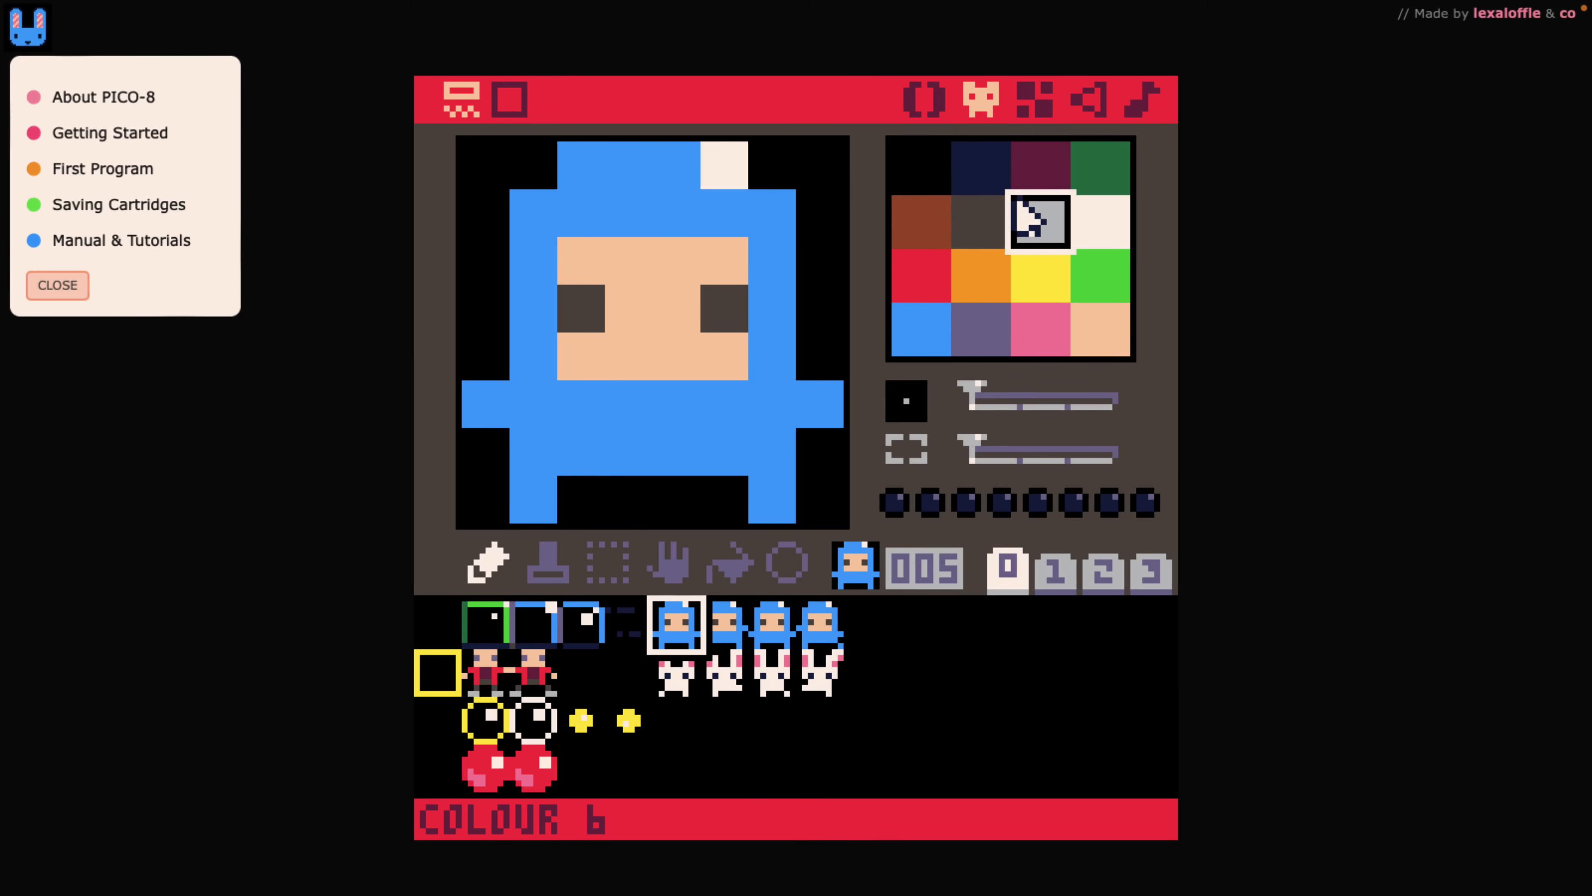
mouse_move(1039, 112)
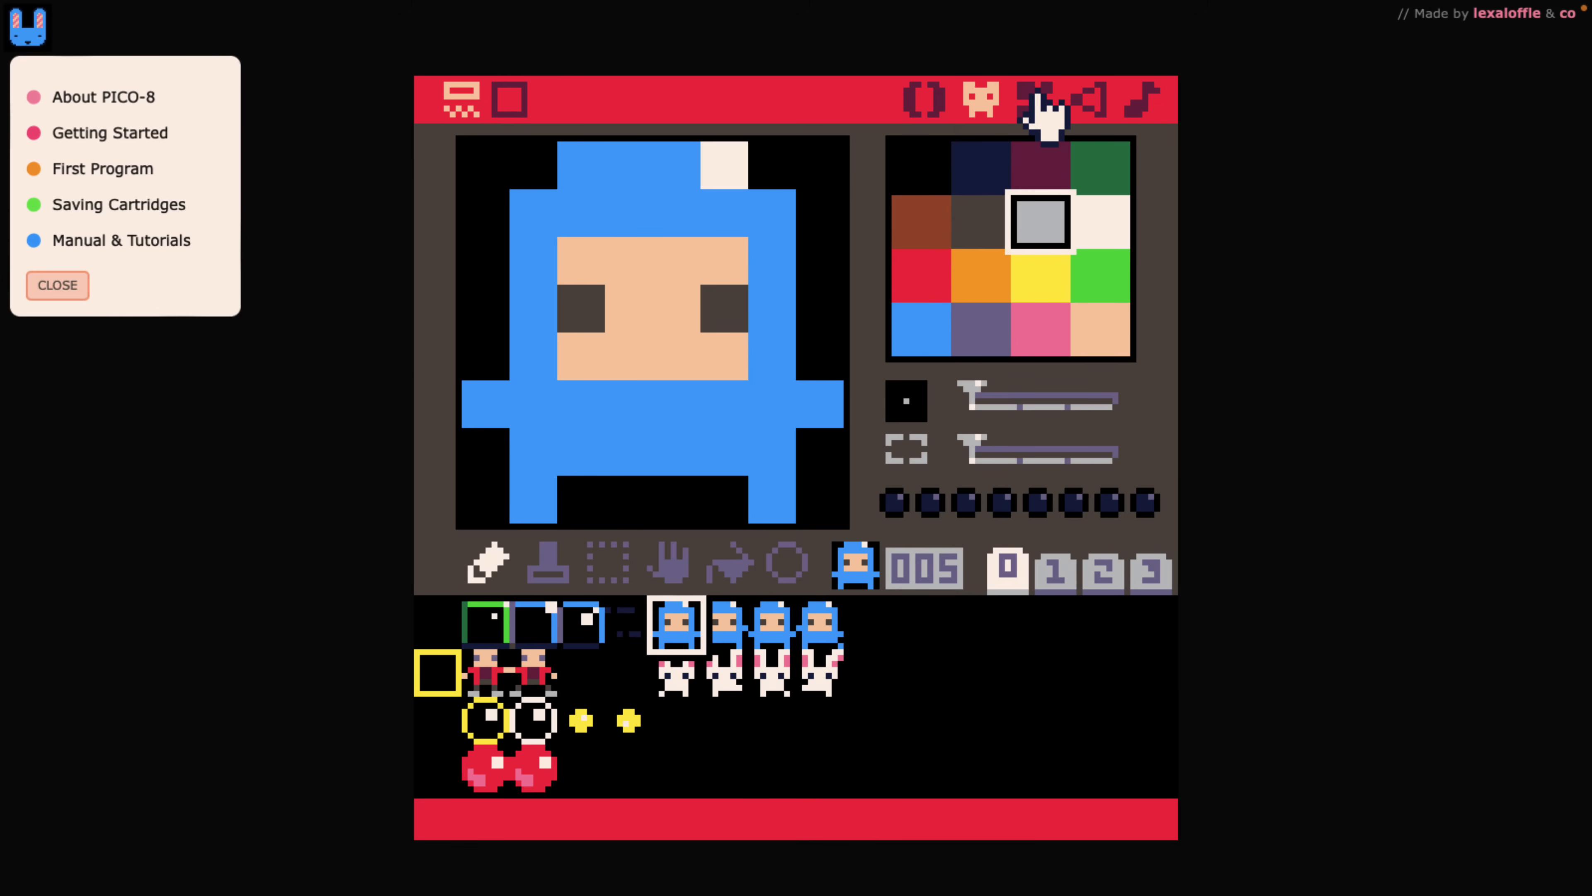
mouse_move(1036, 100)
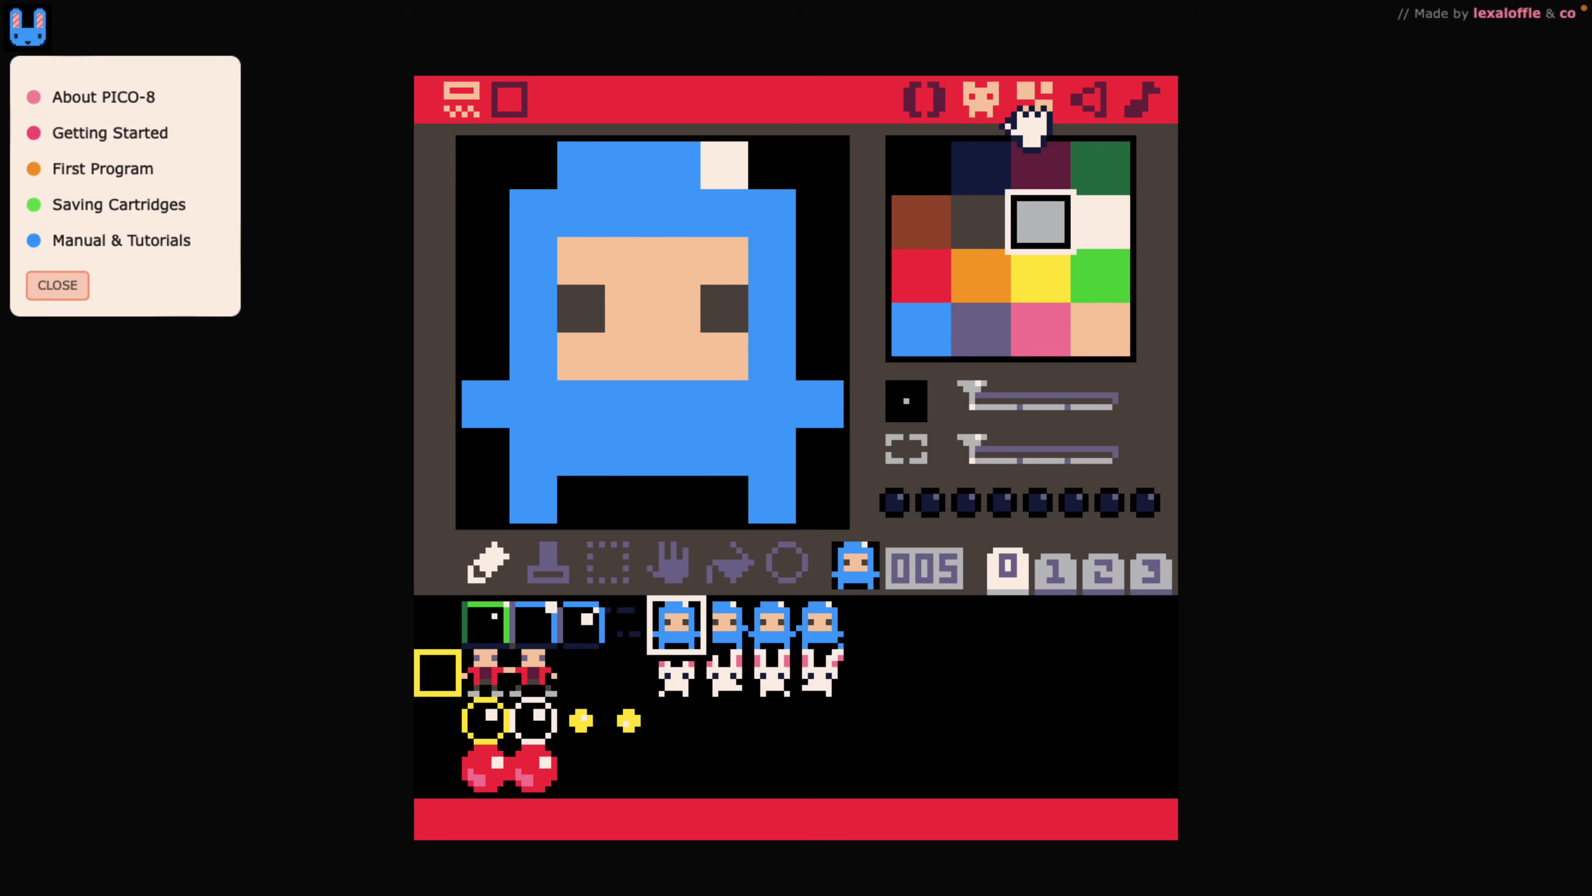
In the map editor, select the blue block tile 002 and toggle the full-screen map view.
left_click(1034, 99)
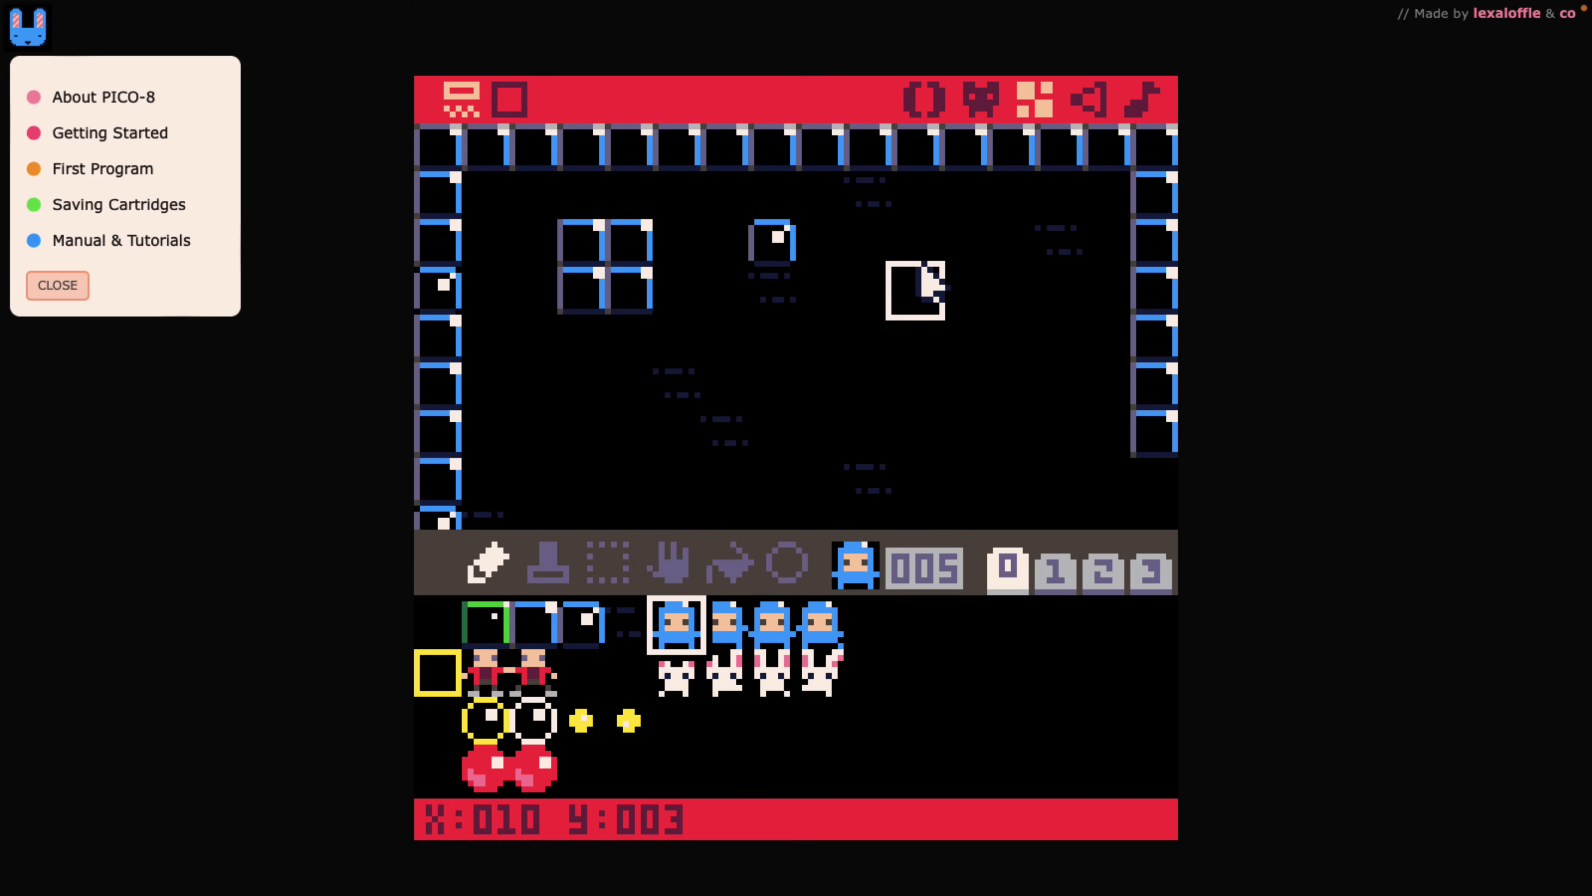
left_click(534, 624)
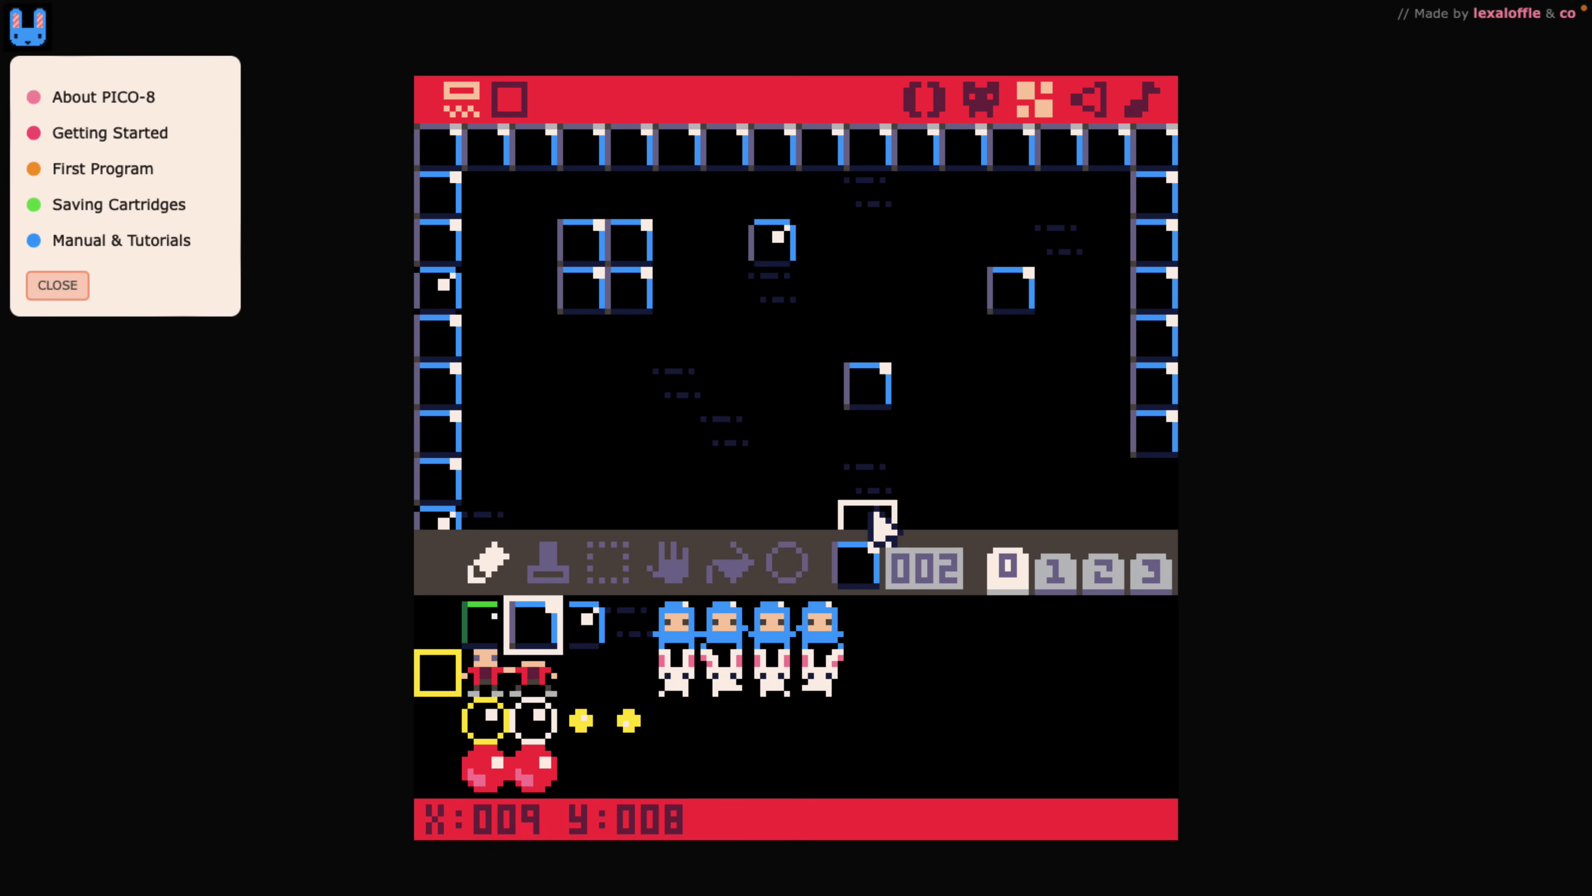
left_click(511, 99)
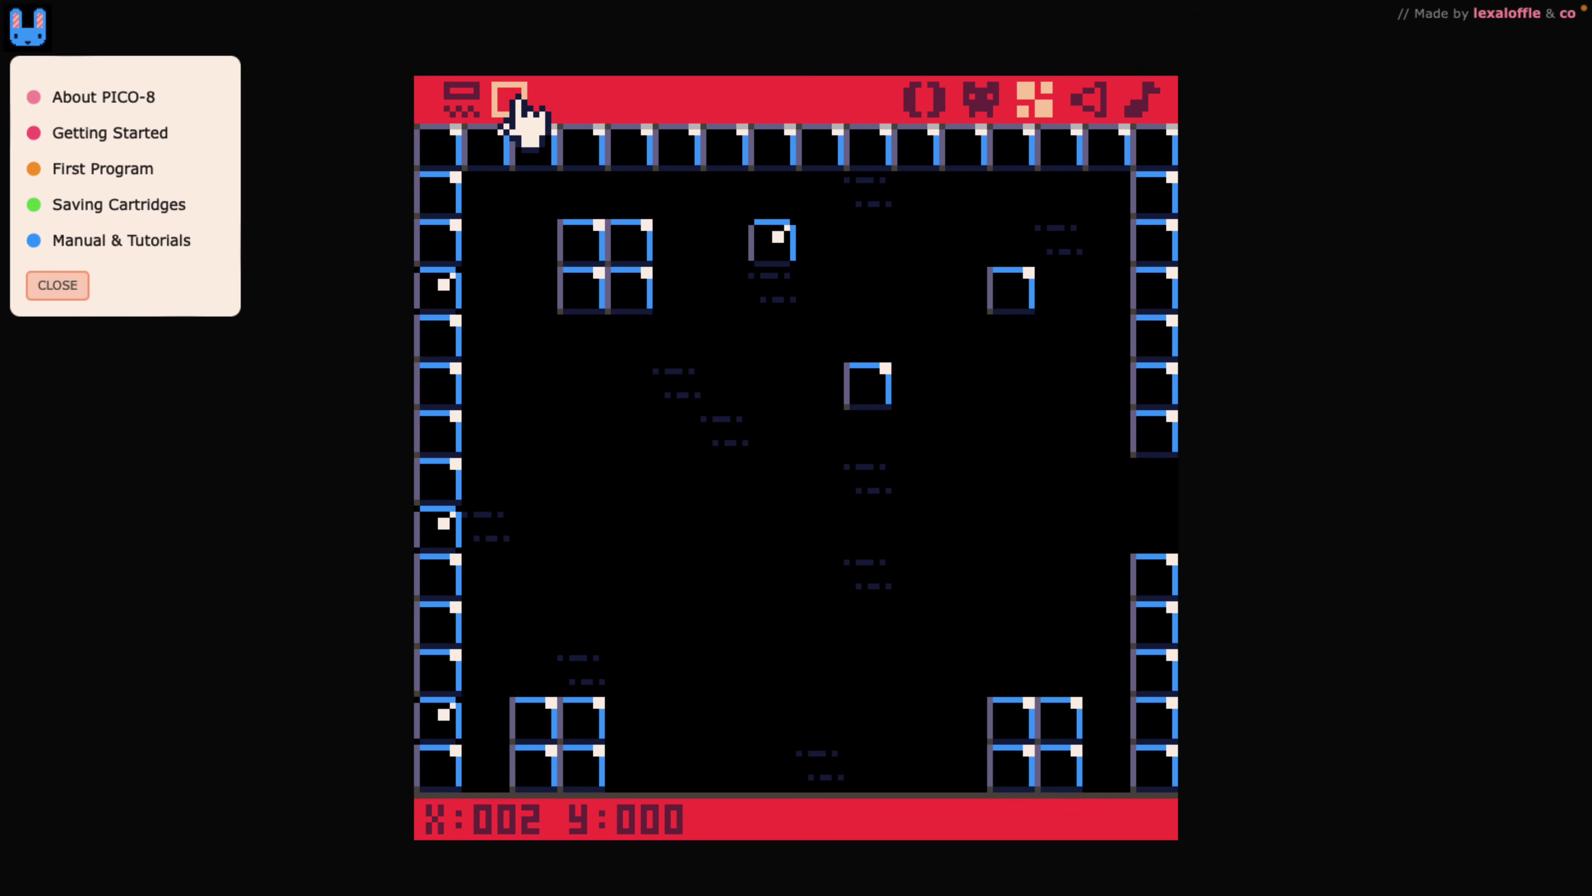
left_click(507, 100)
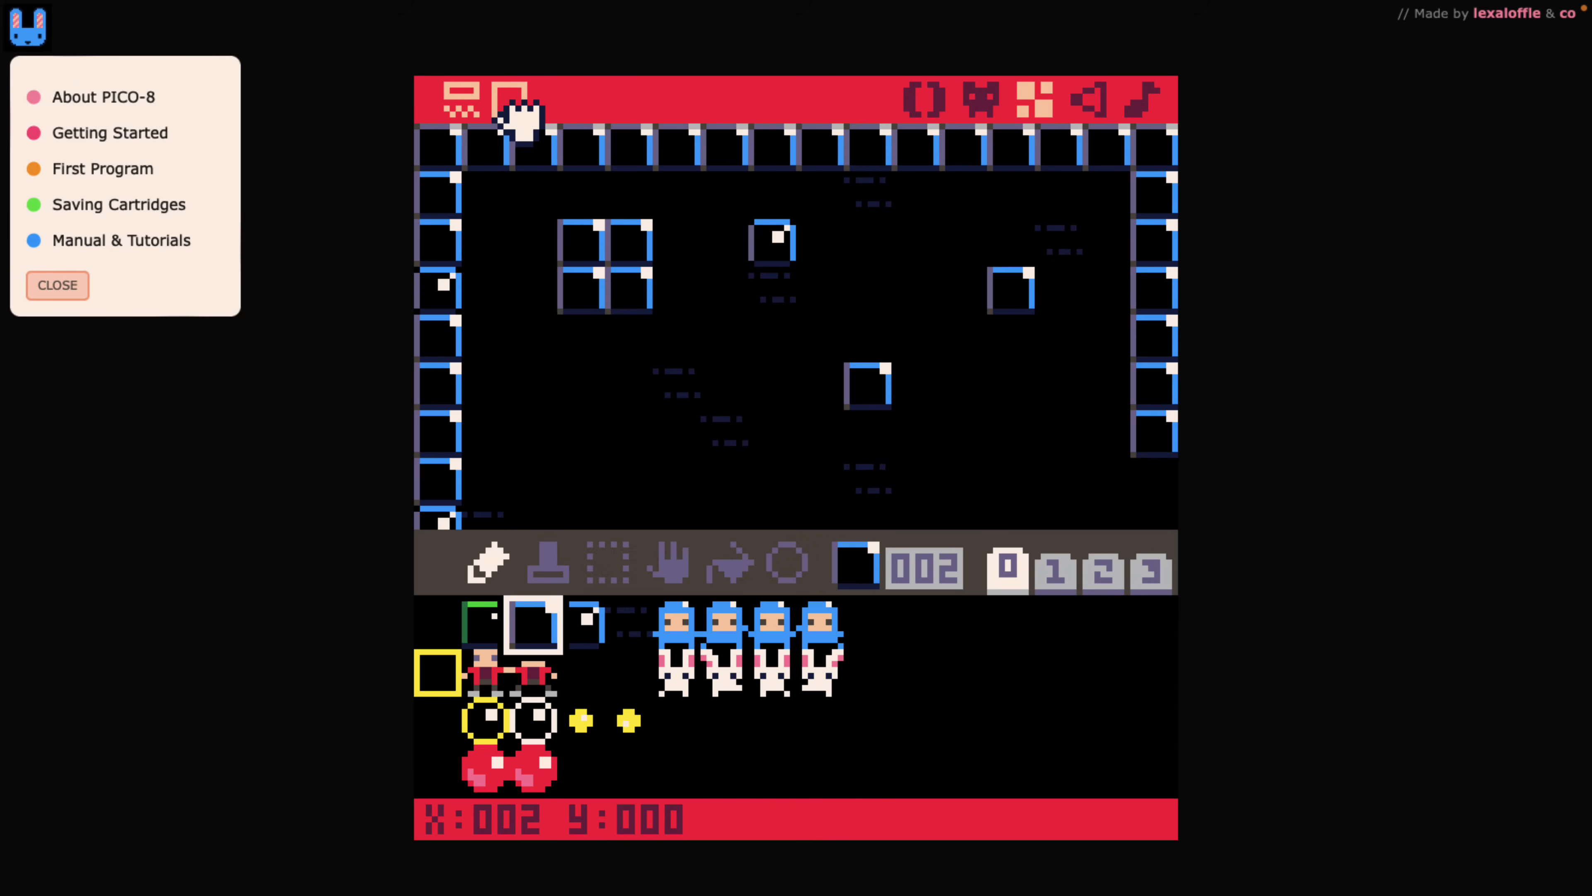
mouse_move(1096, 122)
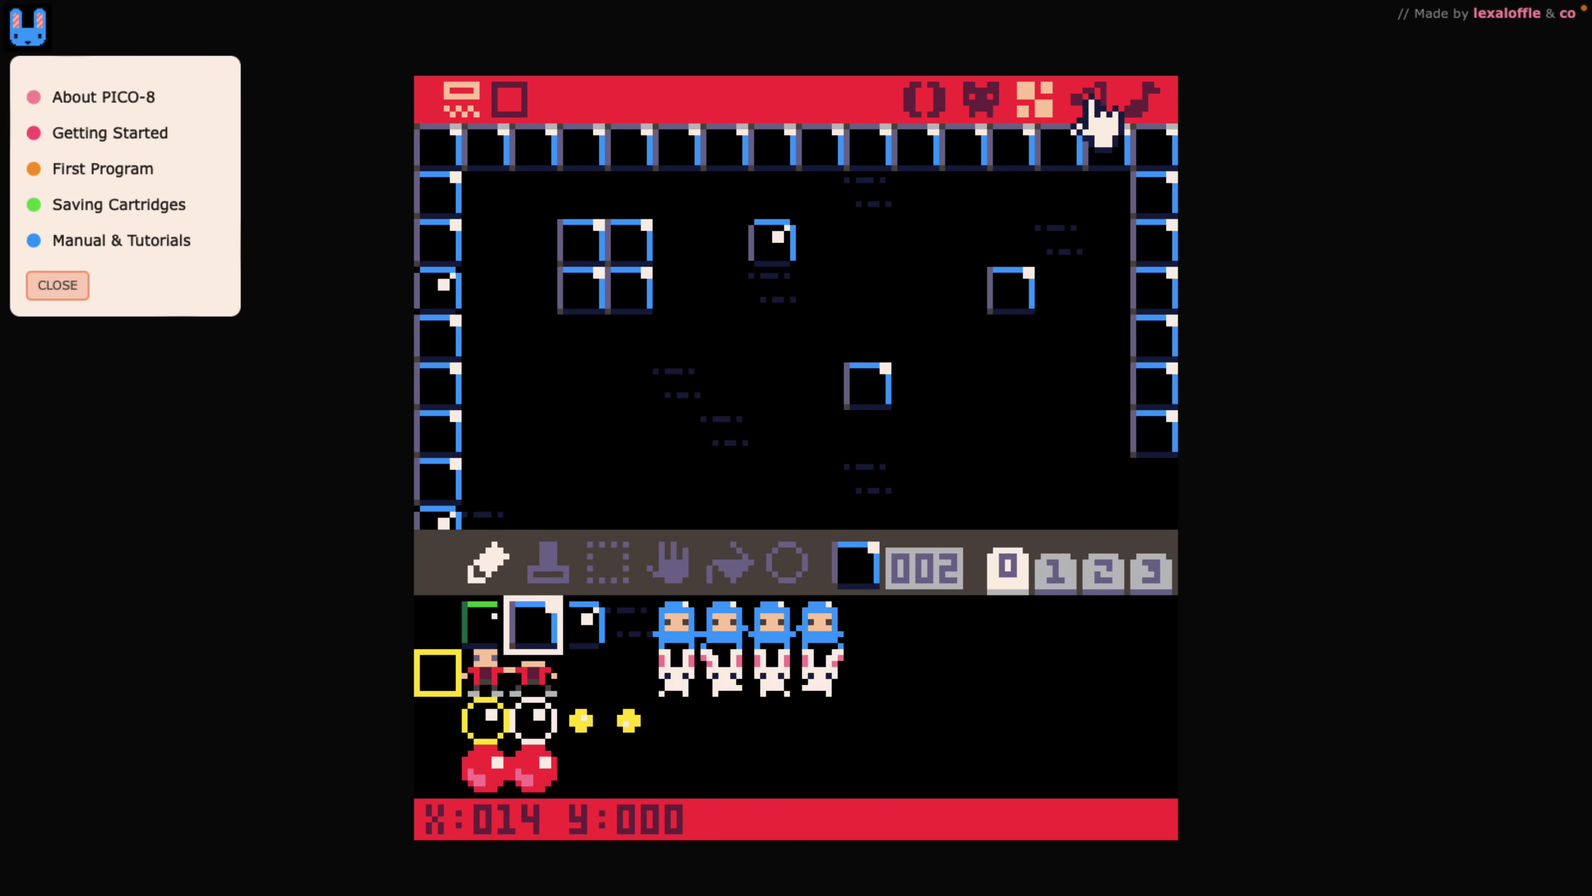
Show sound effect 00 in tracker view with the square-wave instrument selected.
left_click(1091, 100)
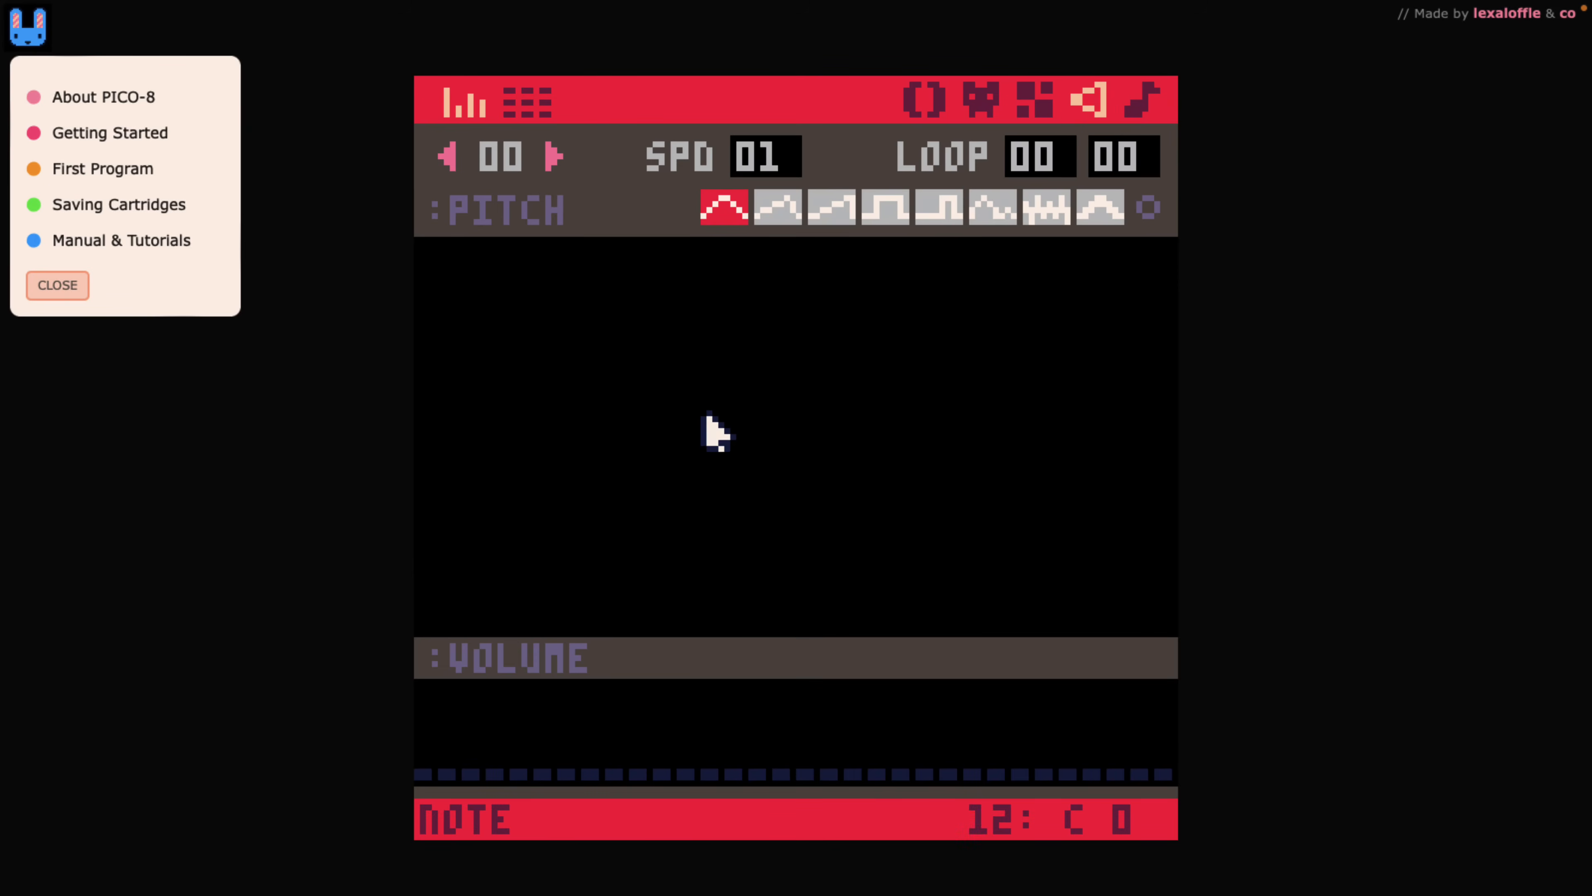
mouse_move(709, 439)
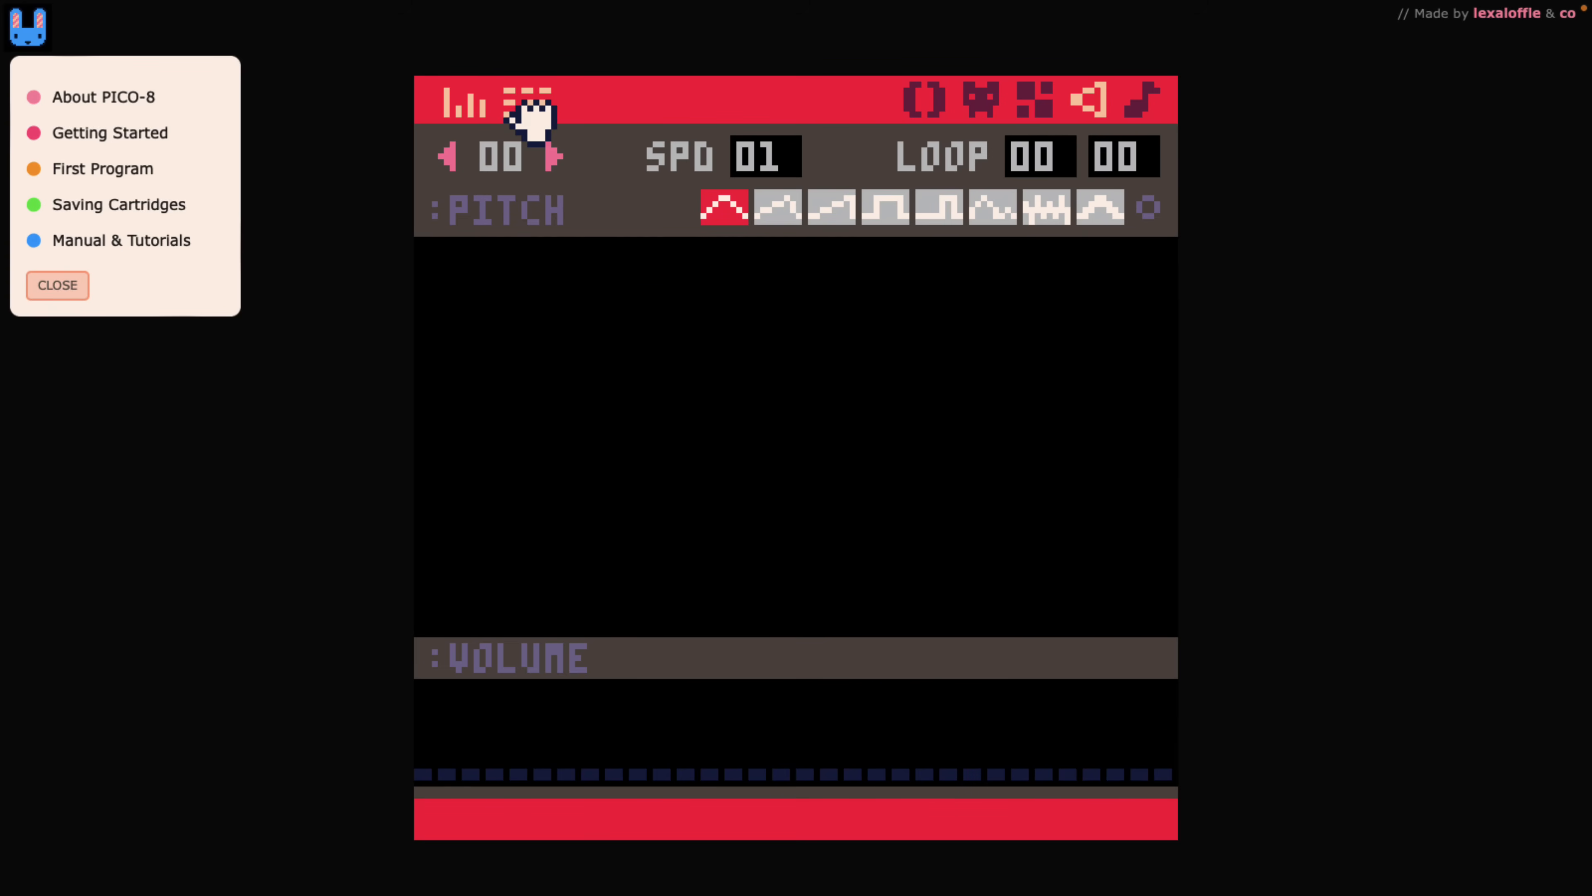
left_click(525, 101)
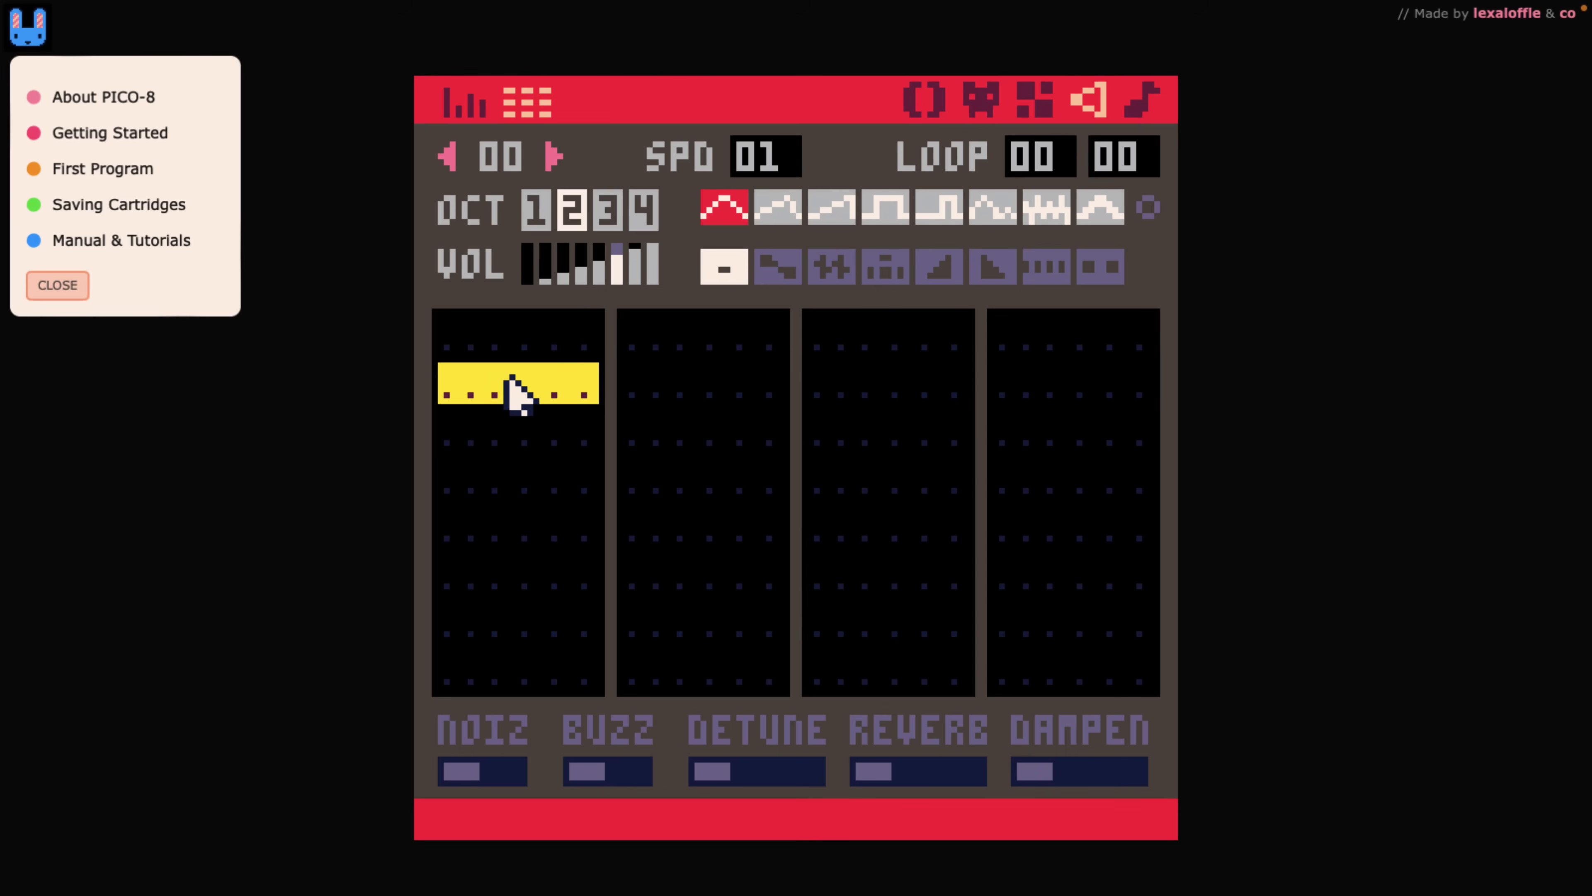
left_click(887, 206)
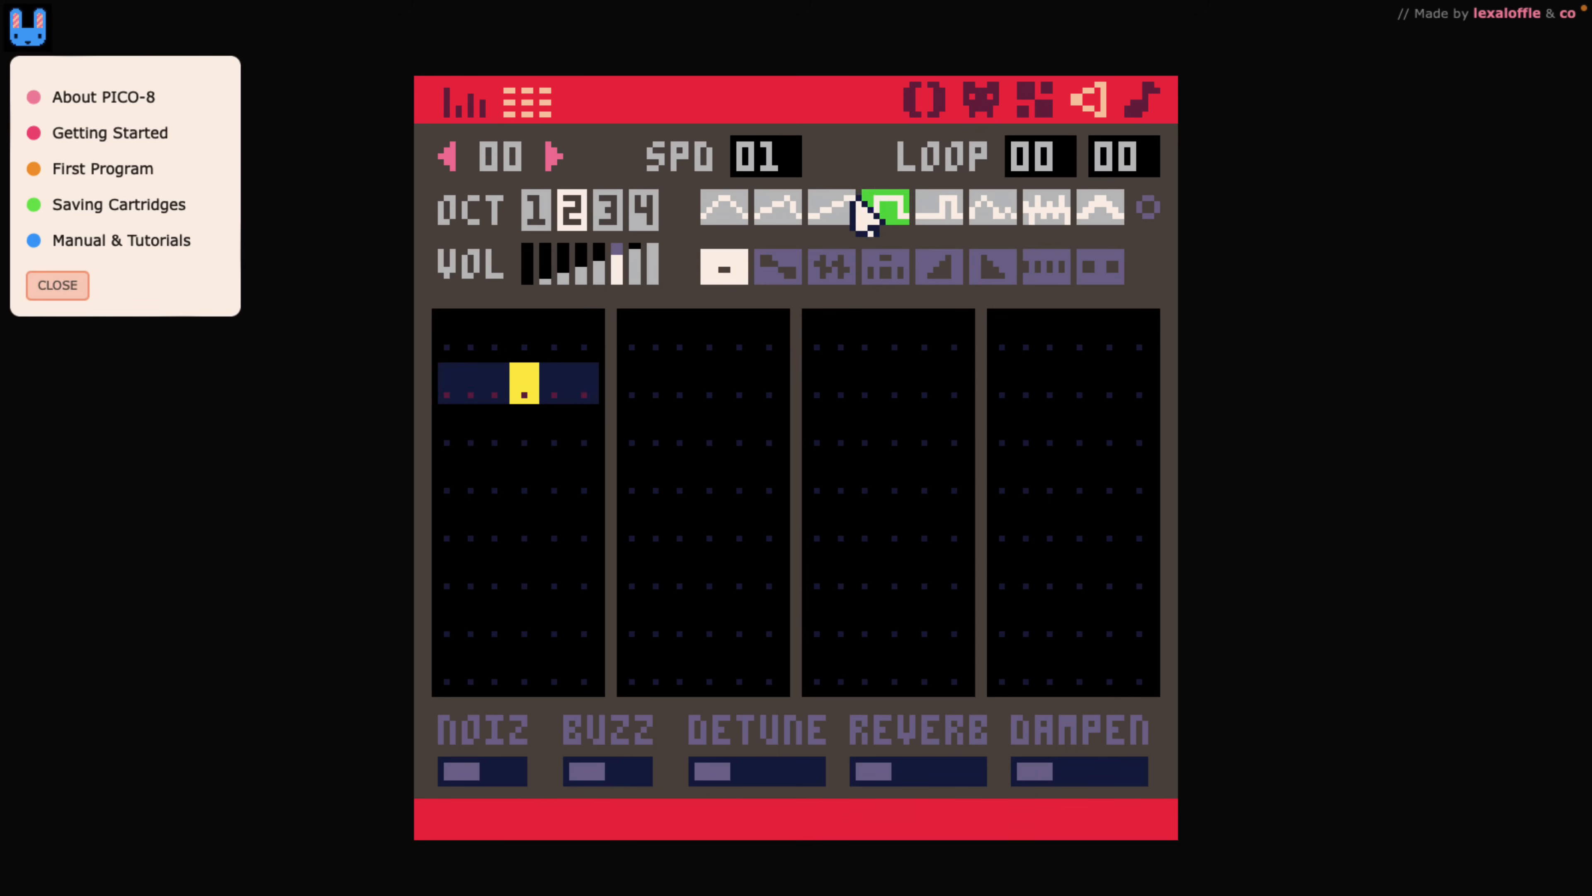
In the music editor, show the pattern overview grid and switch it to list sound effects.
left_click(1144, 99)
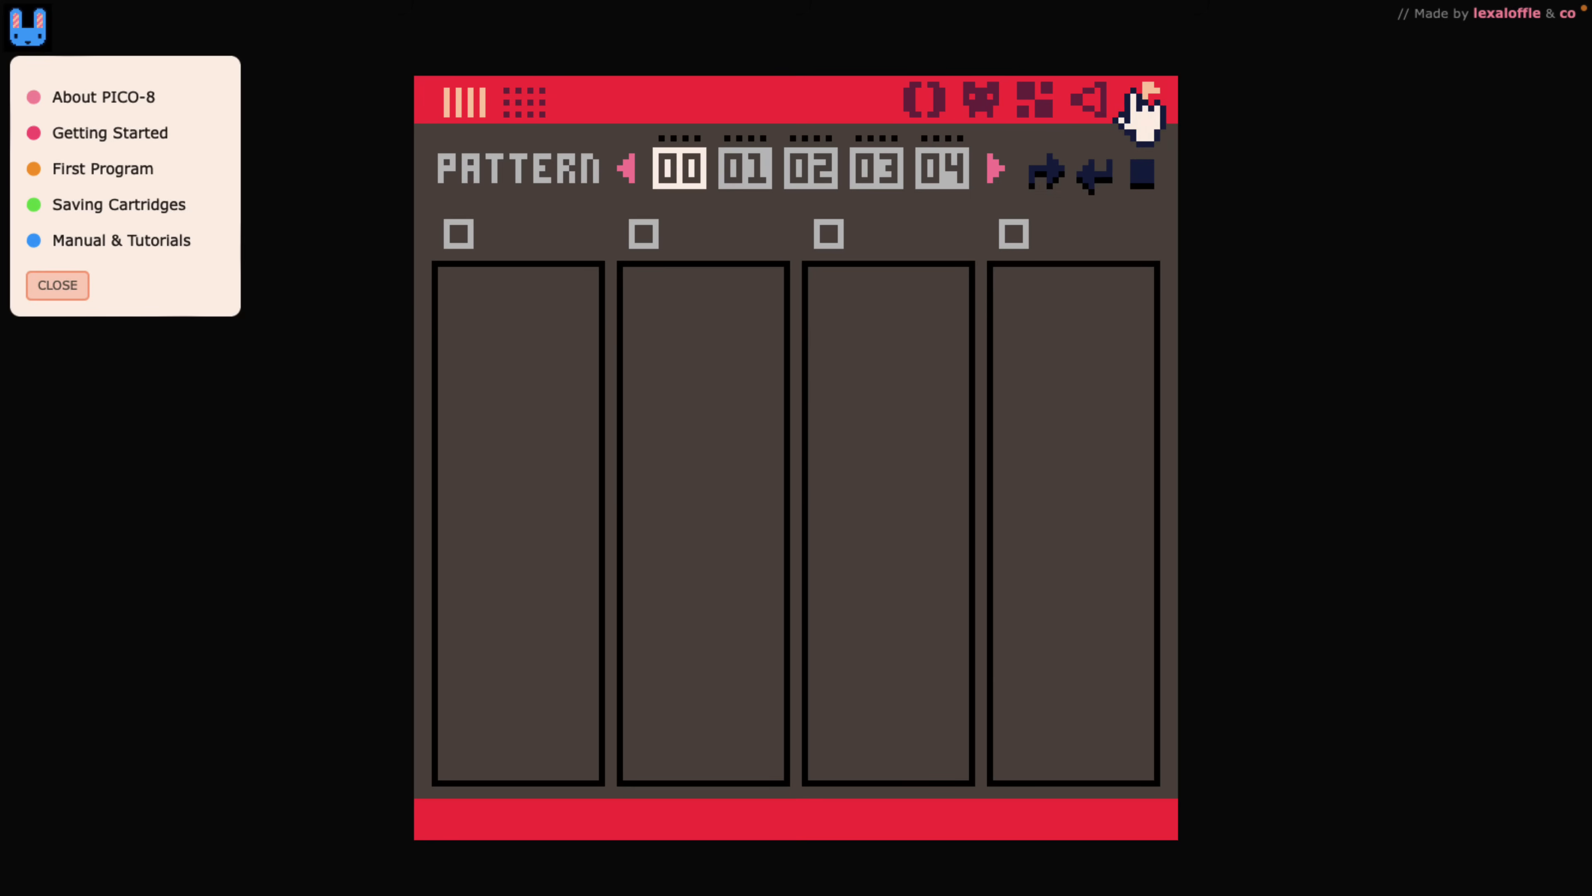
mouse_move(901, 244)
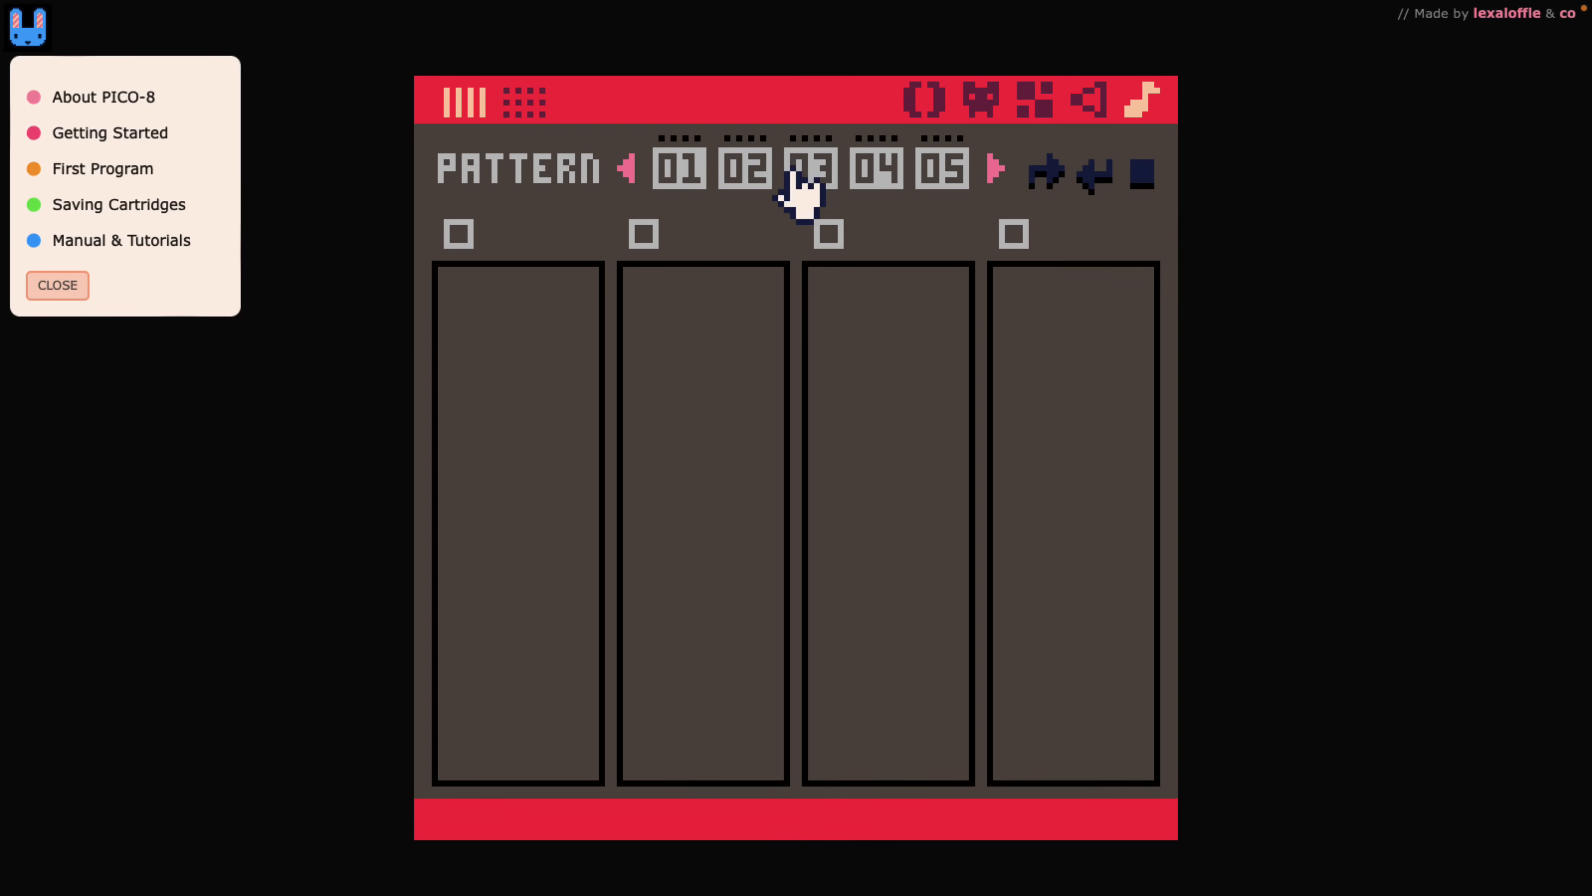
mouse_move(508, 122)
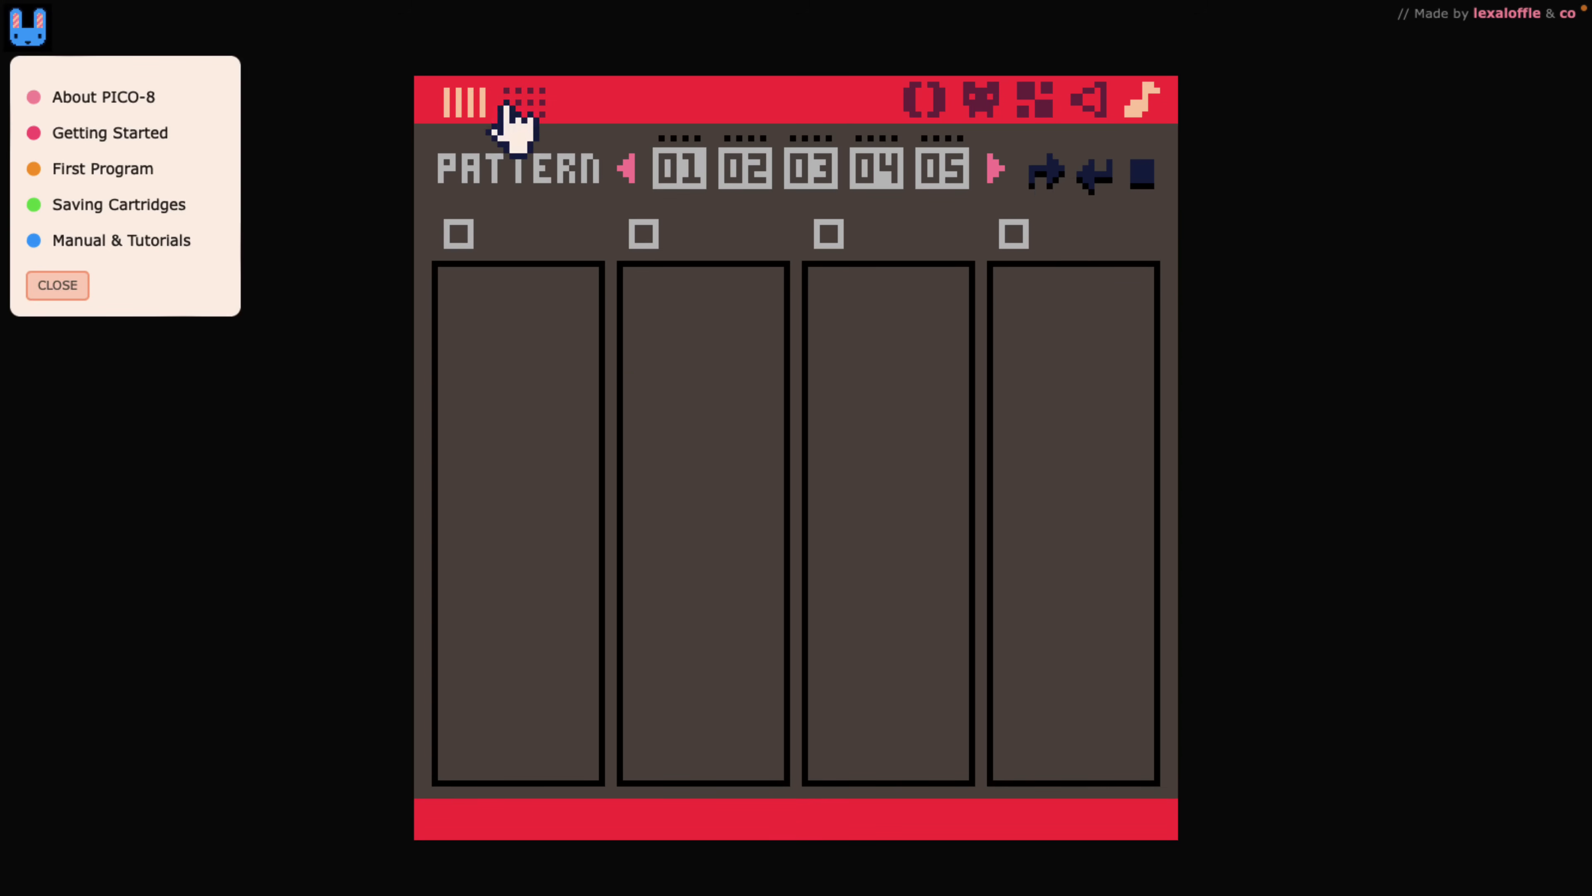
left_click(521, 102)
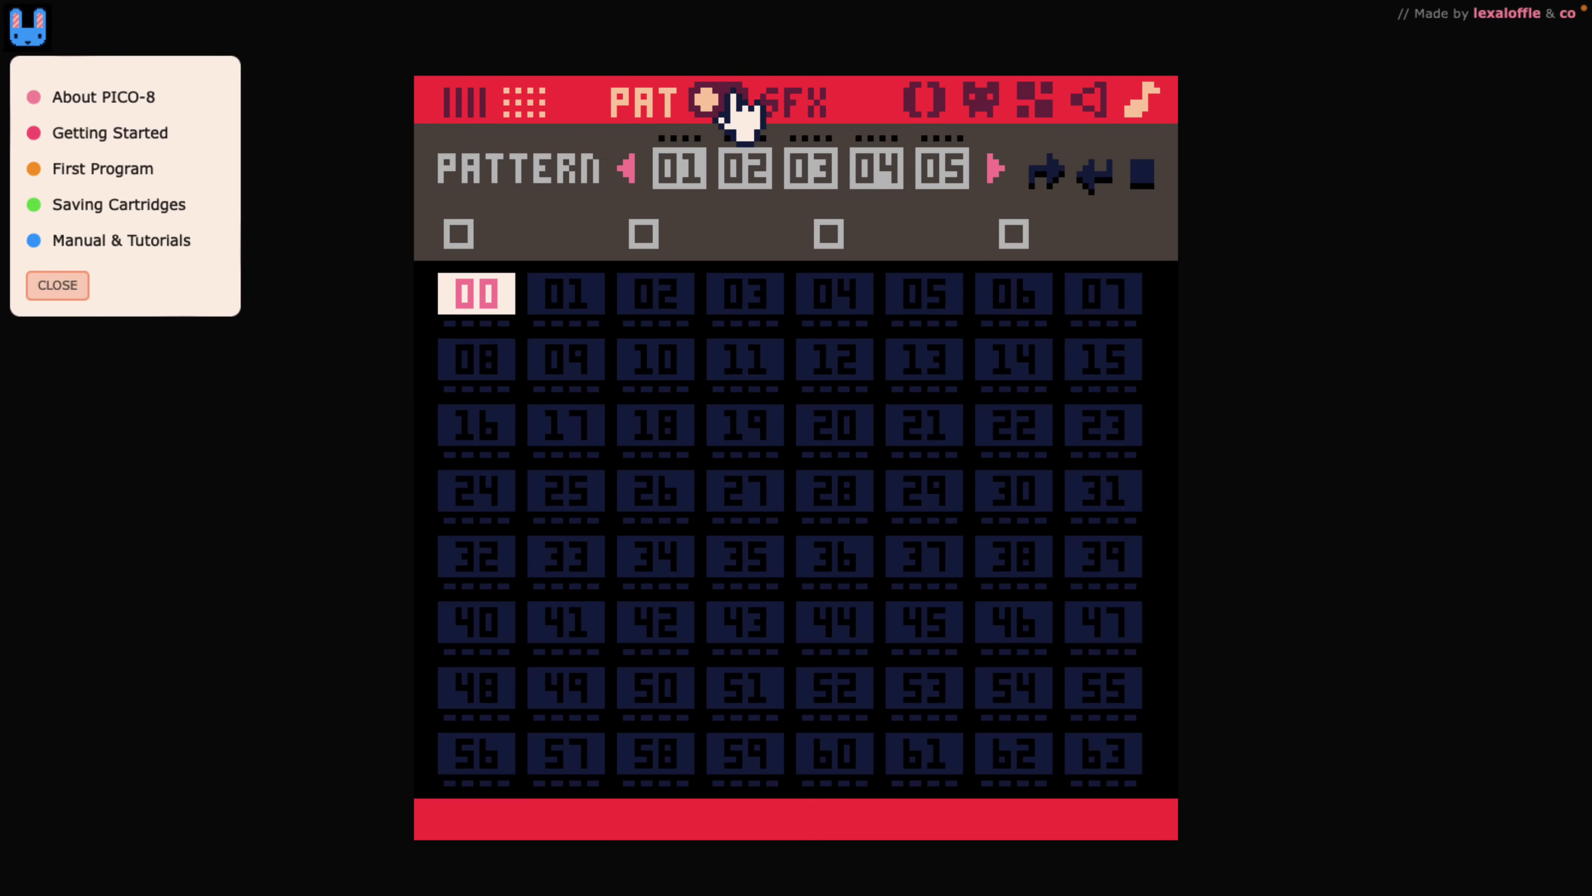
left_click(723, 101)
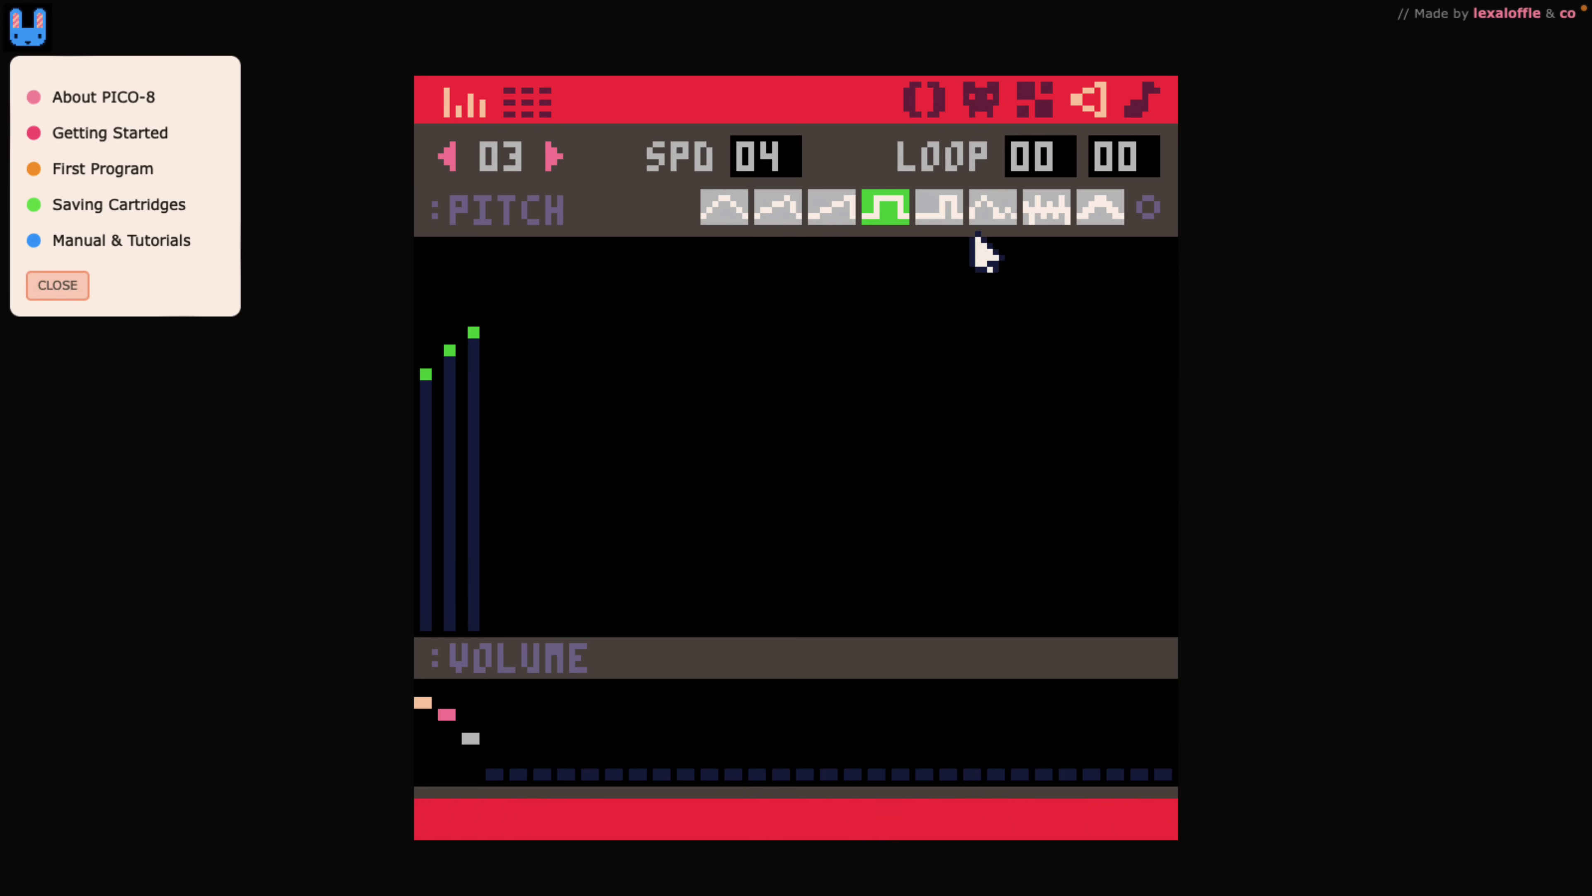
mouse_move(823, 284)
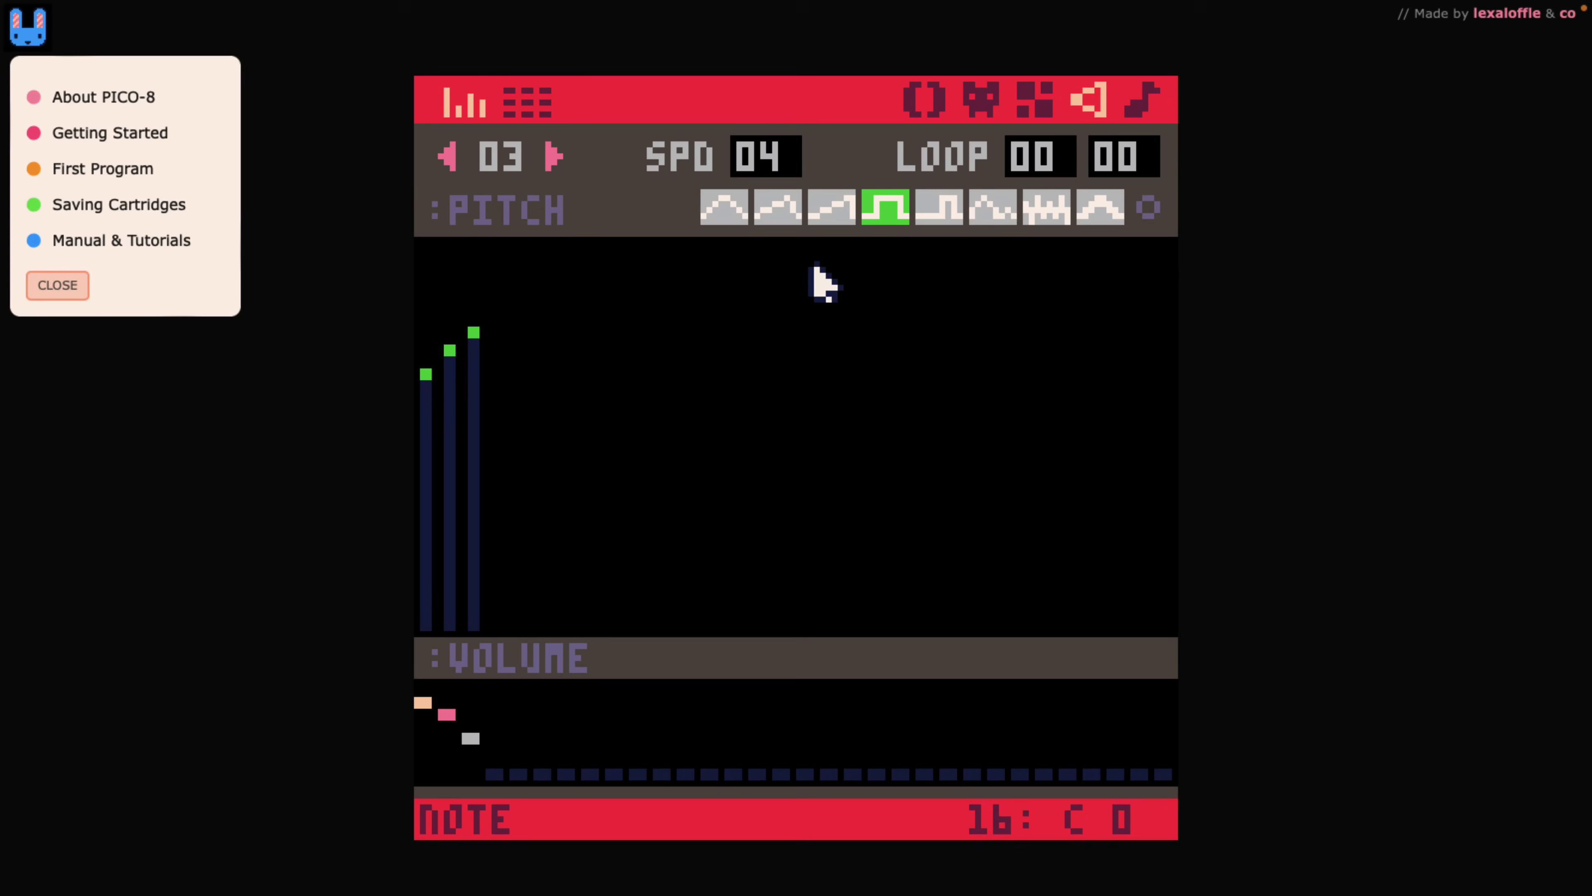
mouse_move(810, 647)
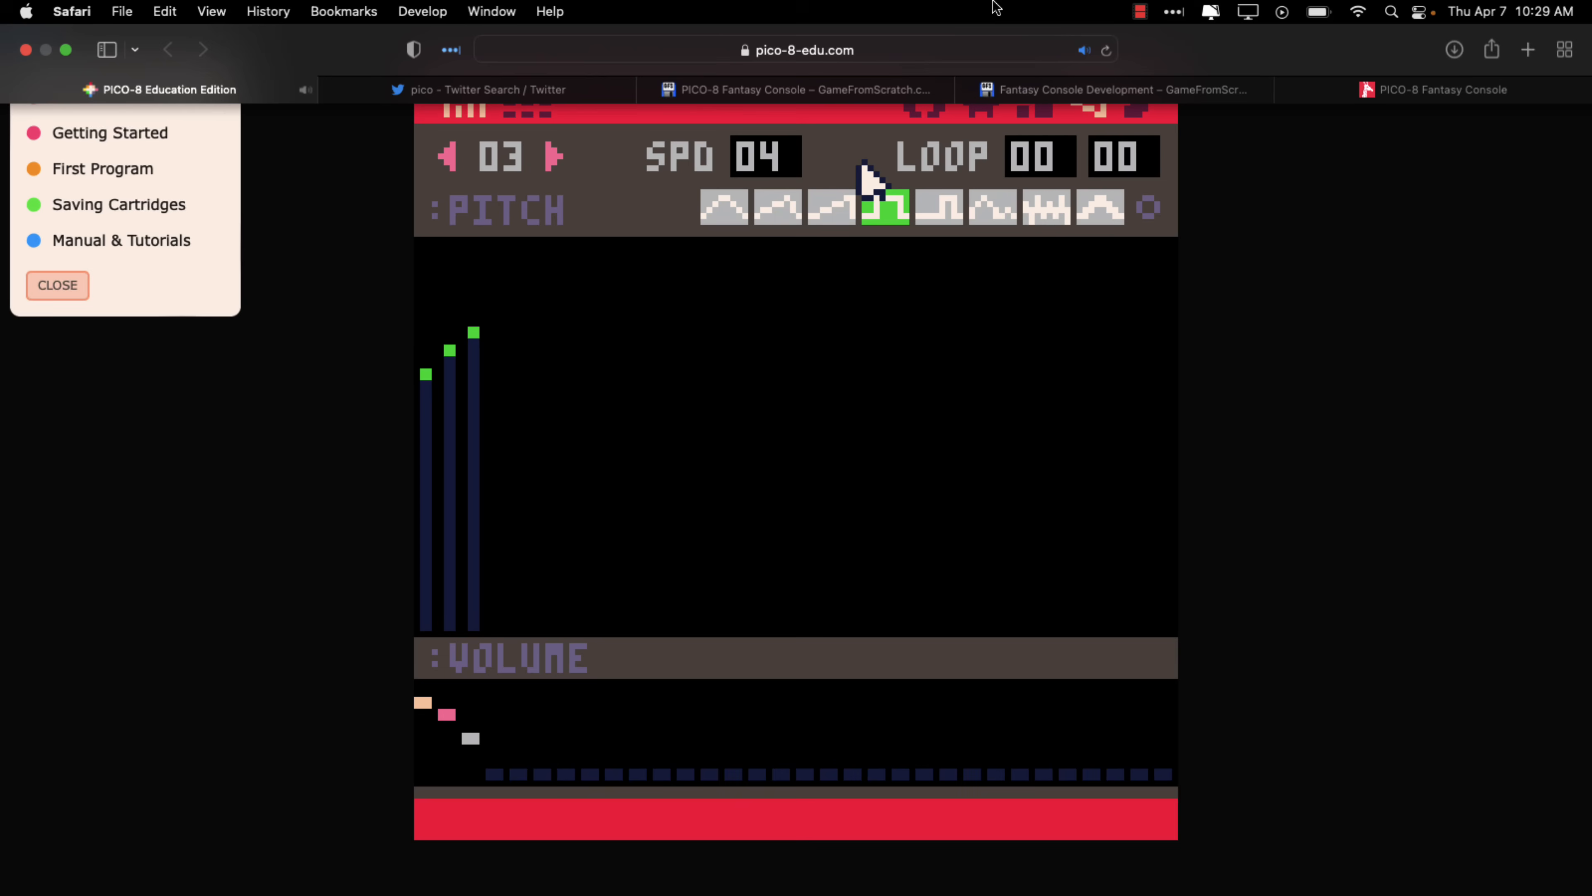
mouse_move(833, 61)
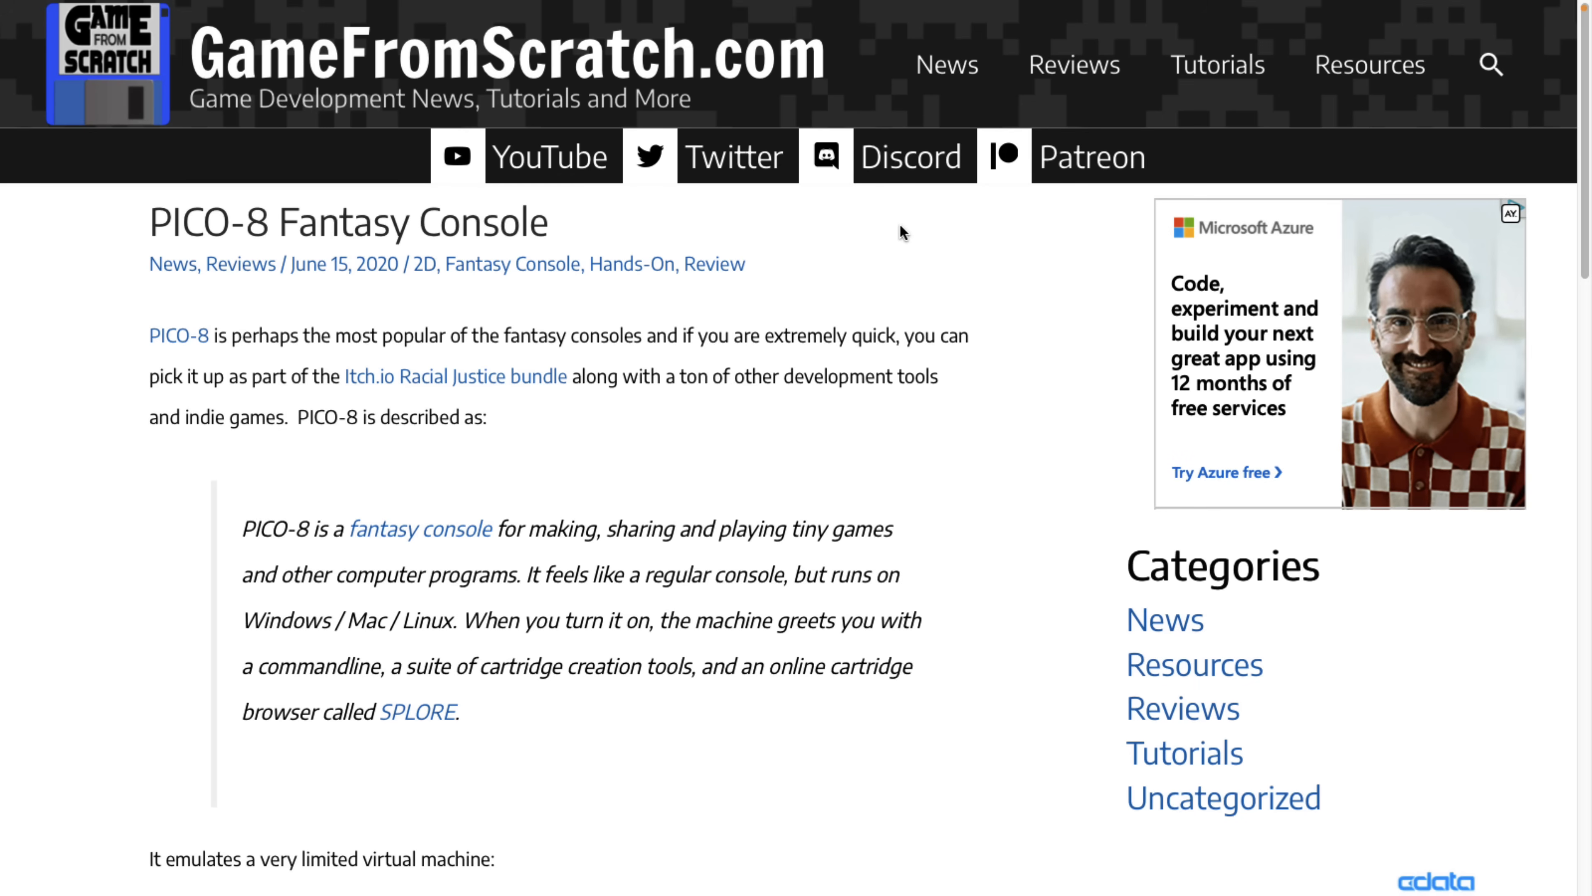
mouse_move(501, 295)
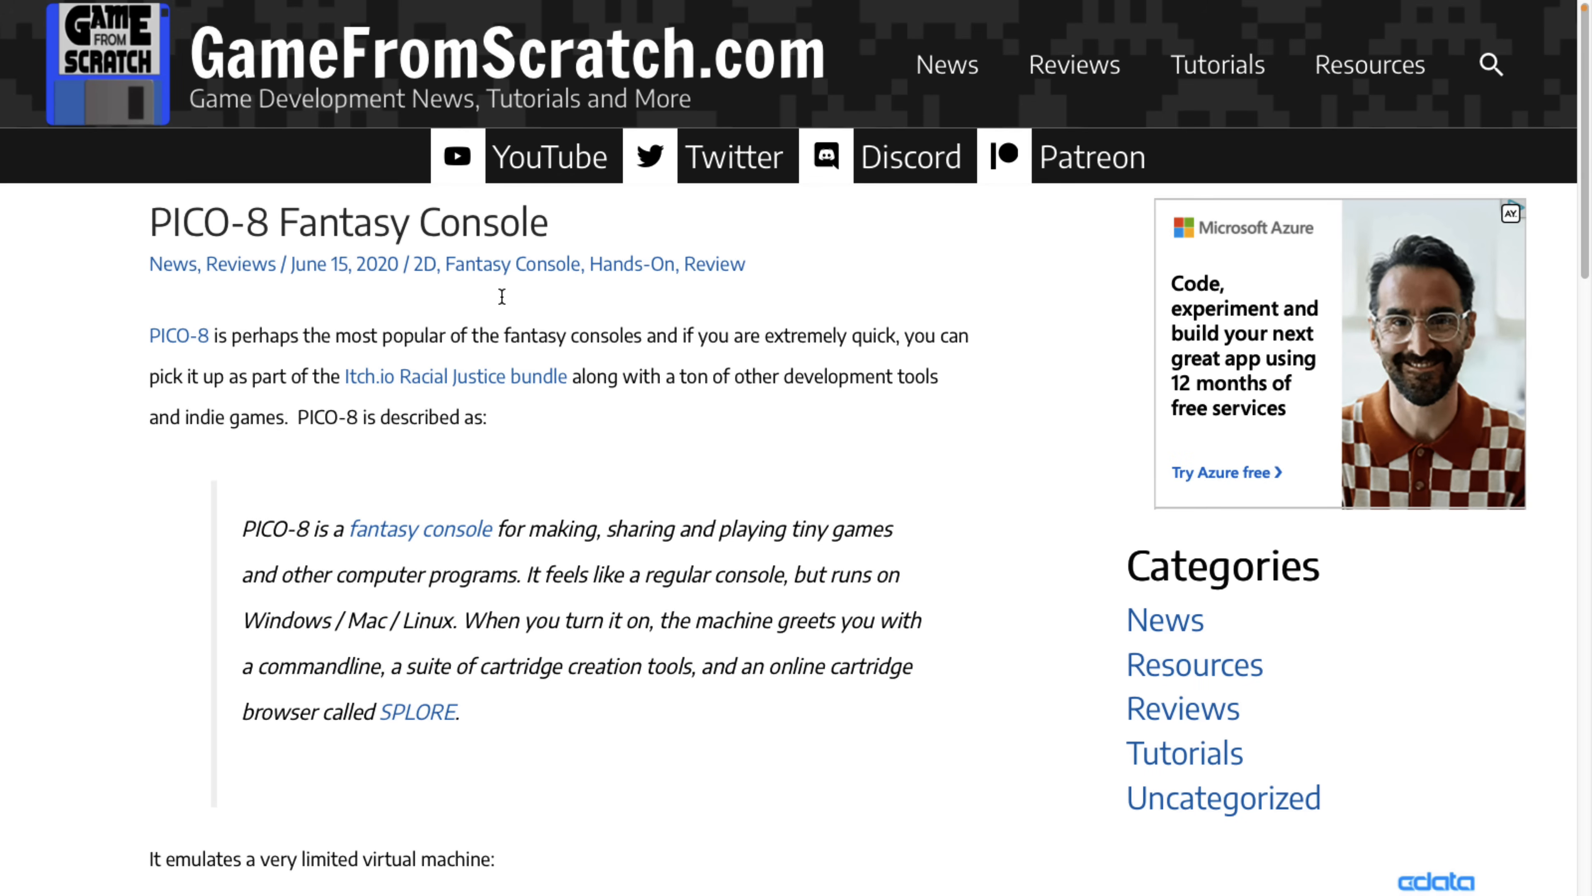
Scroll the article past the specification list to the embedded PICO-8 Fantasy Console video.
scroll("down", 3)
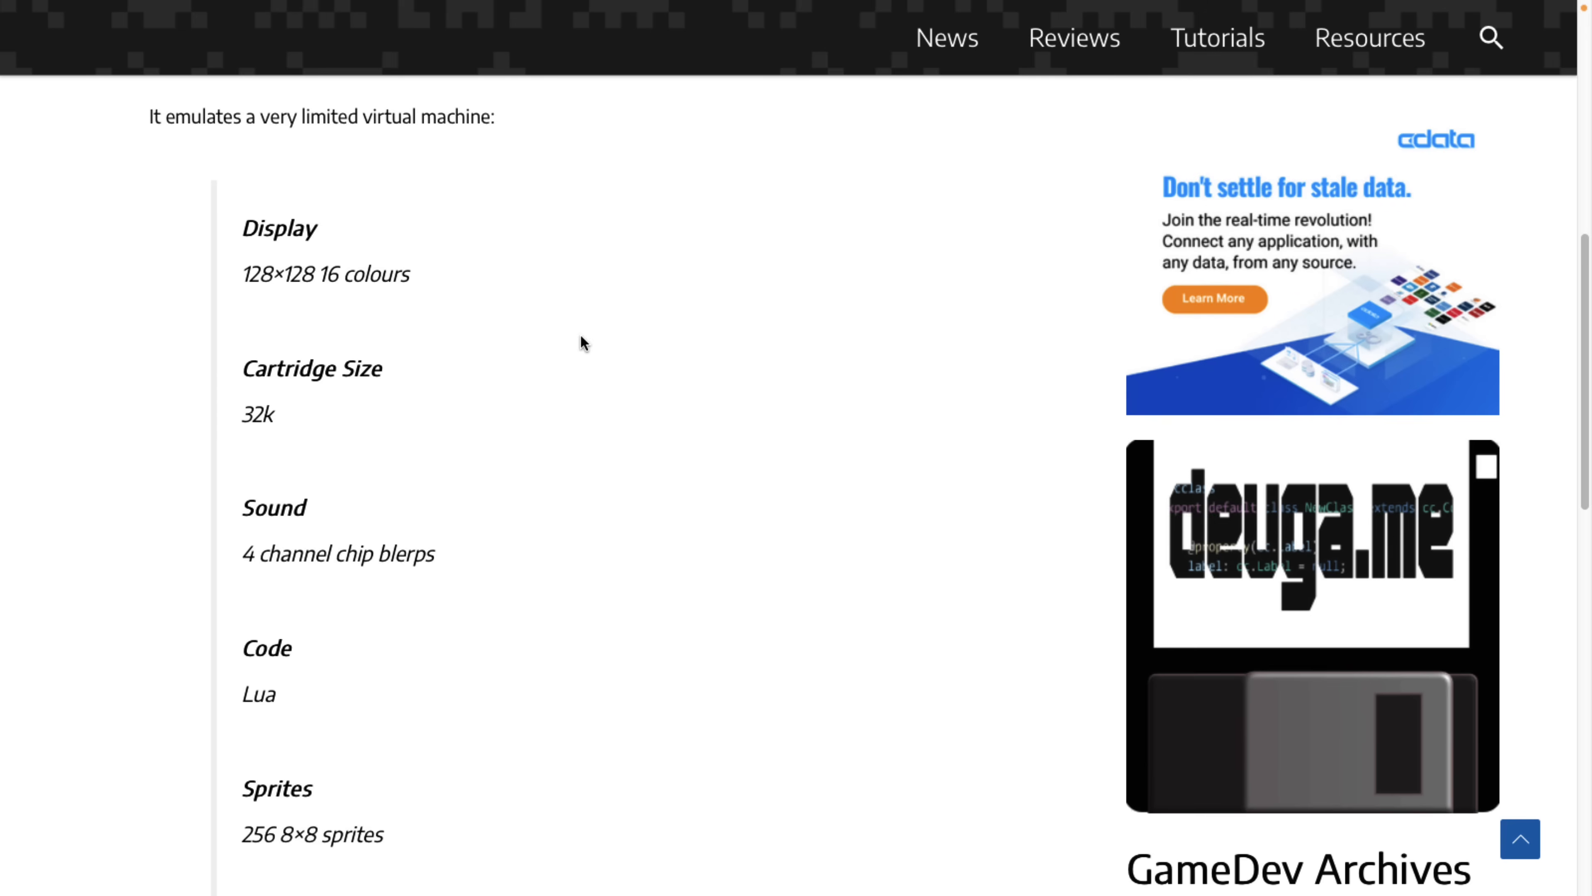
mouse_move(565, 235)
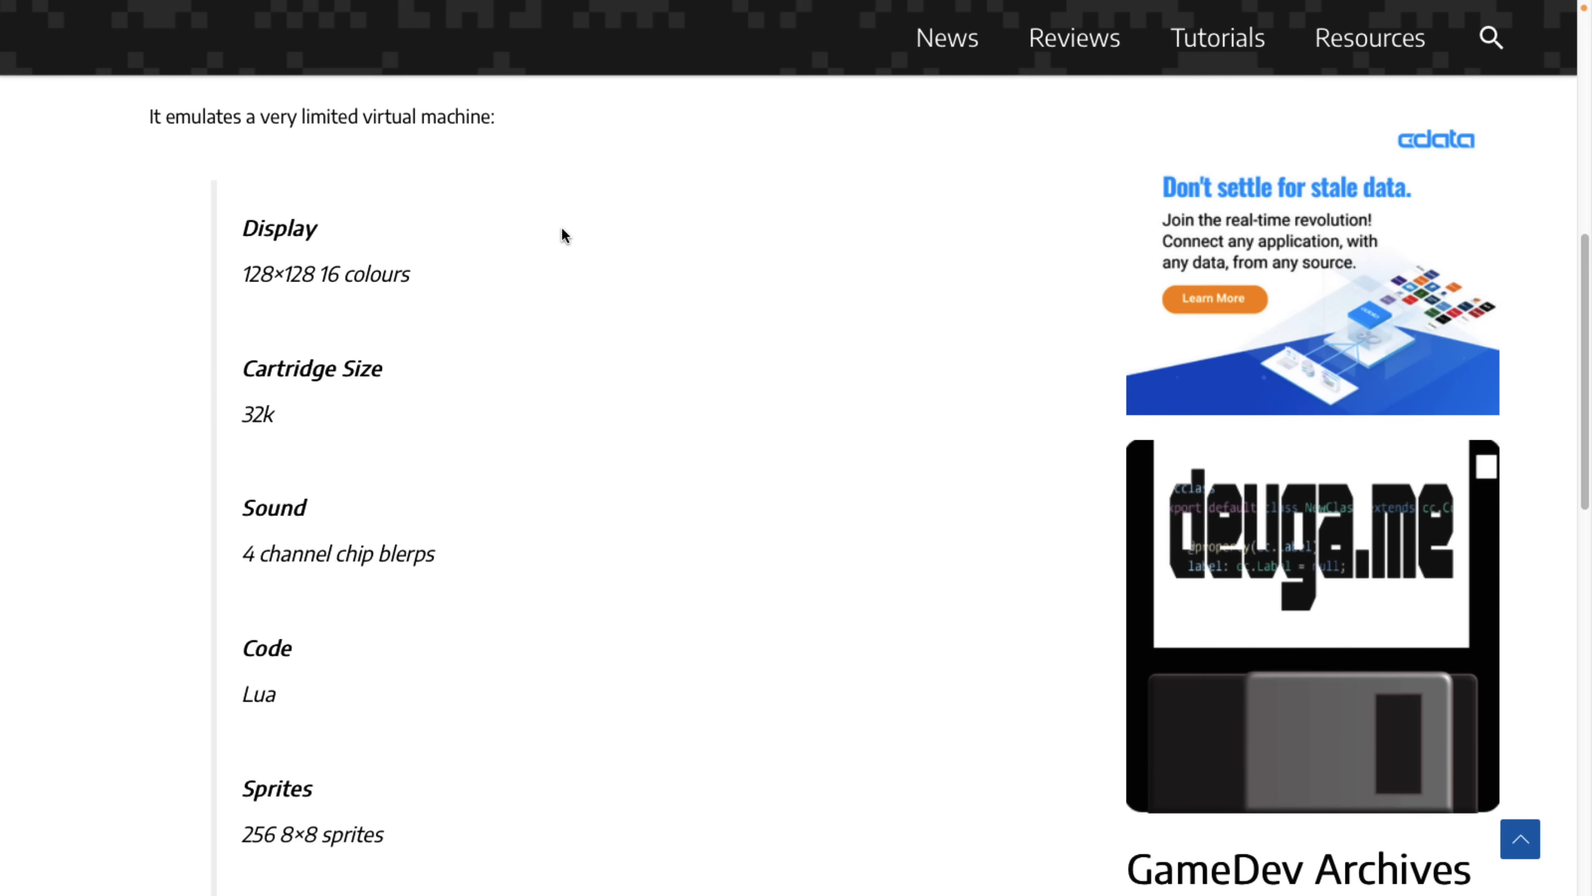
scroll("down", 3)
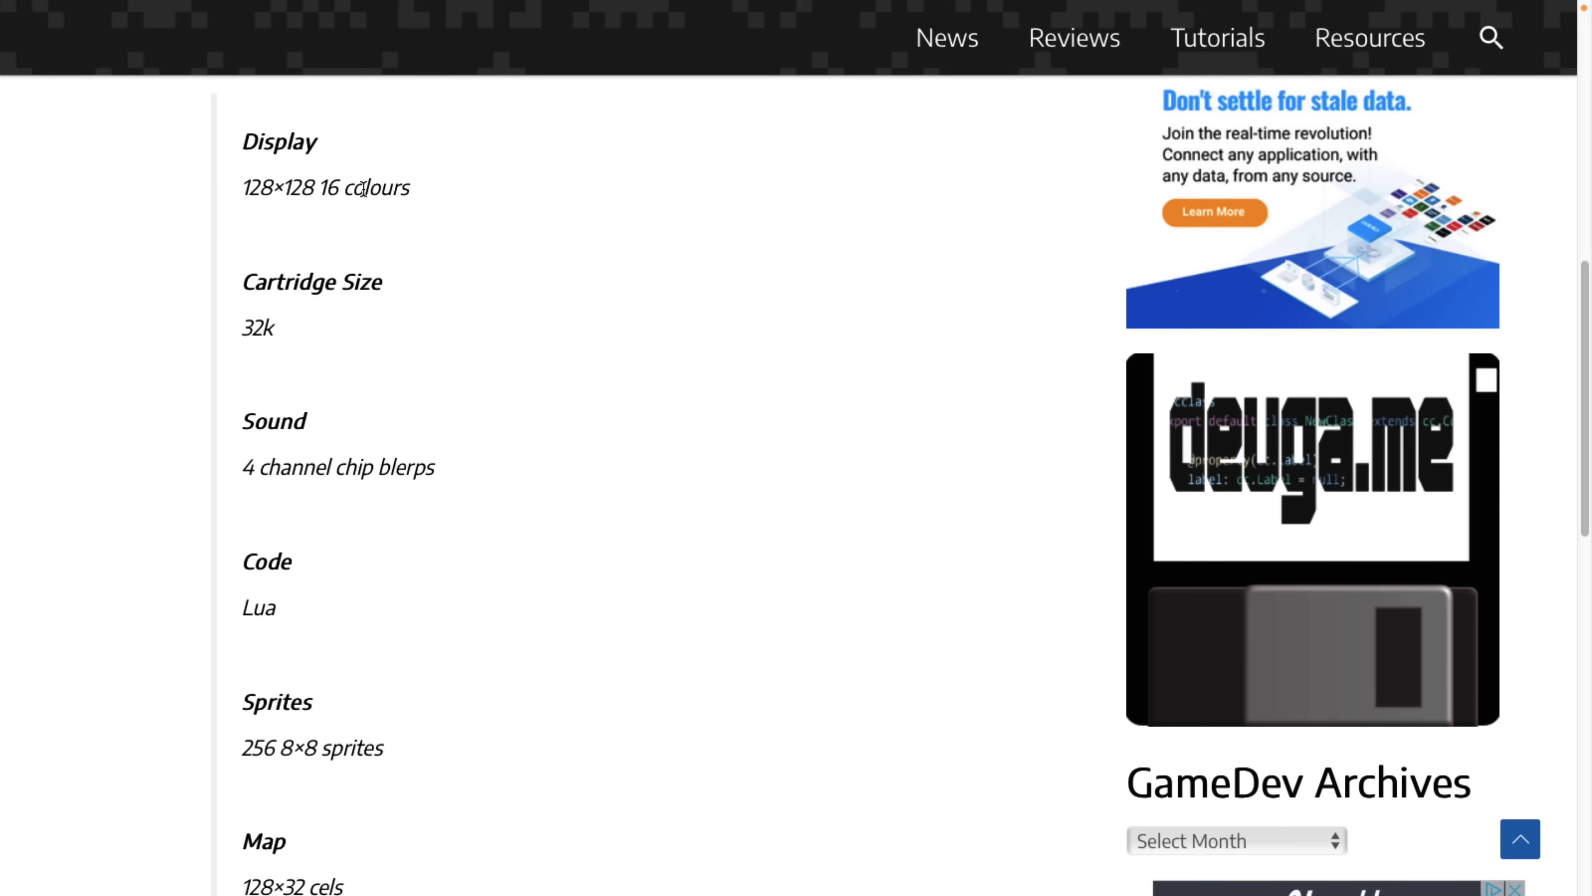
scroll("down", 3)
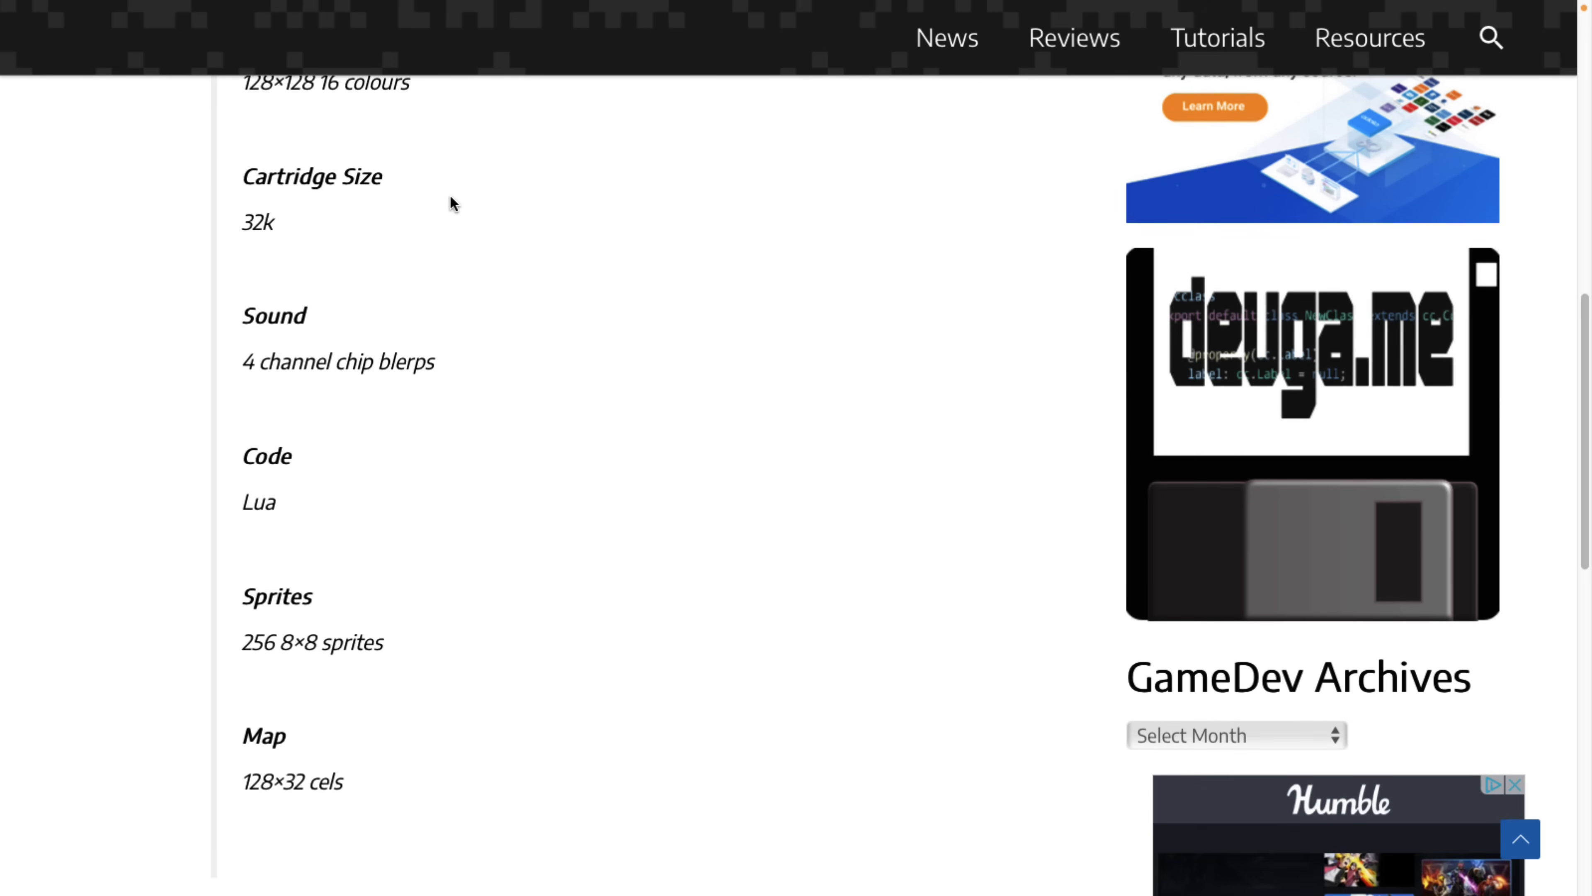
mouse_move(516, 263)
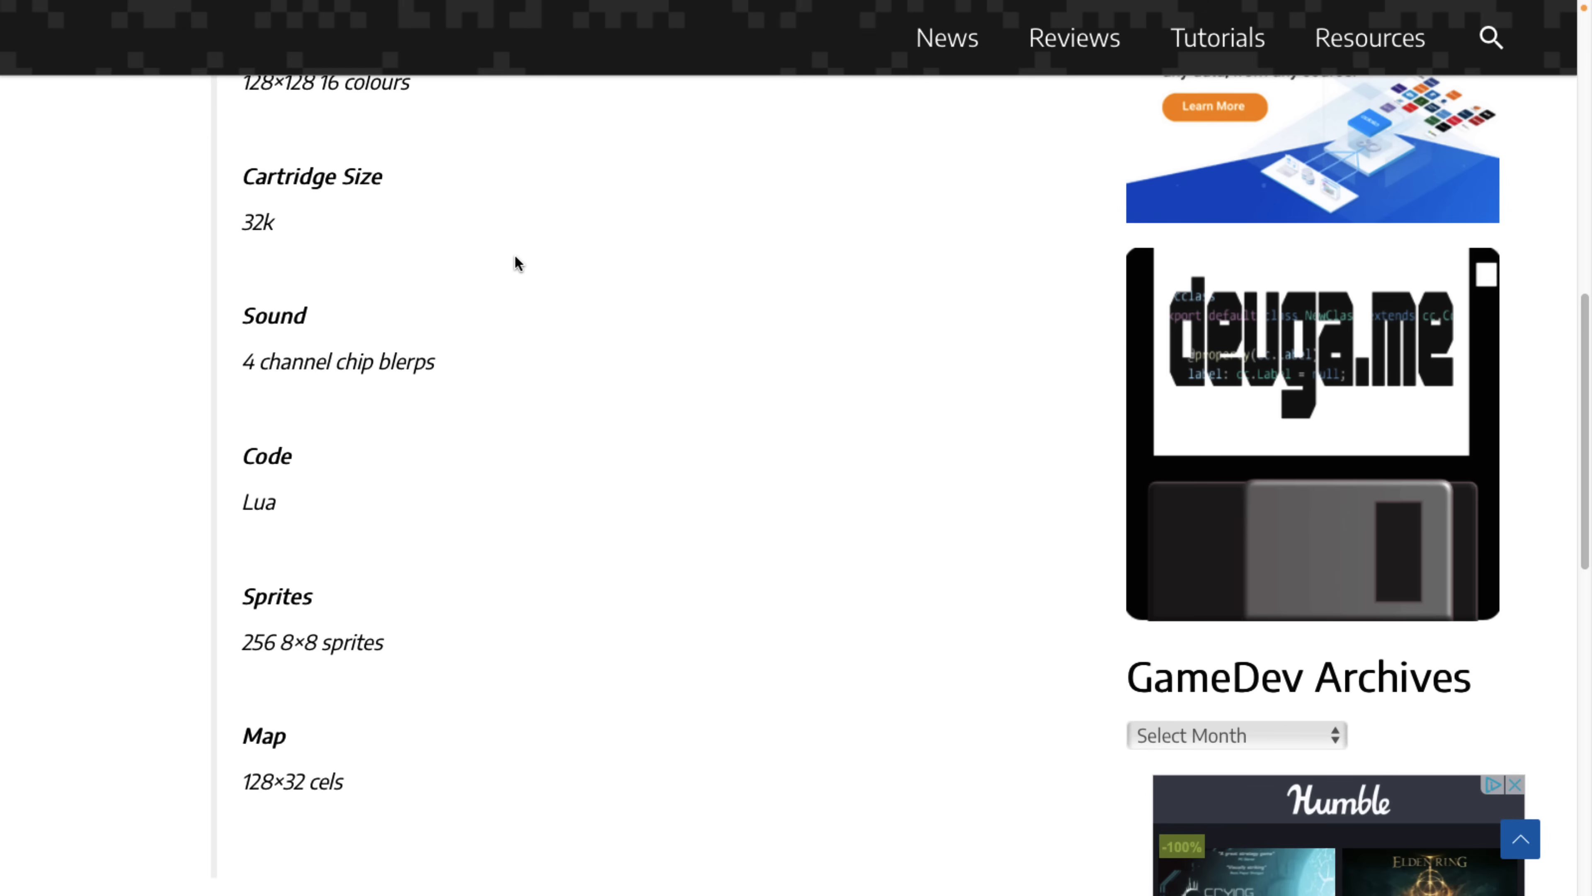
scroll("down", 3)
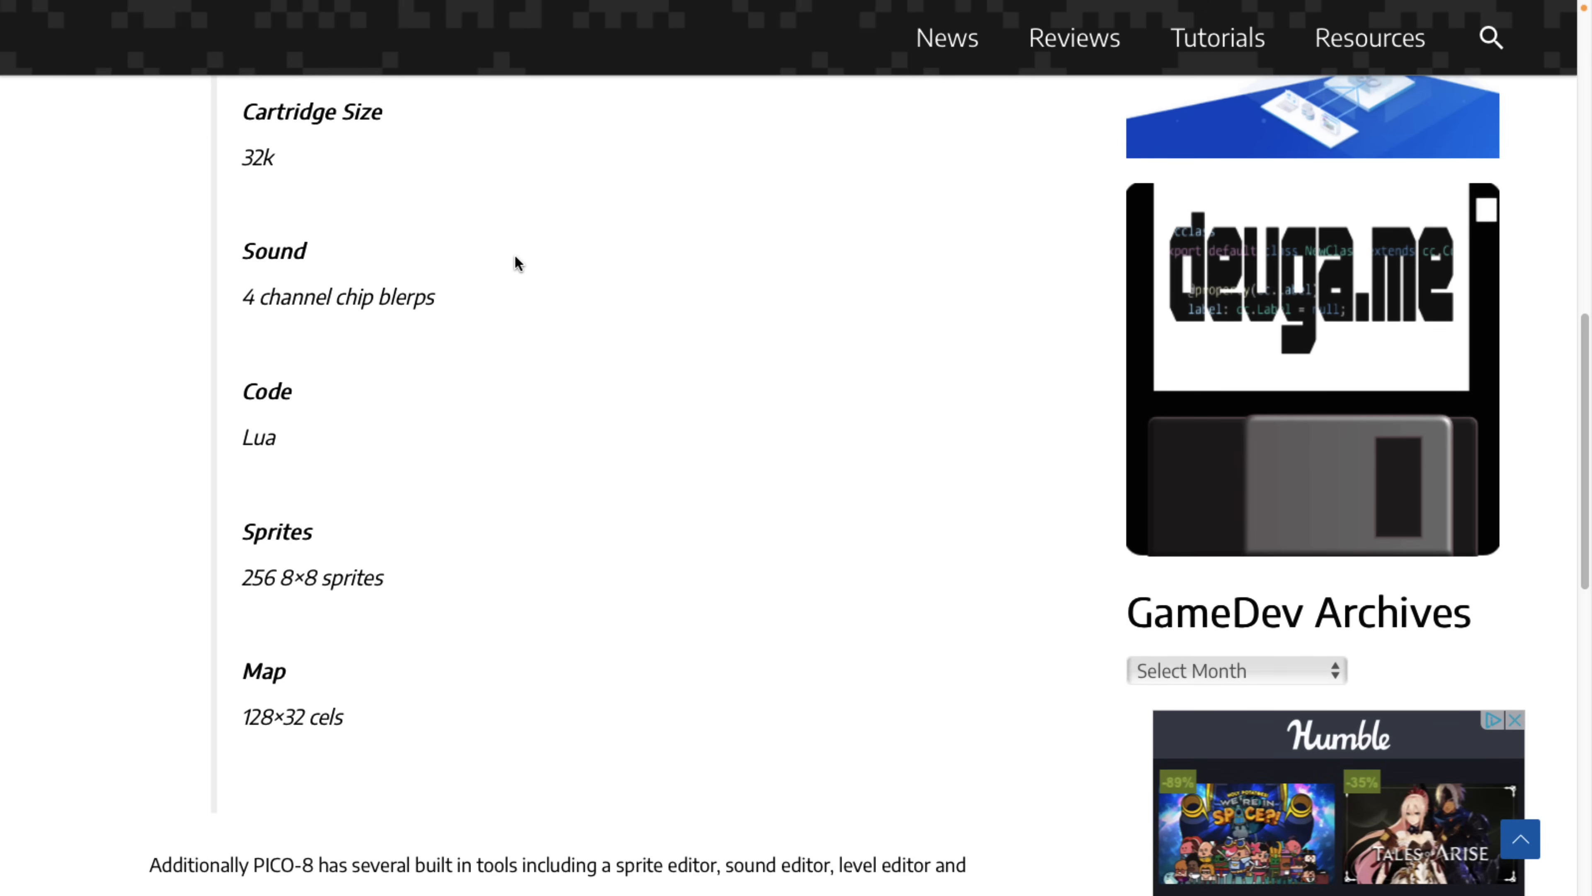
mouse_move(409, 180)
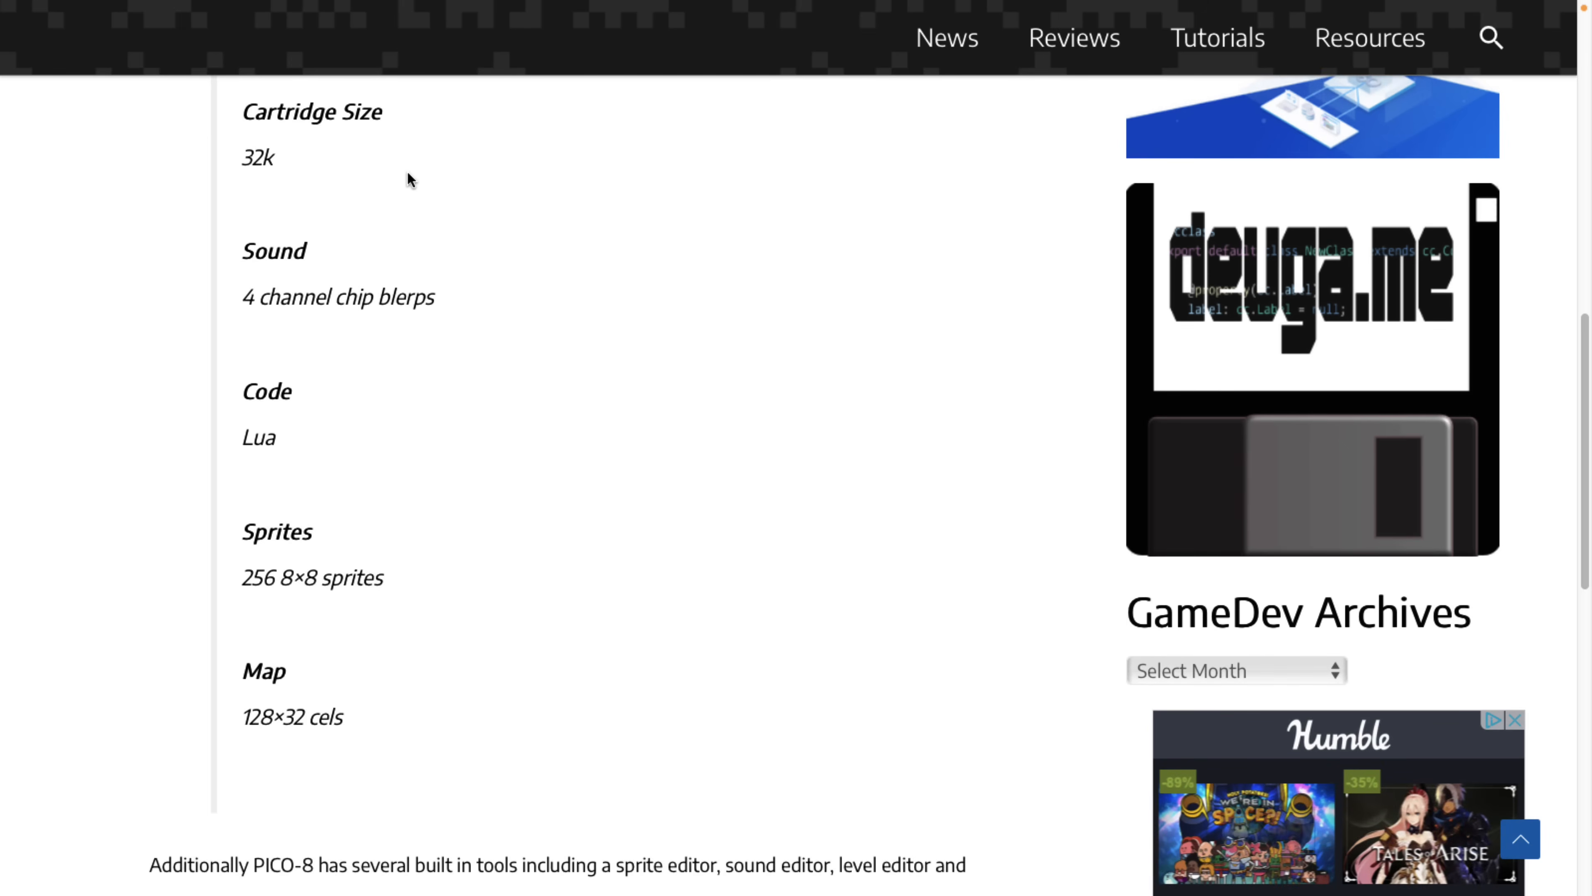
scroll("down", 3)
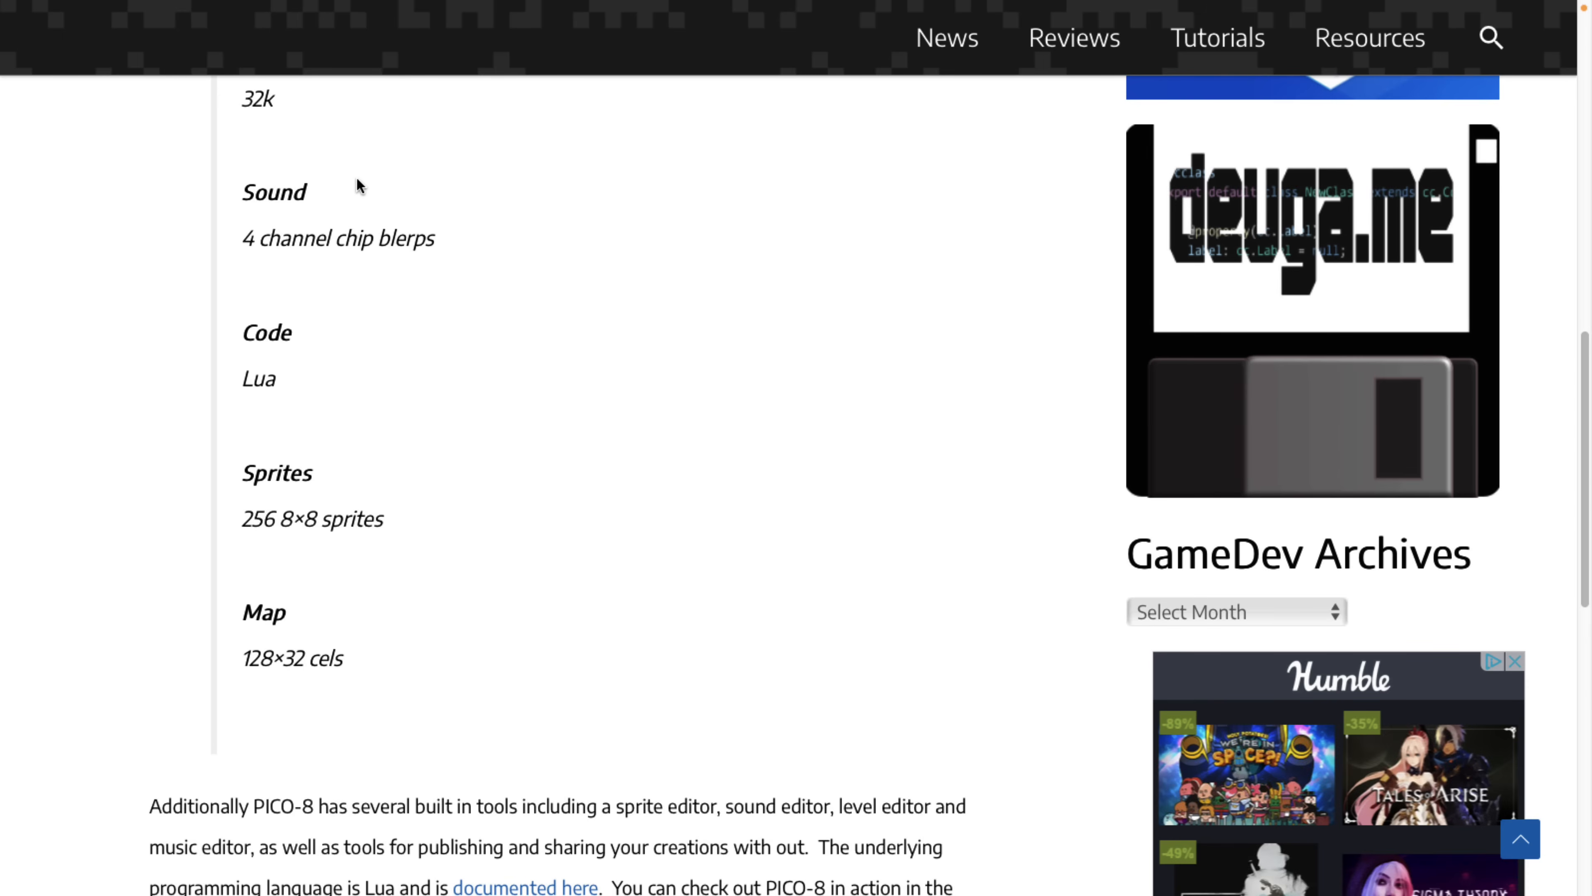
scroll("down", 3)
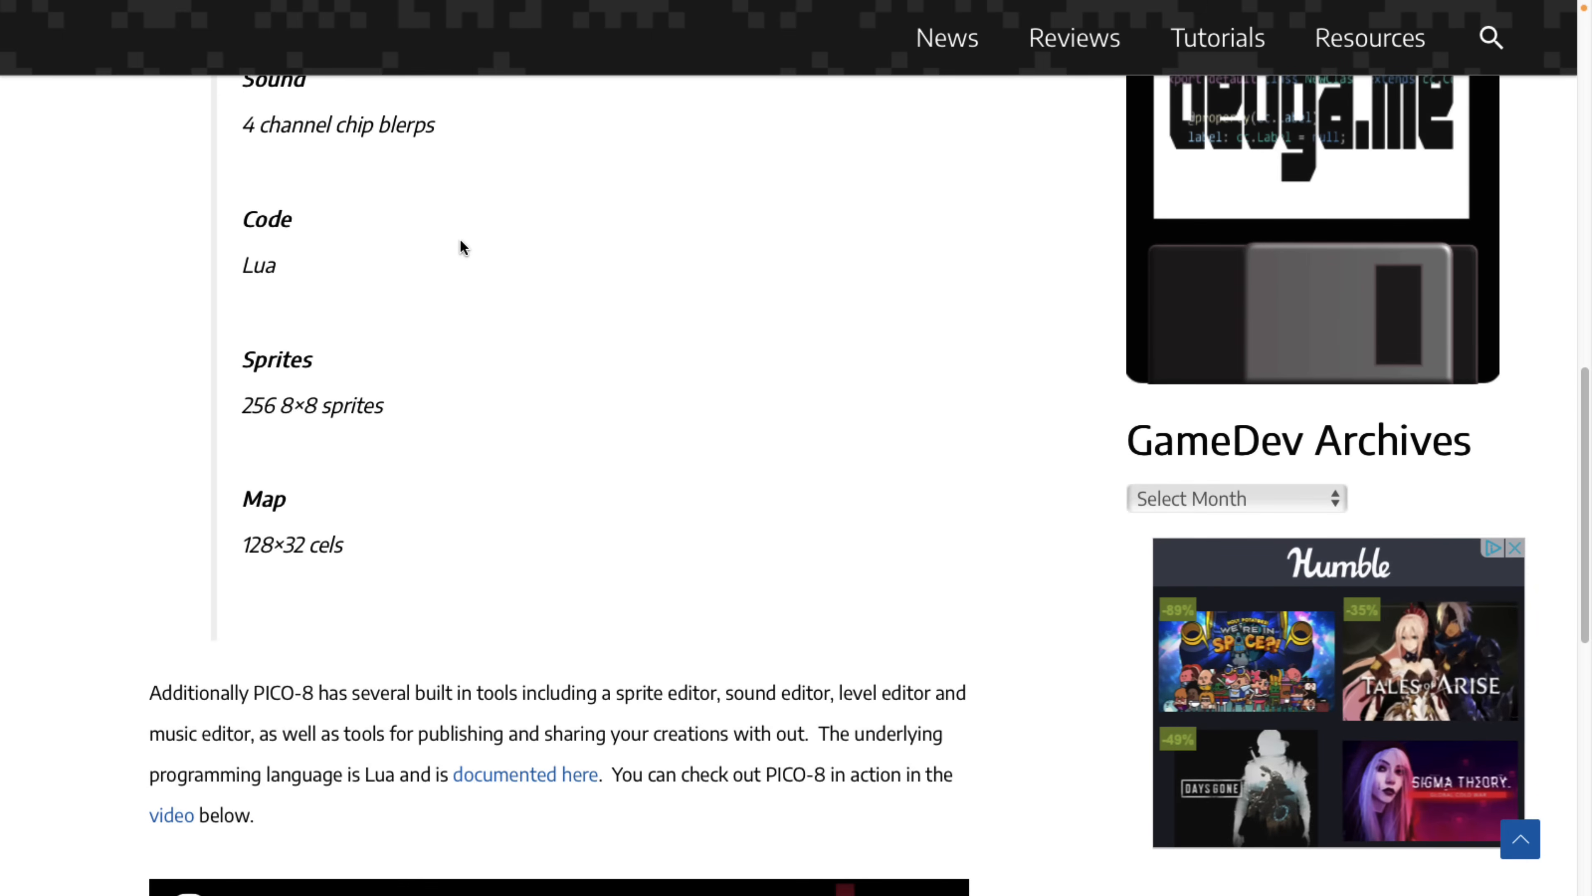
scroll("down", 3)
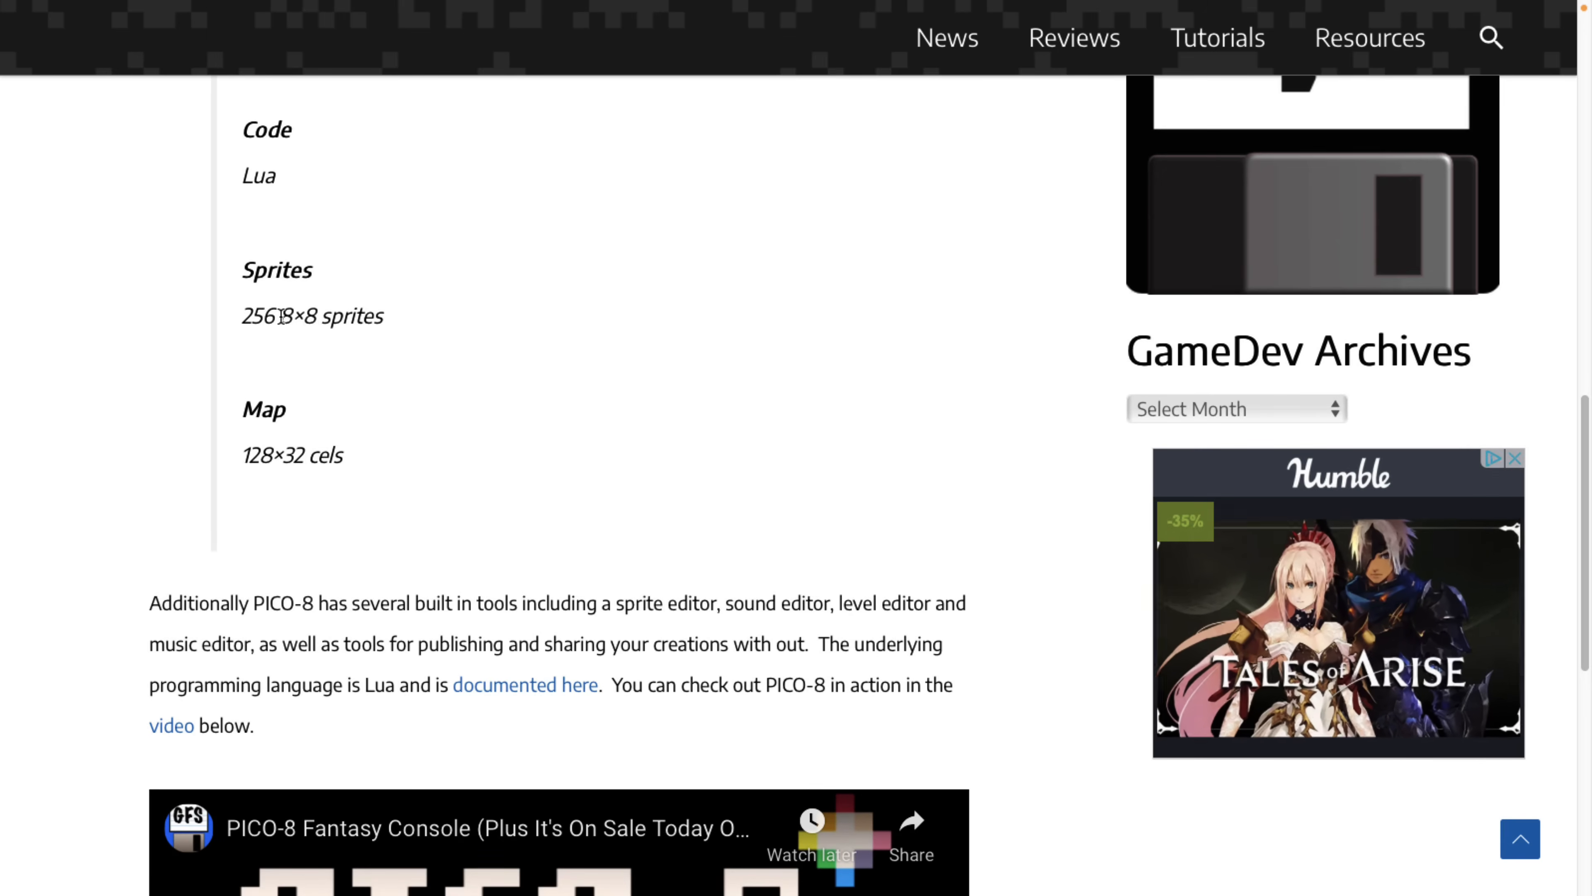
scroll("down", 3)
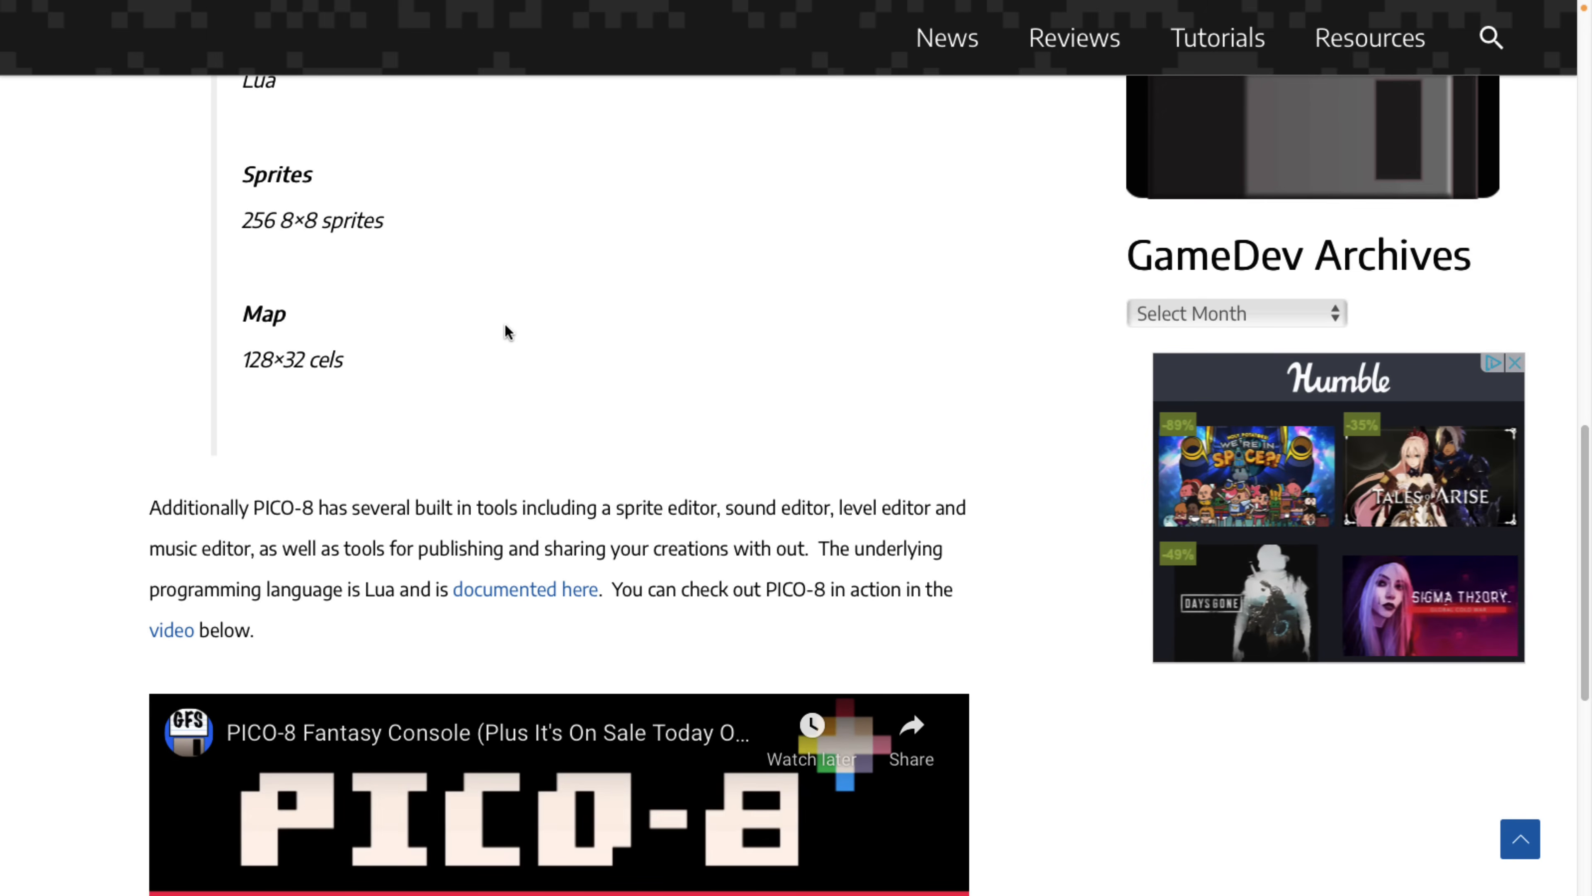
scroll("down", 3)
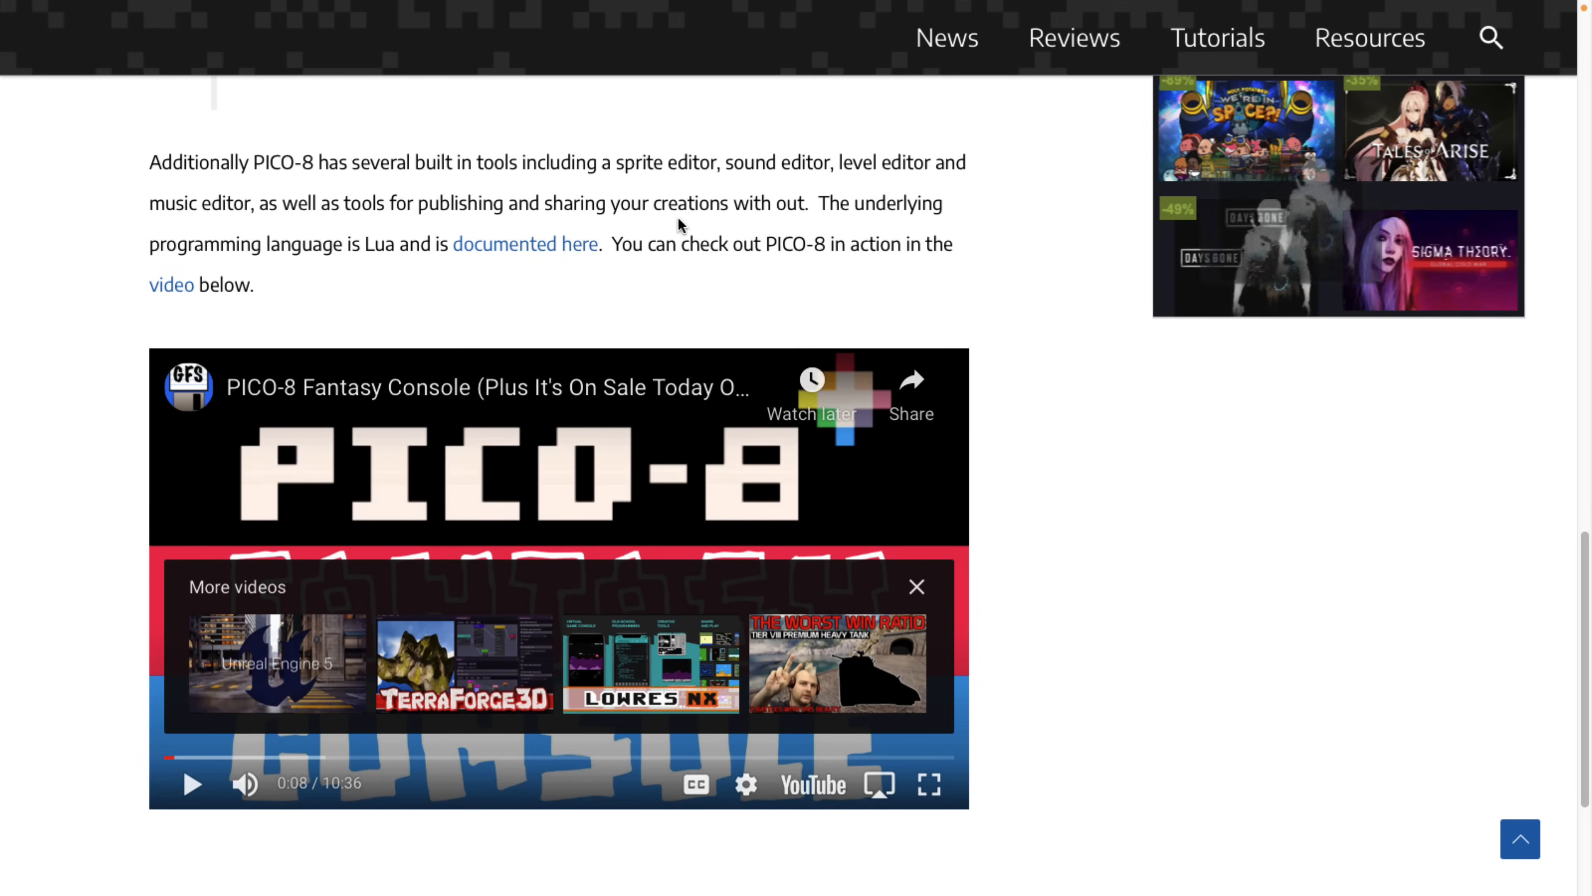
scroll("up", 3)
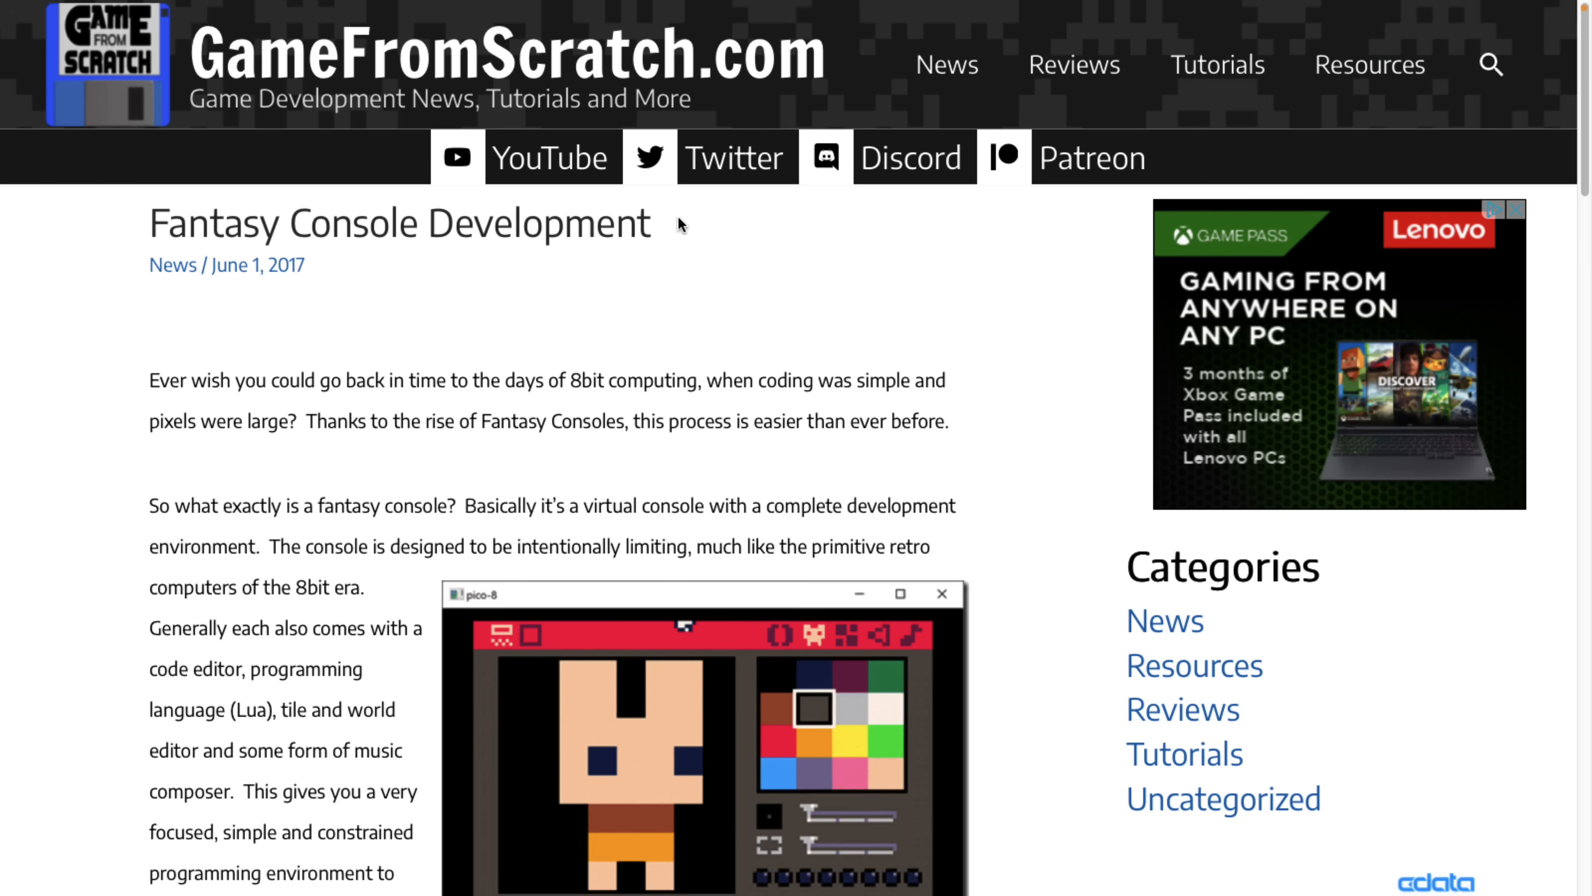
mouse_move(270, 285)
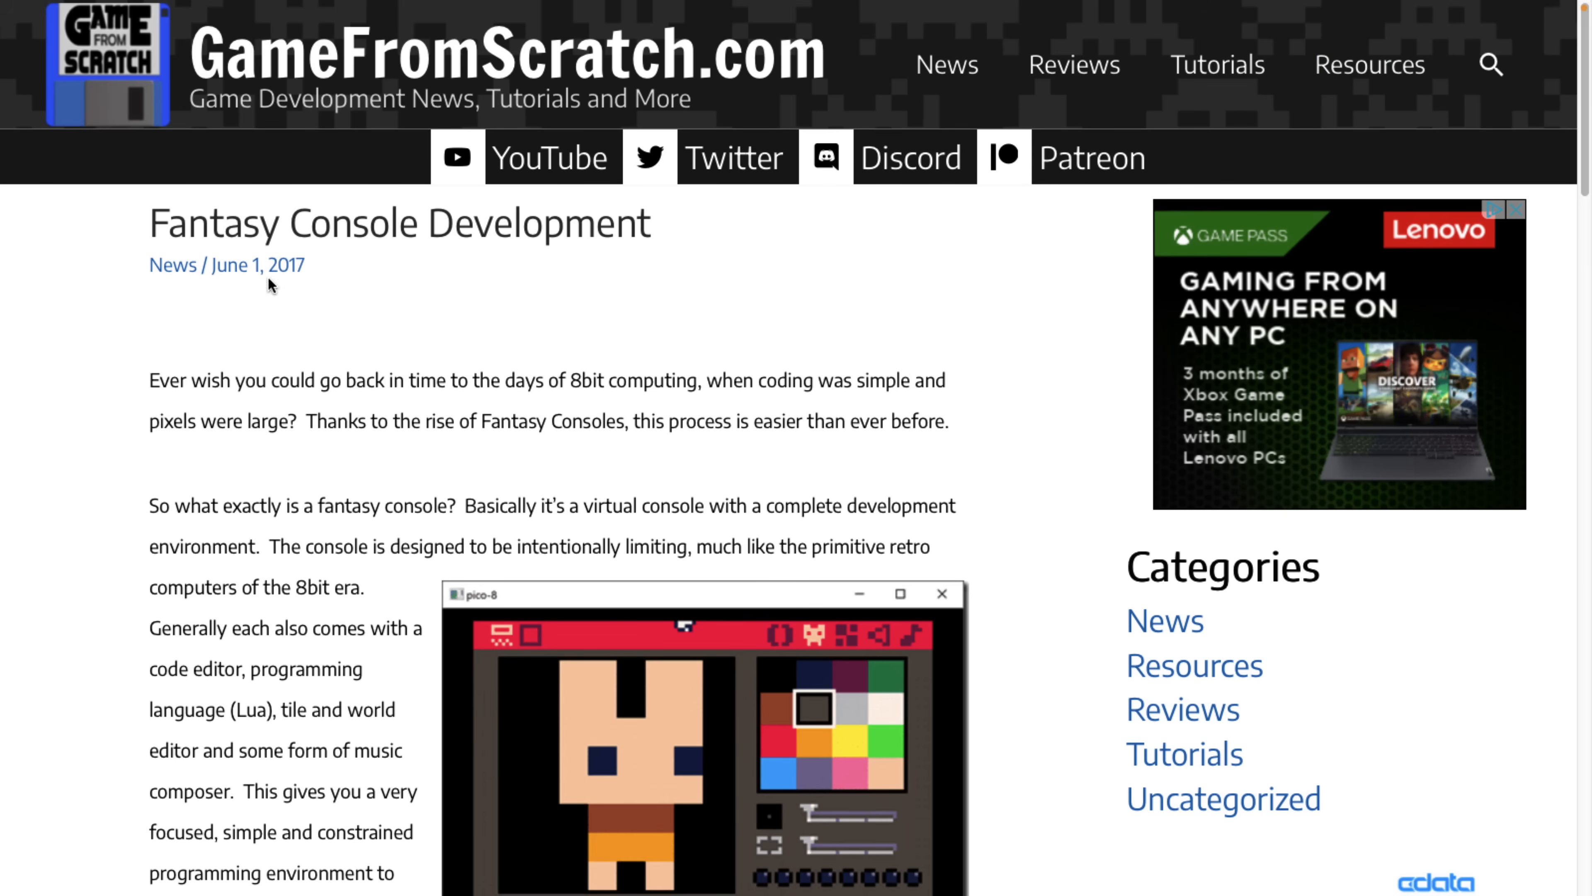
Scroll through the article's PICO-8, TIC-80, LIKO-12 and PixelVision 8 sections and back up.
scroll("down", 3)
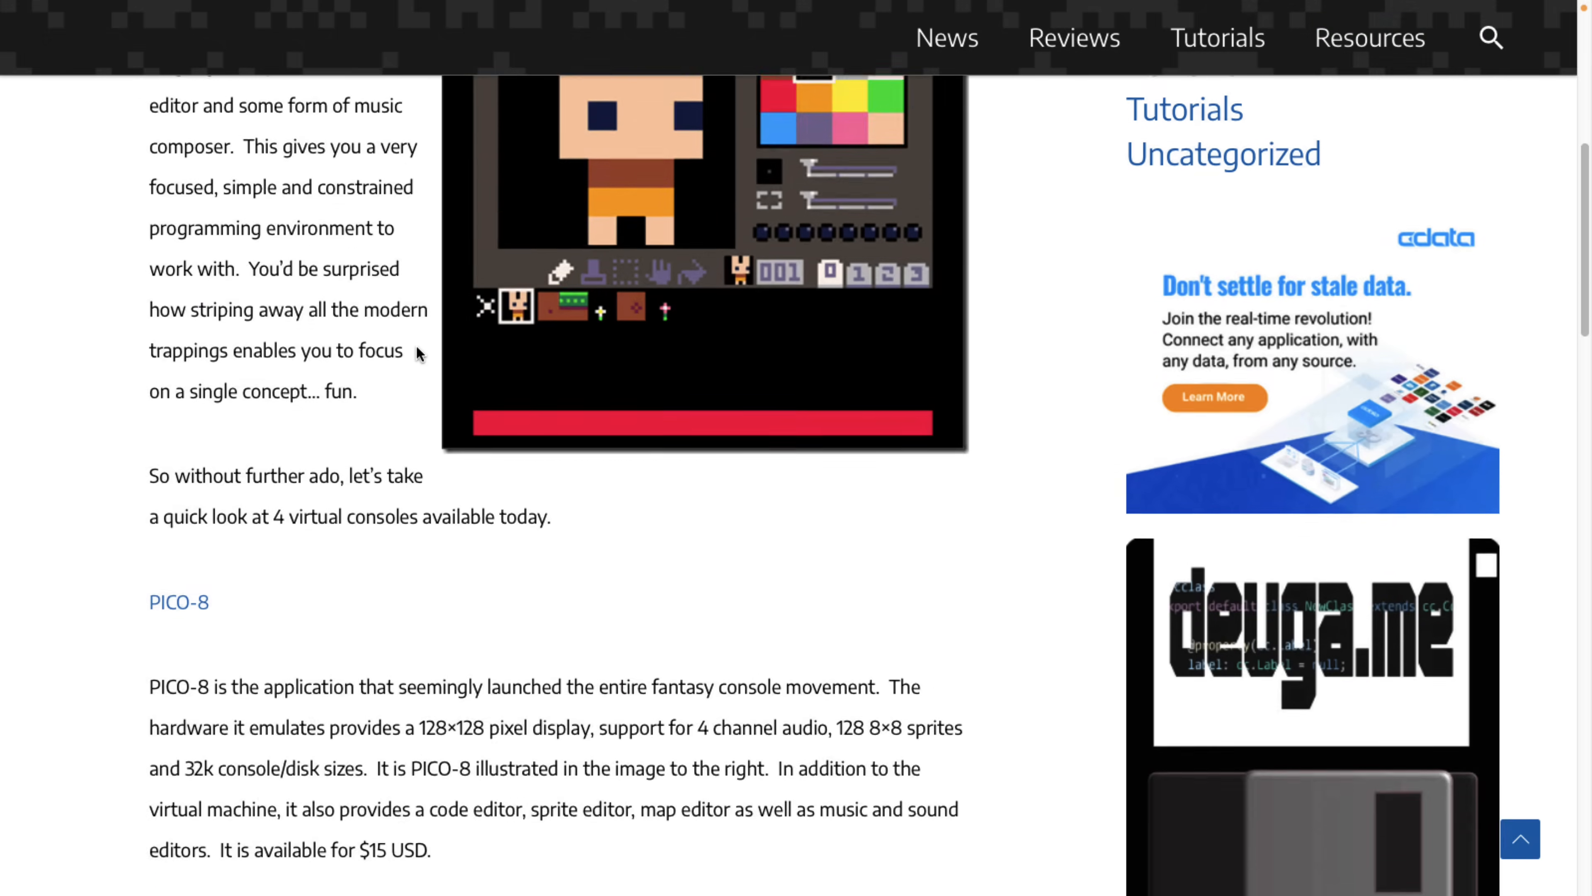
scroll("down", 3)
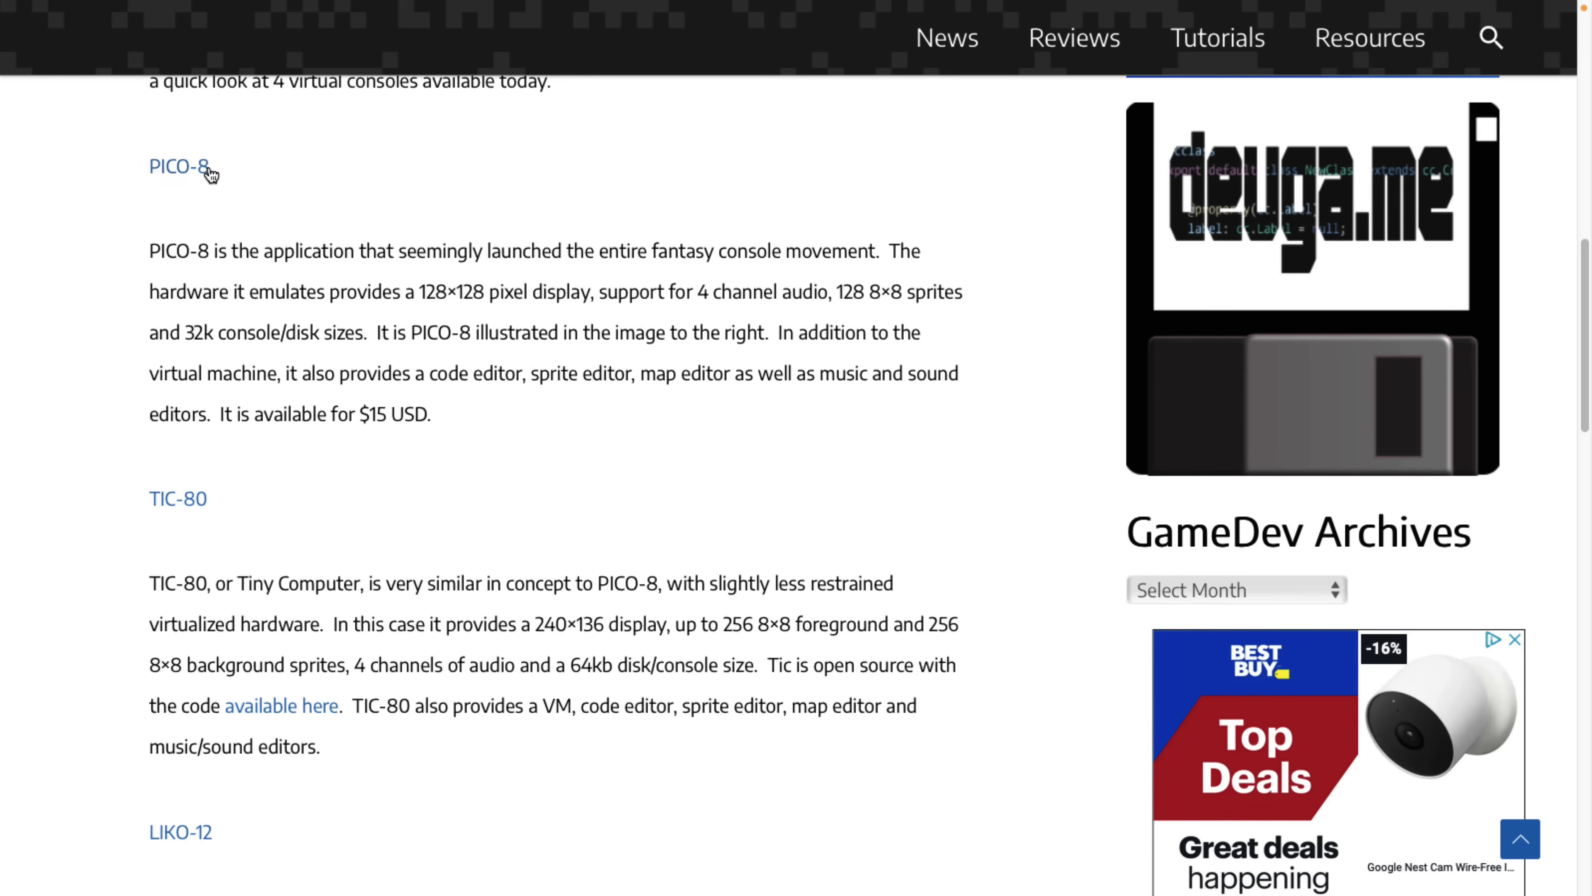
mouse_move(649, 256)
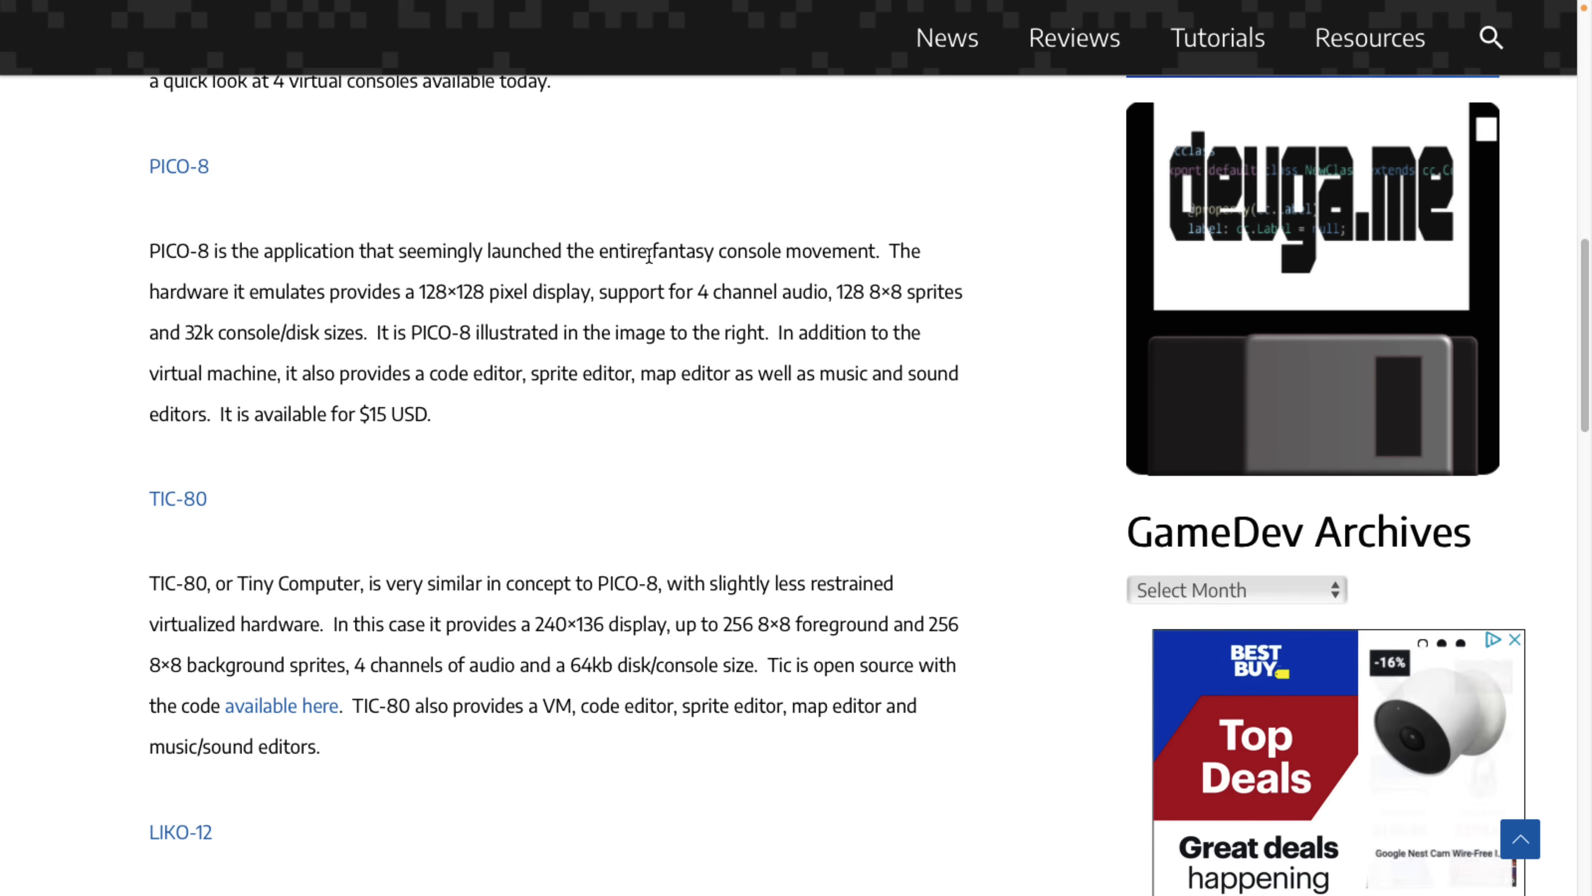
scroll("down", 3)
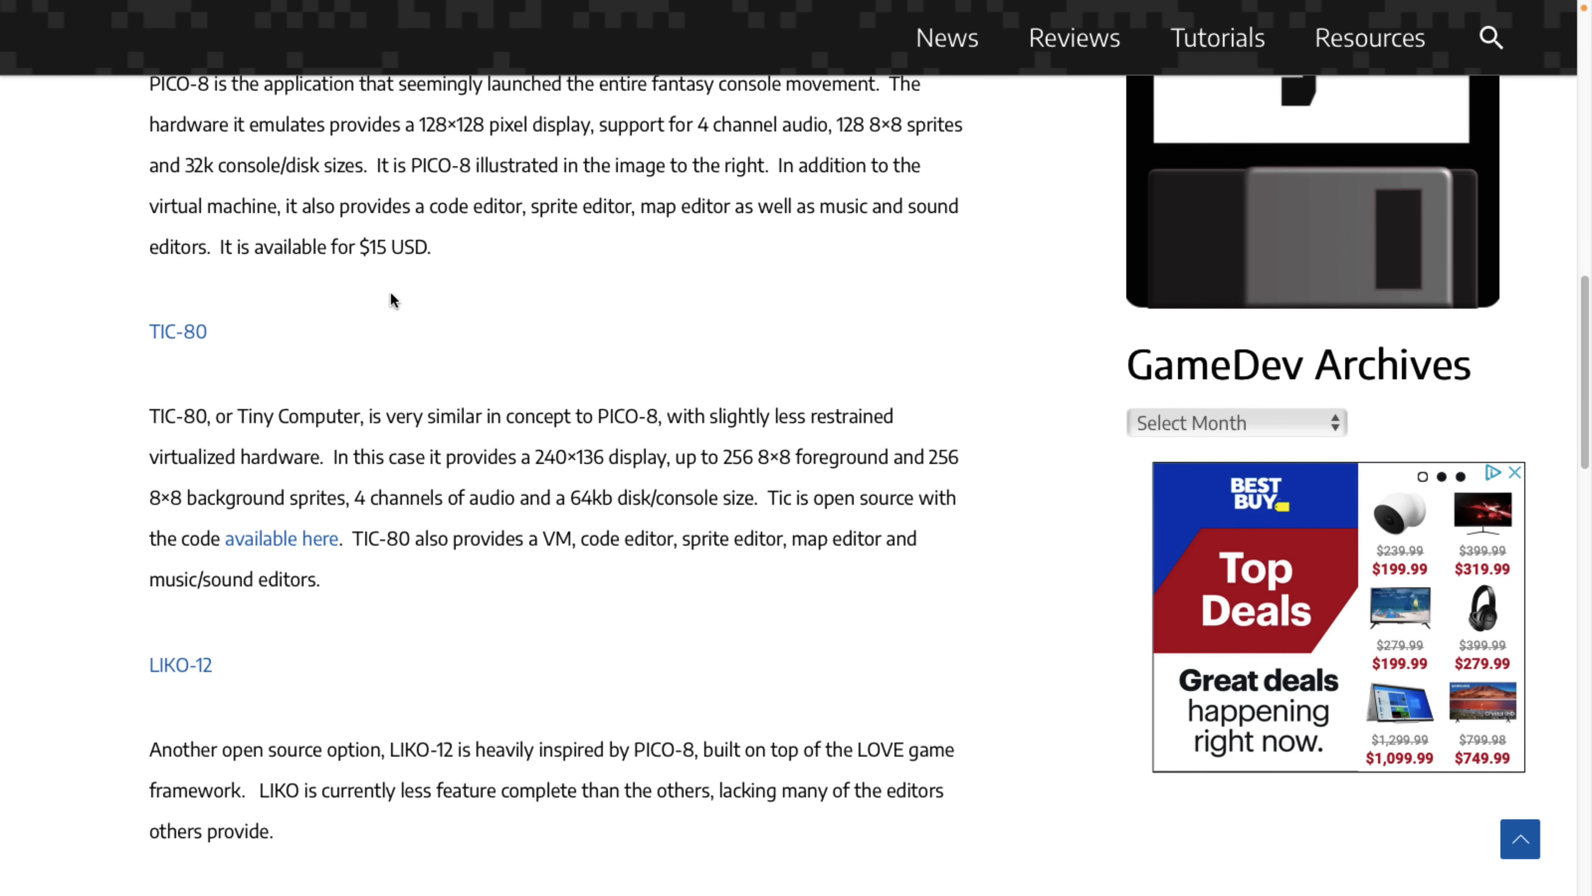
scroll("down", 3)
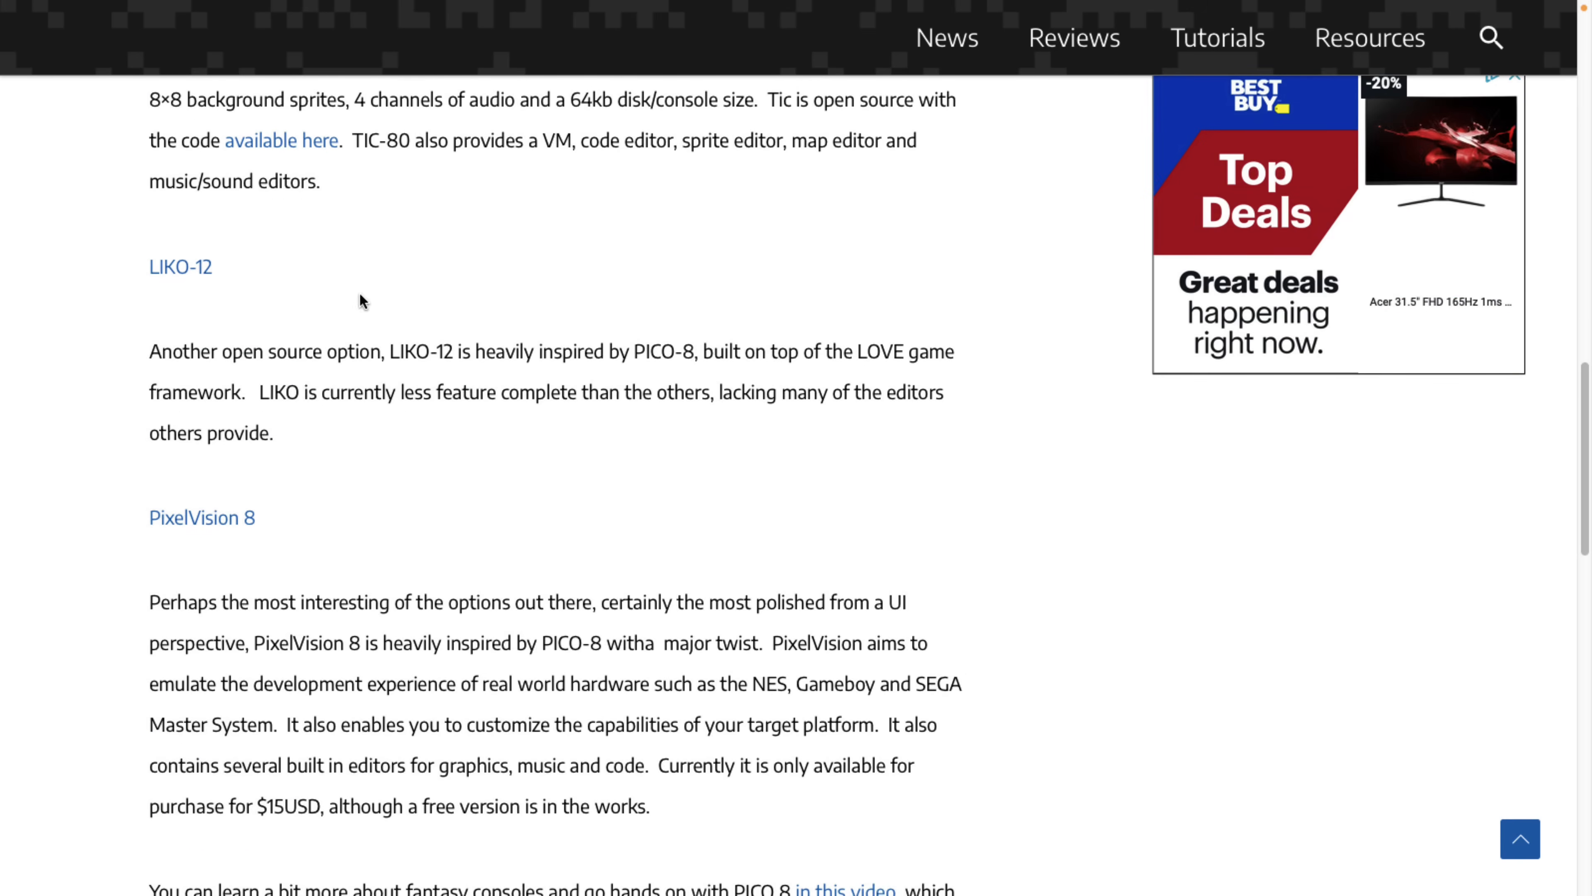
scroll("down", 3)
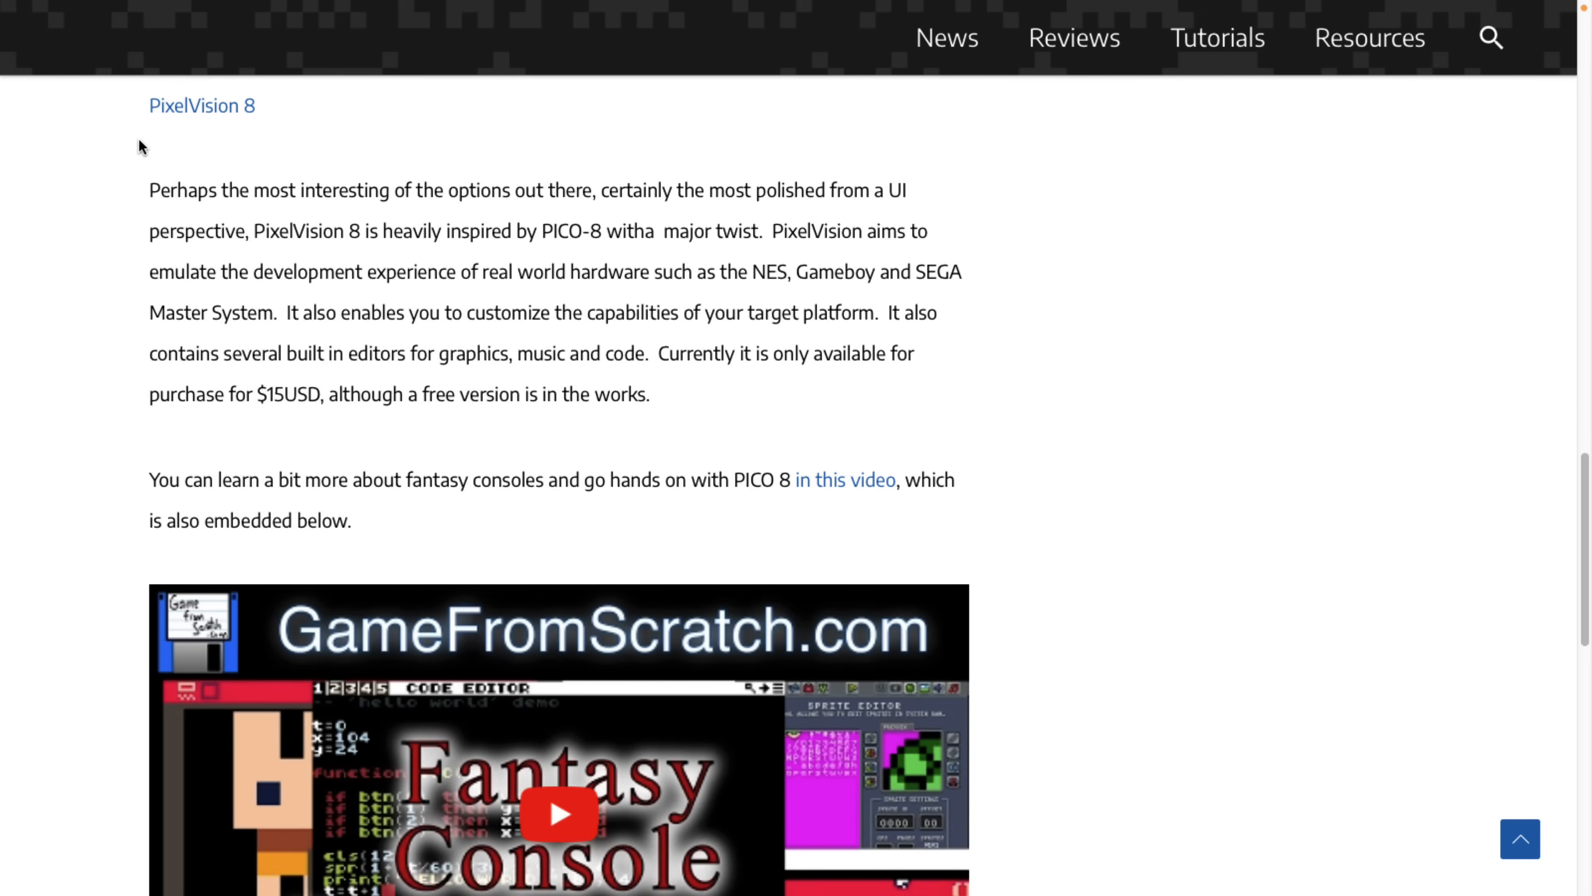
scroll("up", 3)
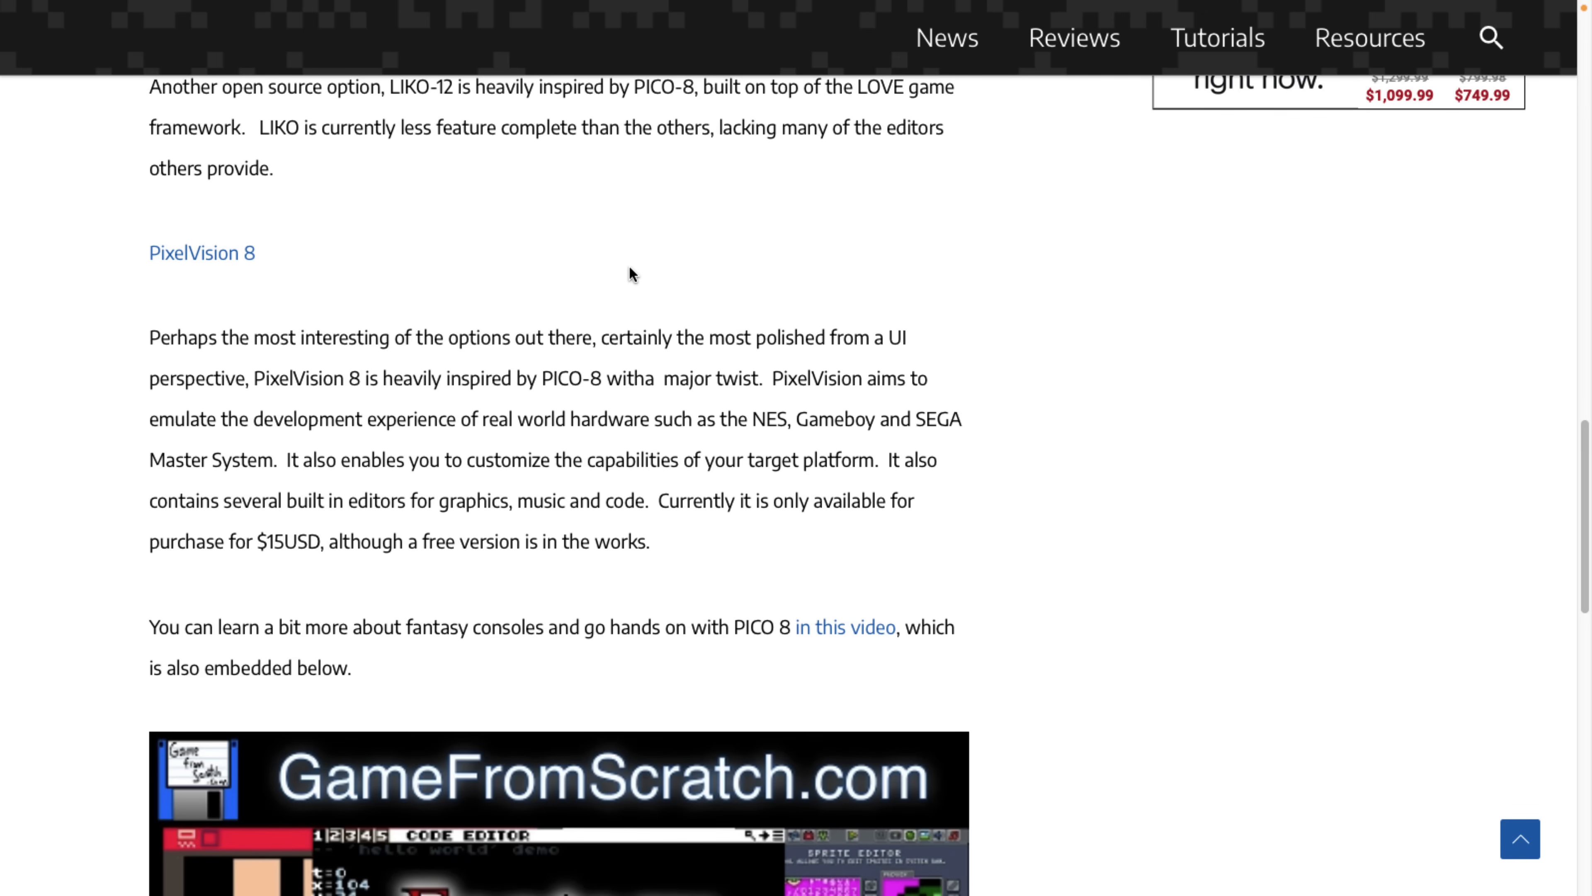
scroll("up", 3)
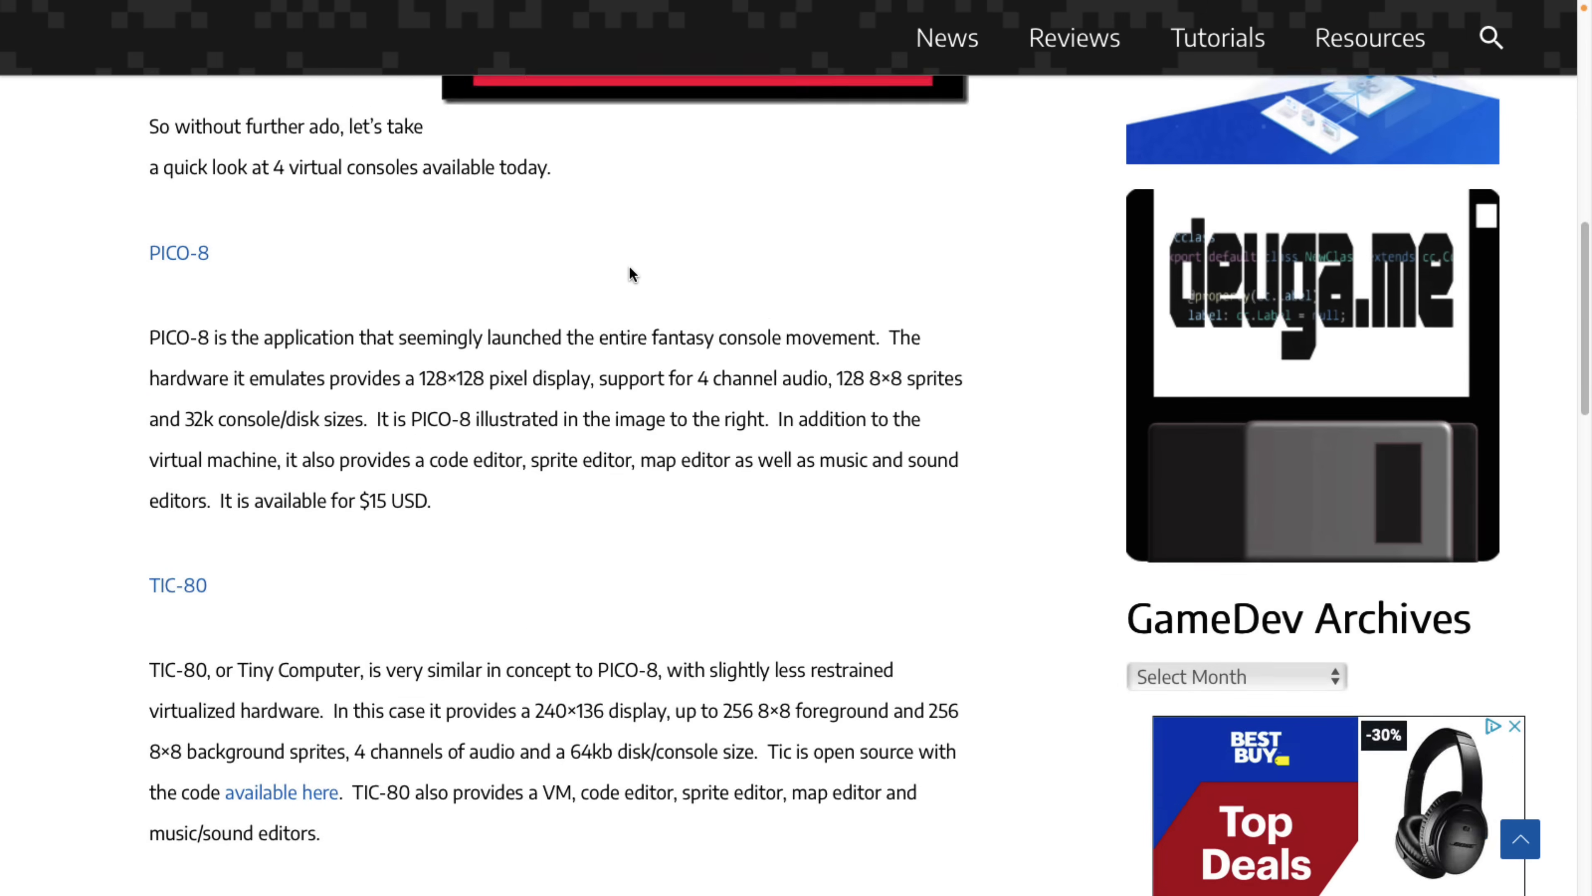
scroll("up", 3)
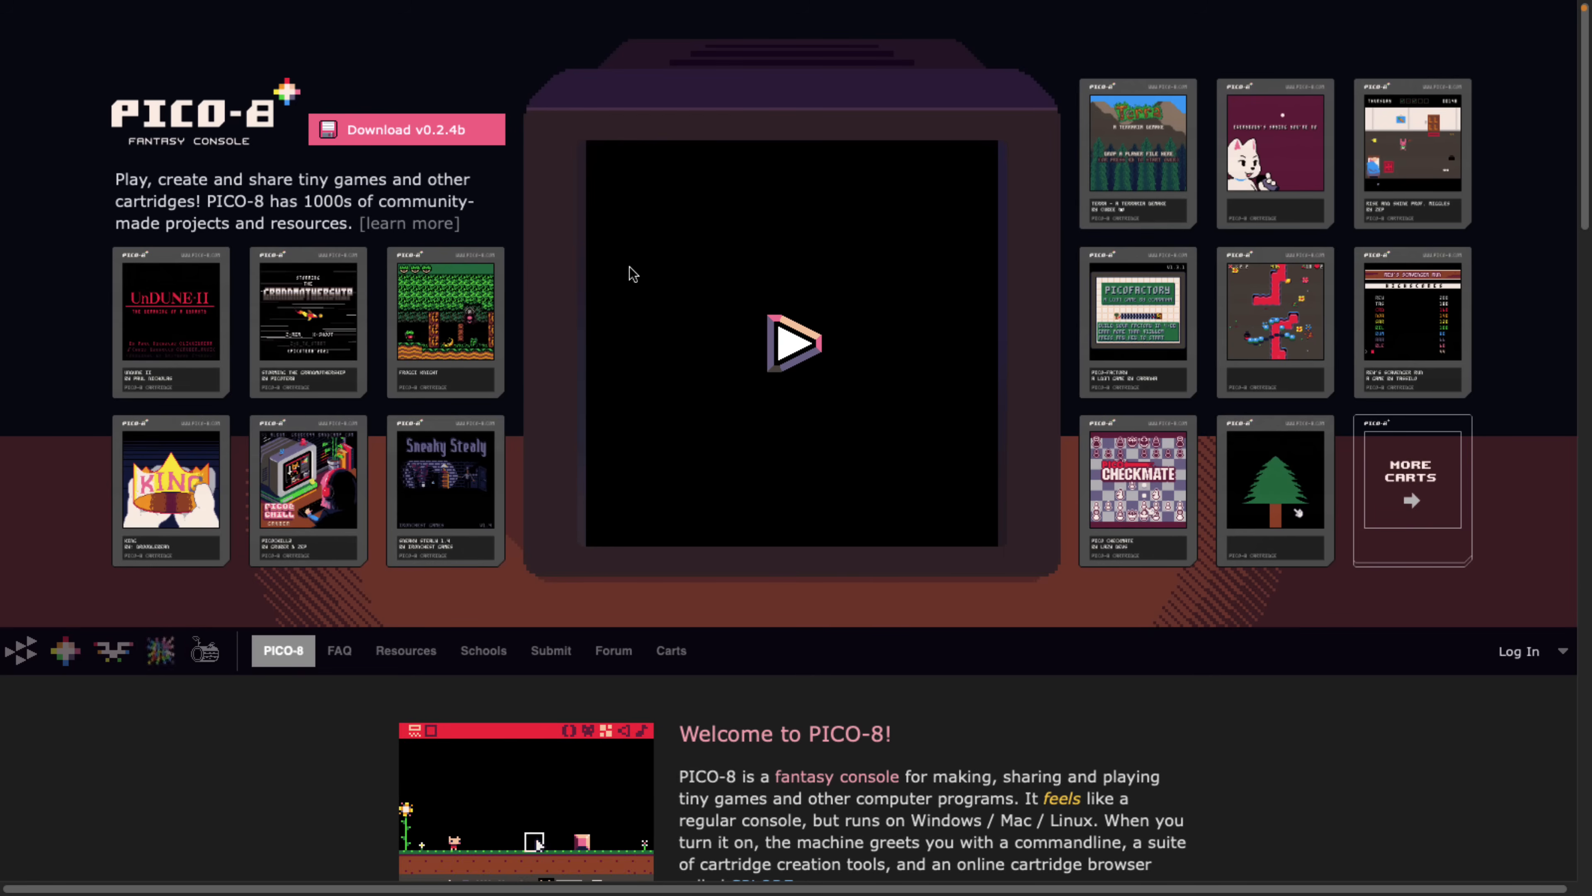
mouse_move(389, 196)
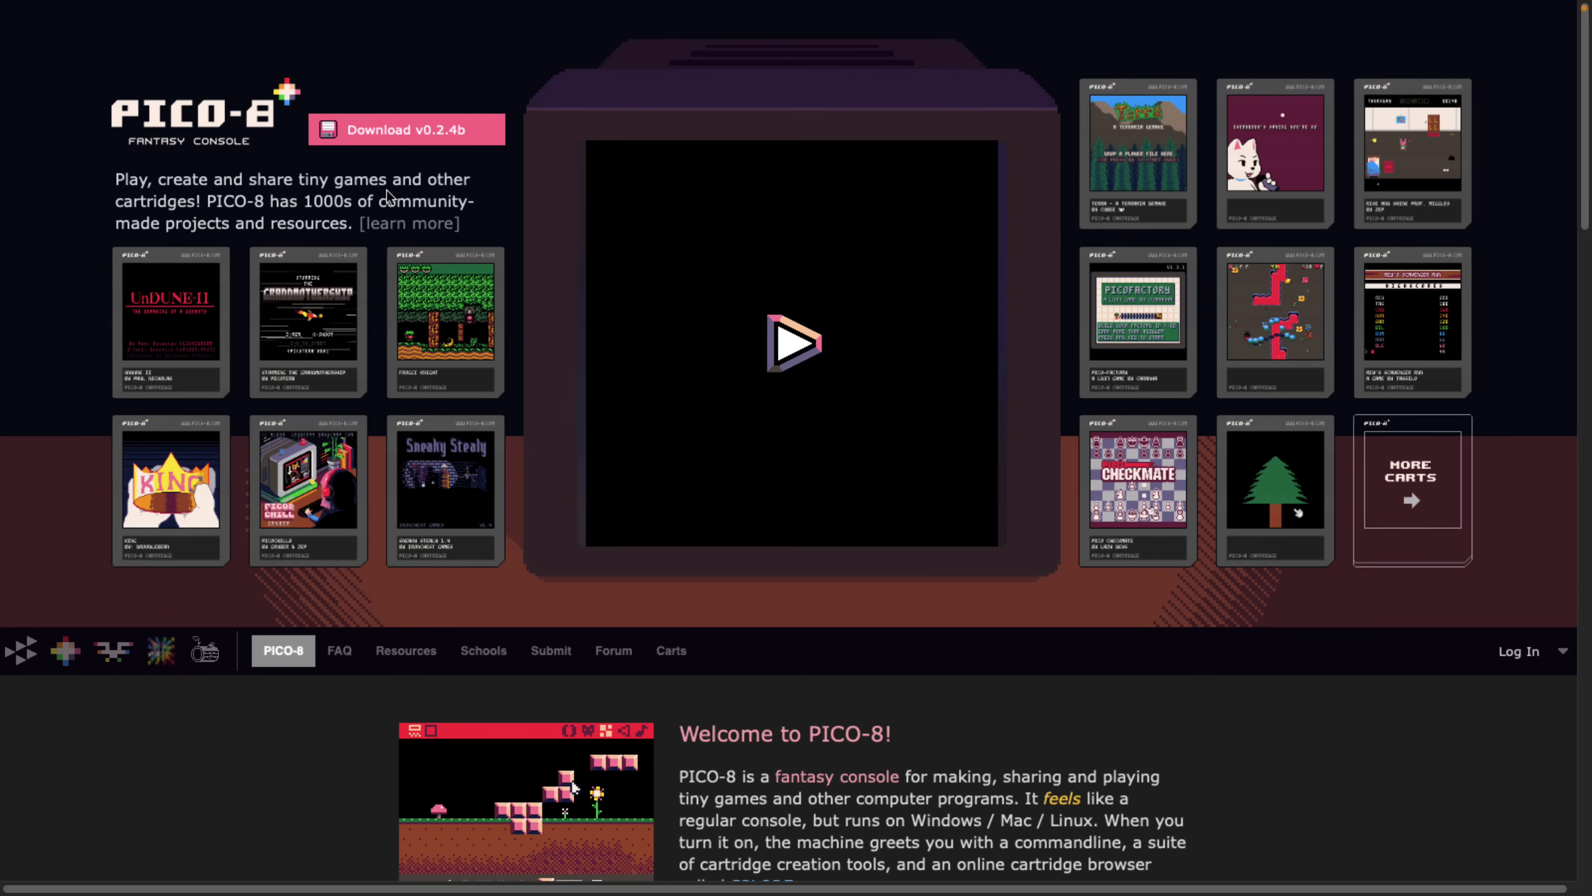
scroll("down", 3)
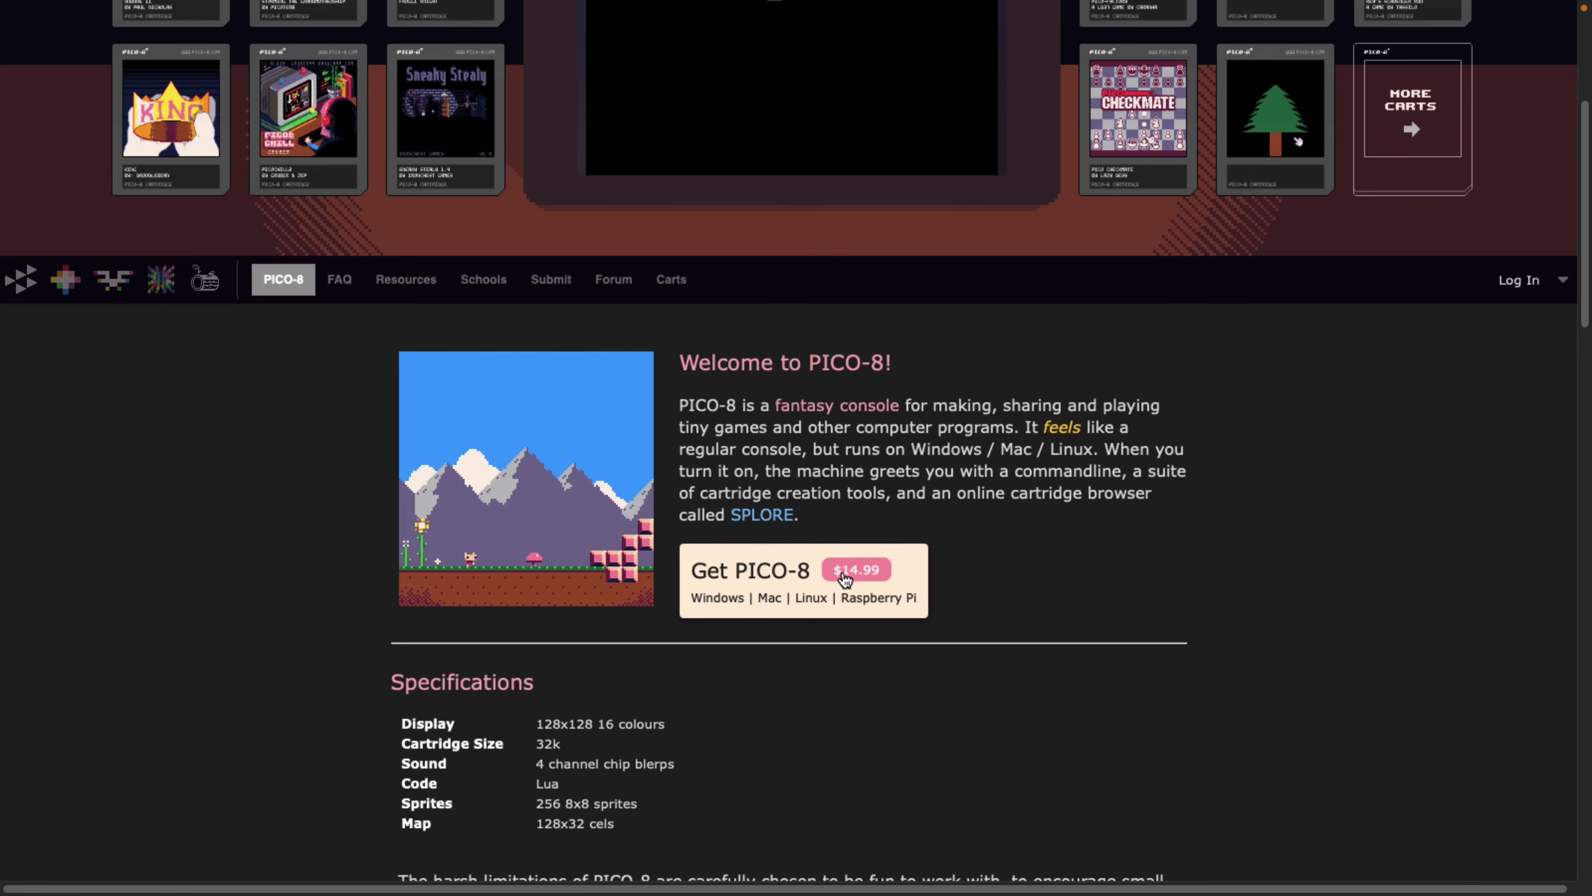
mouse_move(1064, 512)
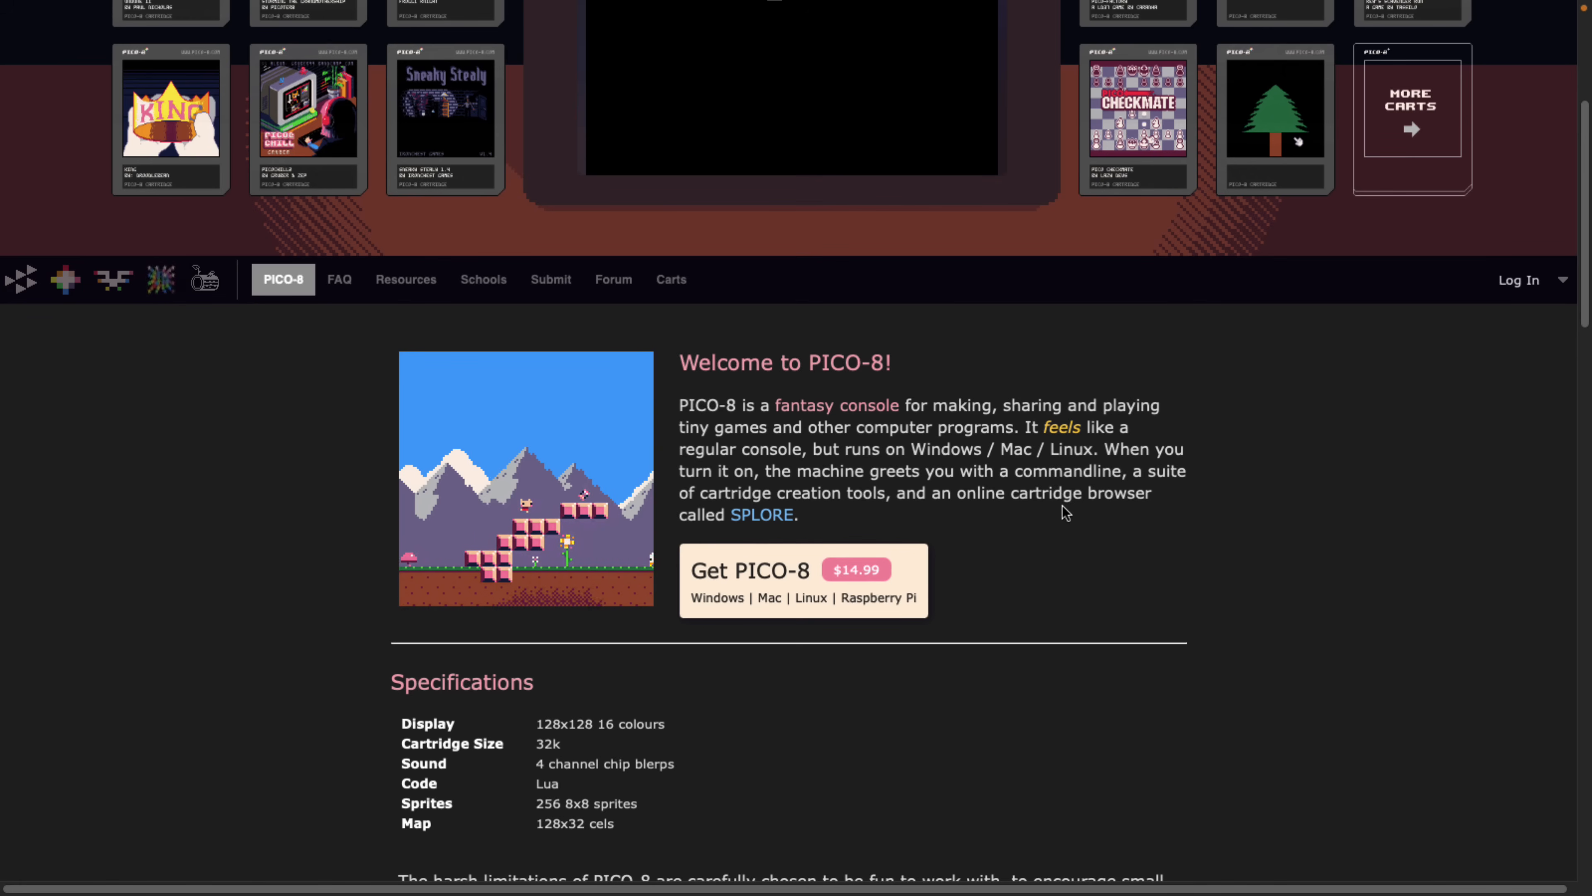
scroll("down", 3)
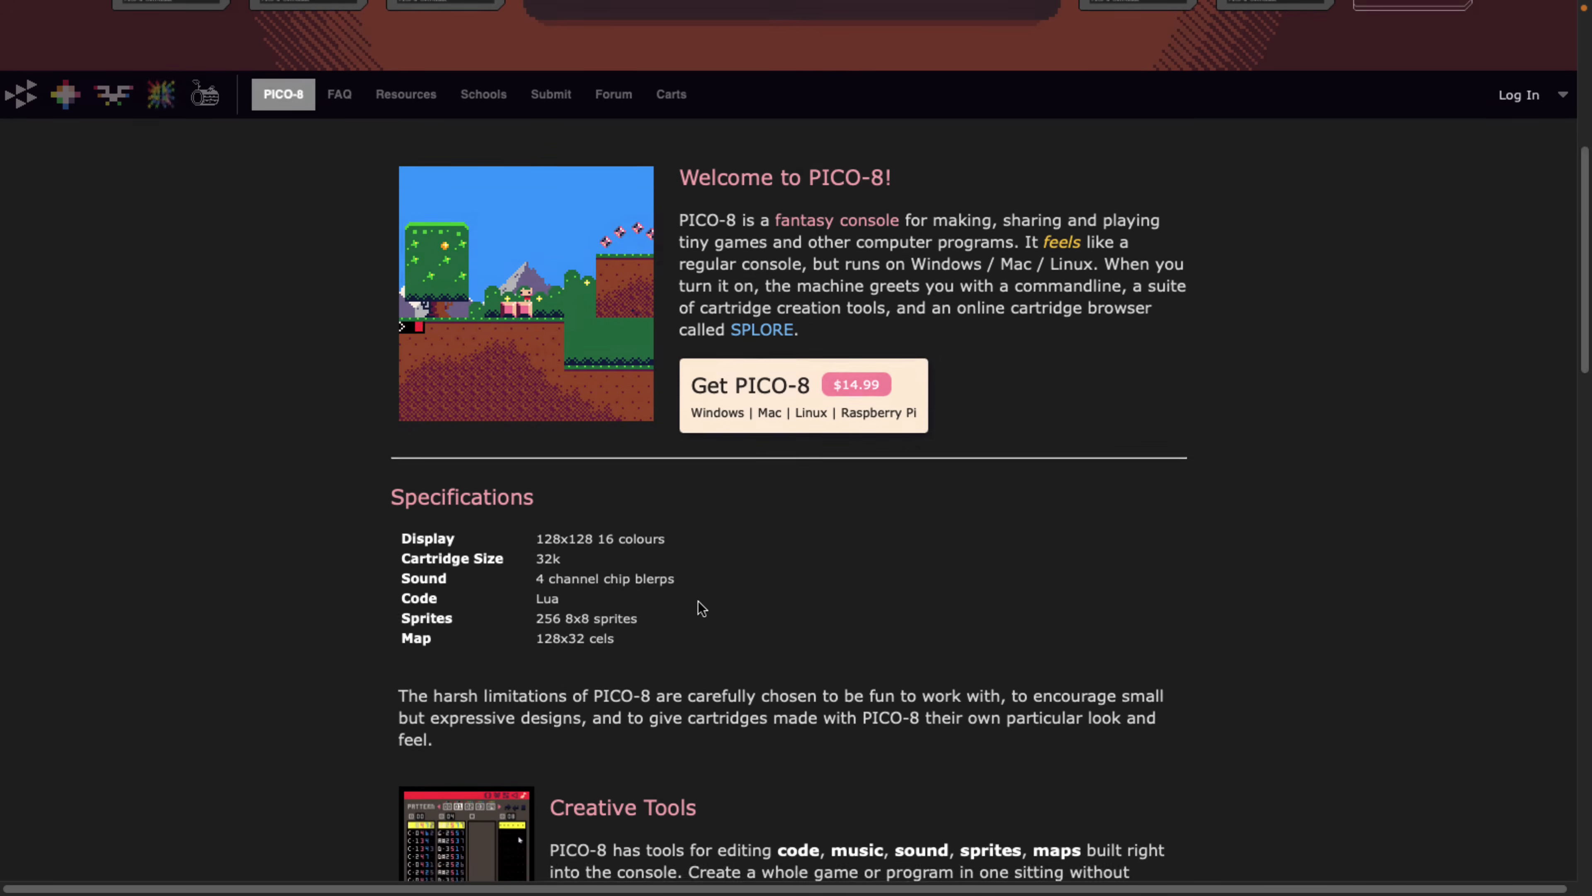
scroll("down", 3)
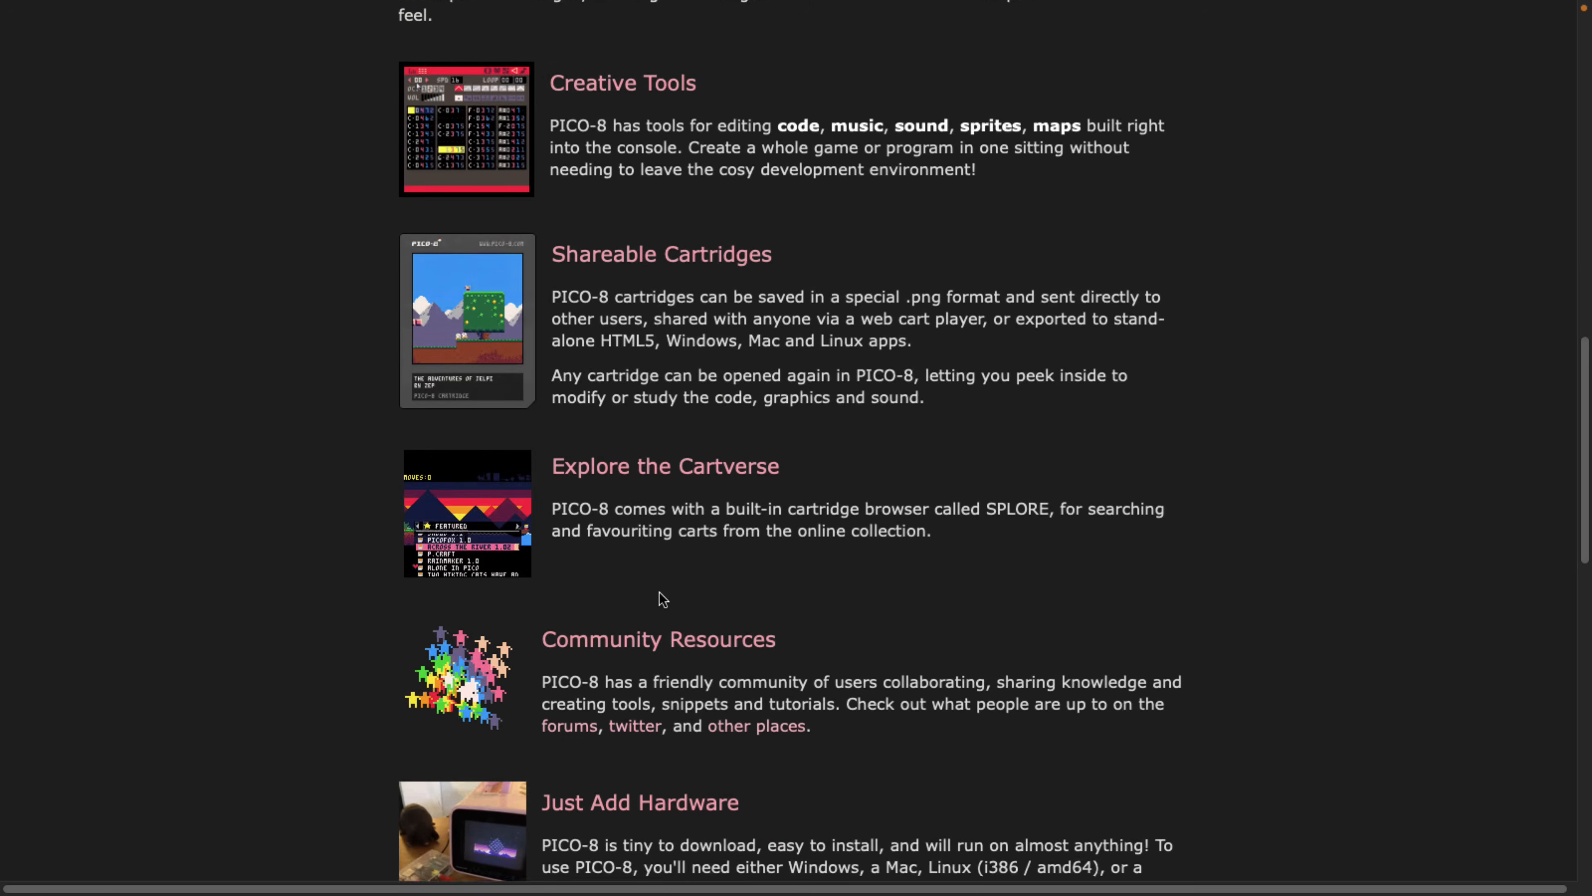
scroll("down", 3)
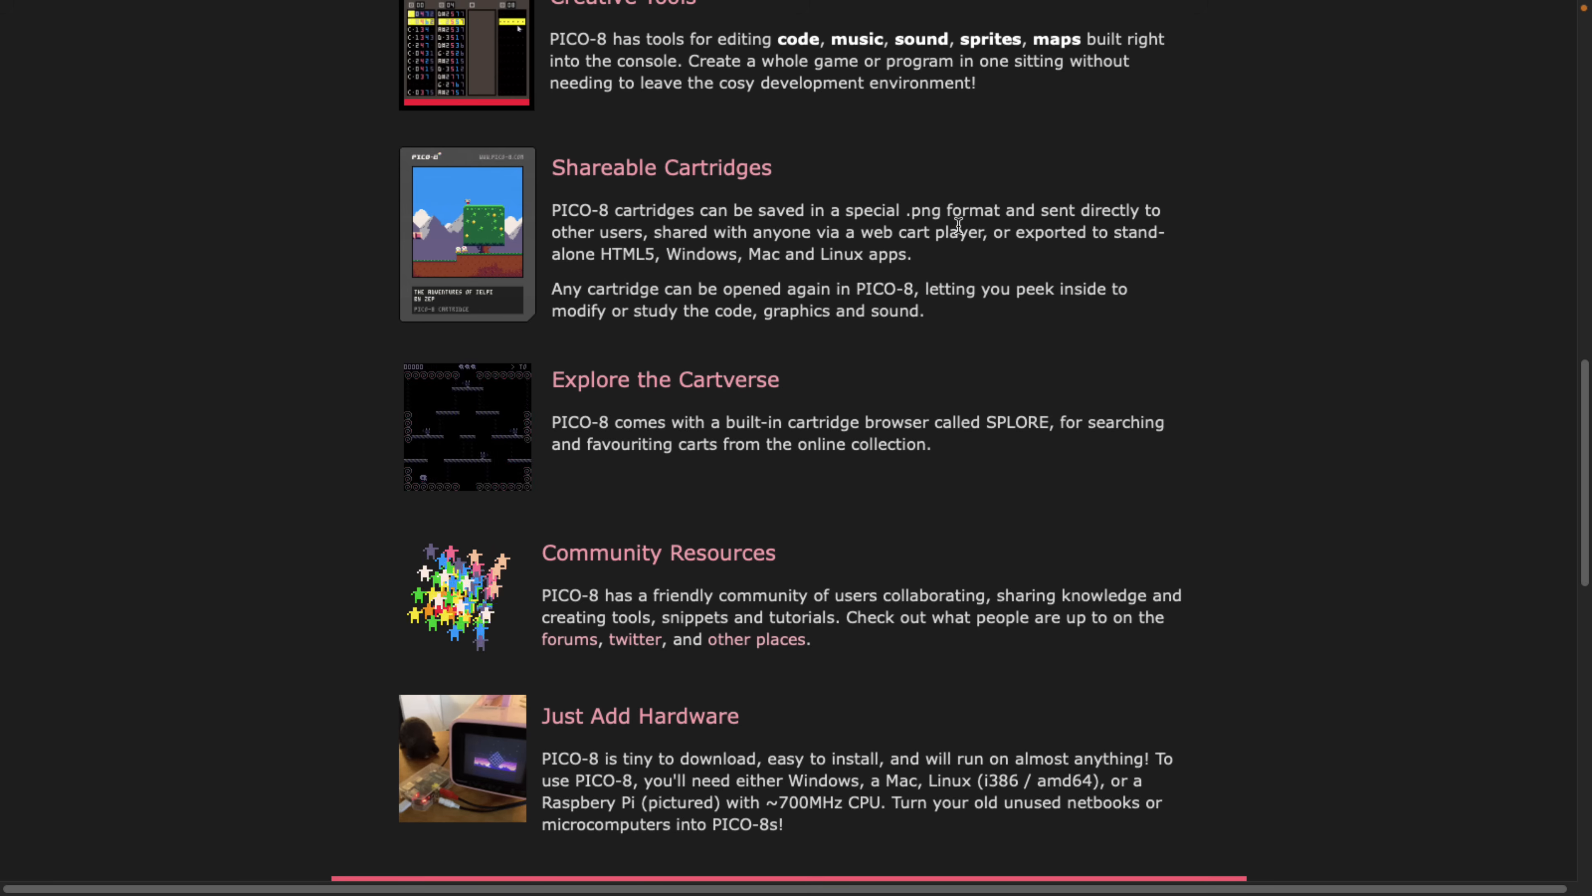
scroll("down", 3)
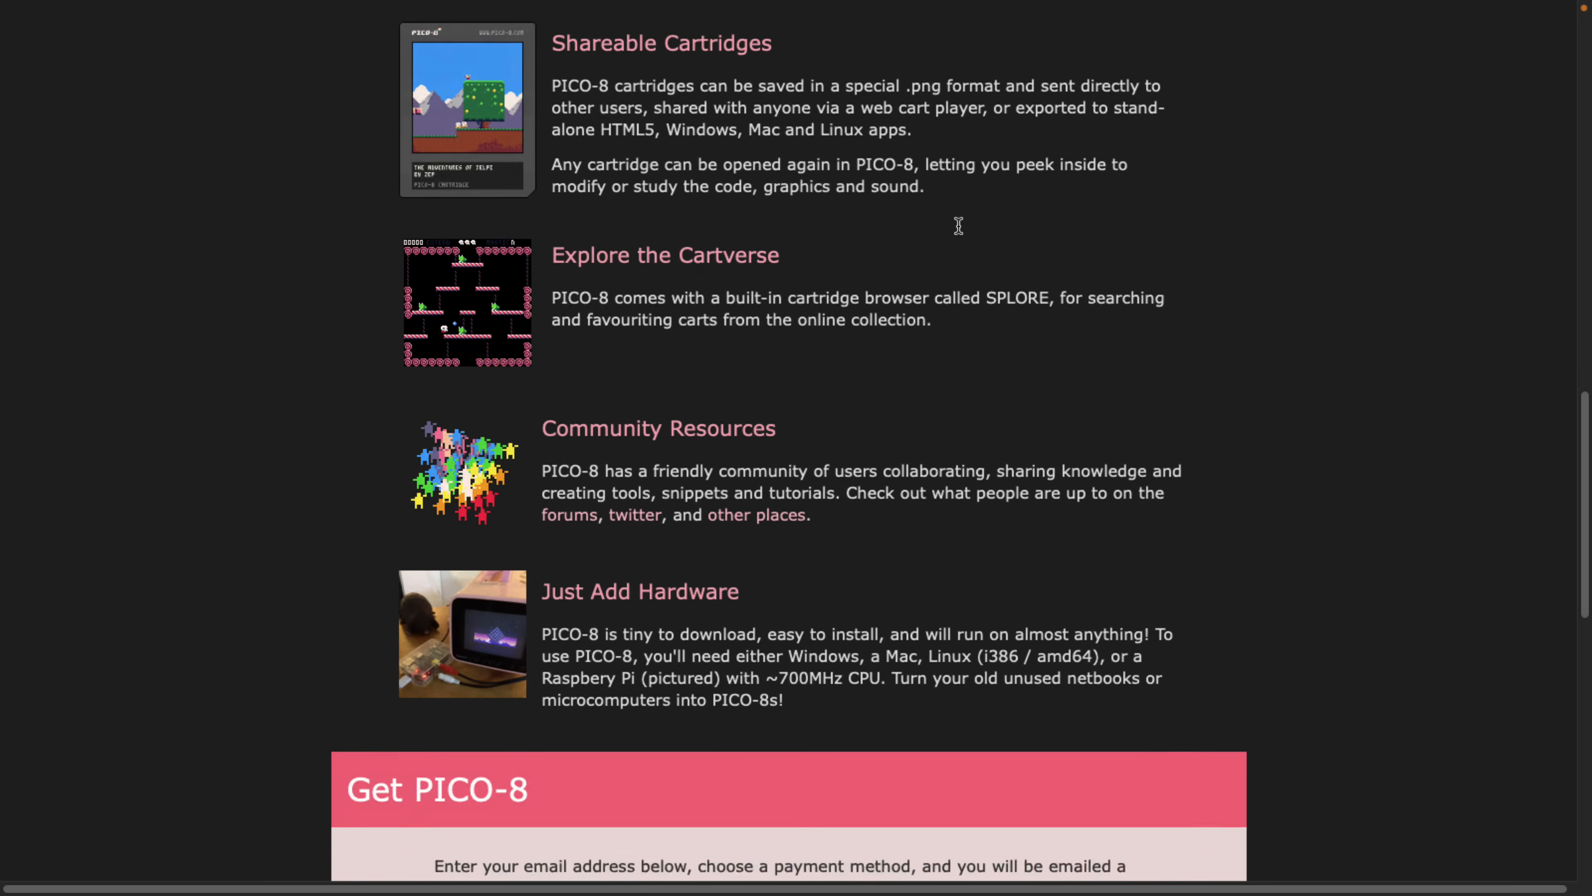
scroll("down", 3)
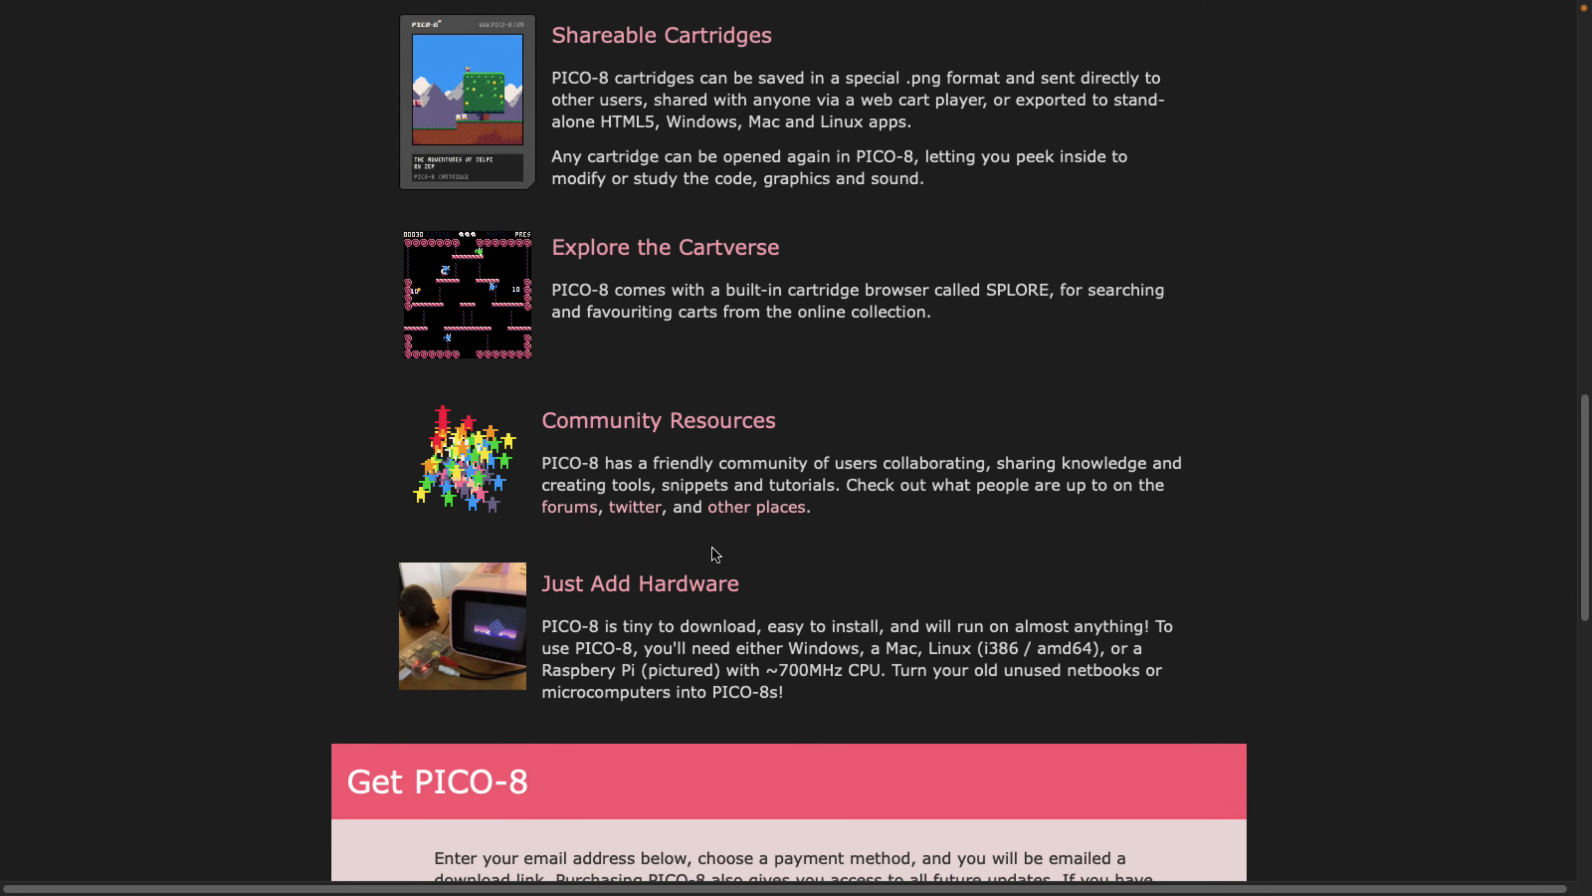
scroll("up", 3)
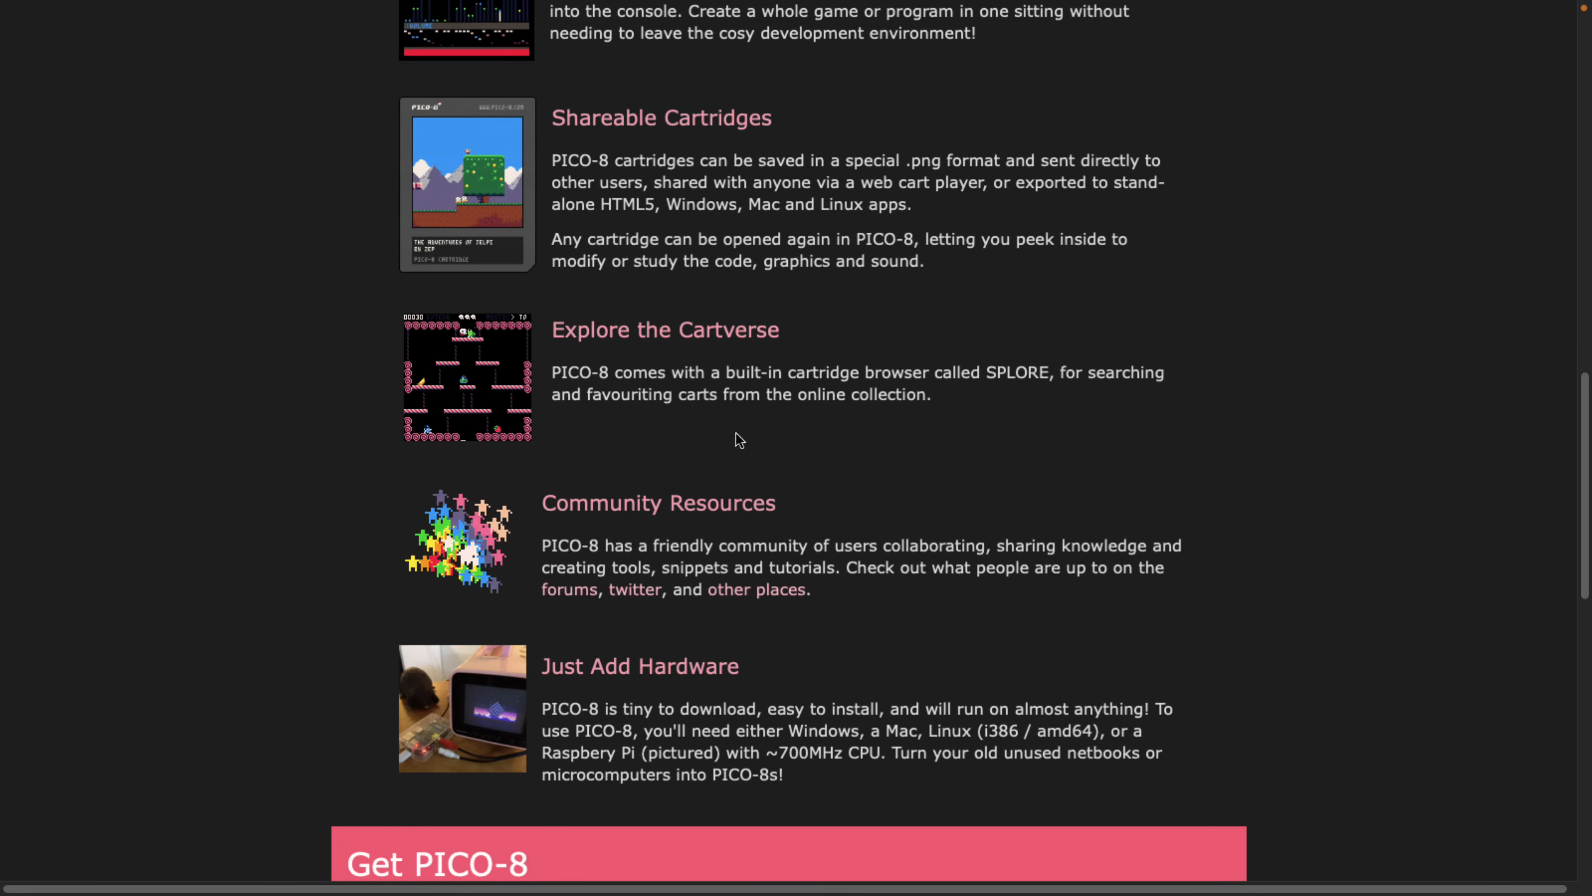
scroll("down", 3)
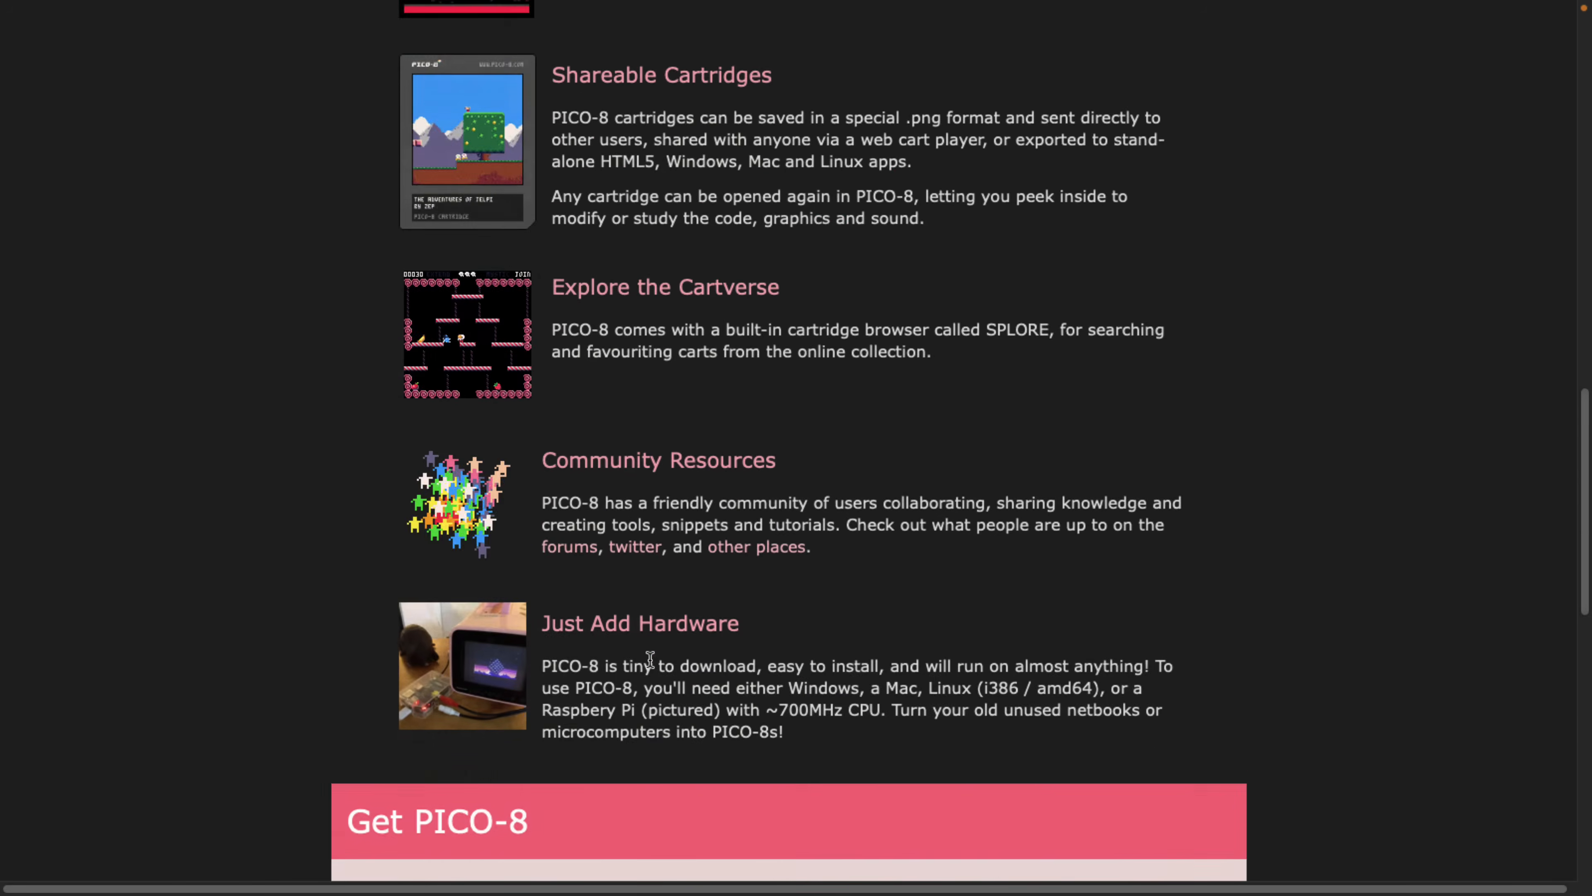
scroll("up", 3)
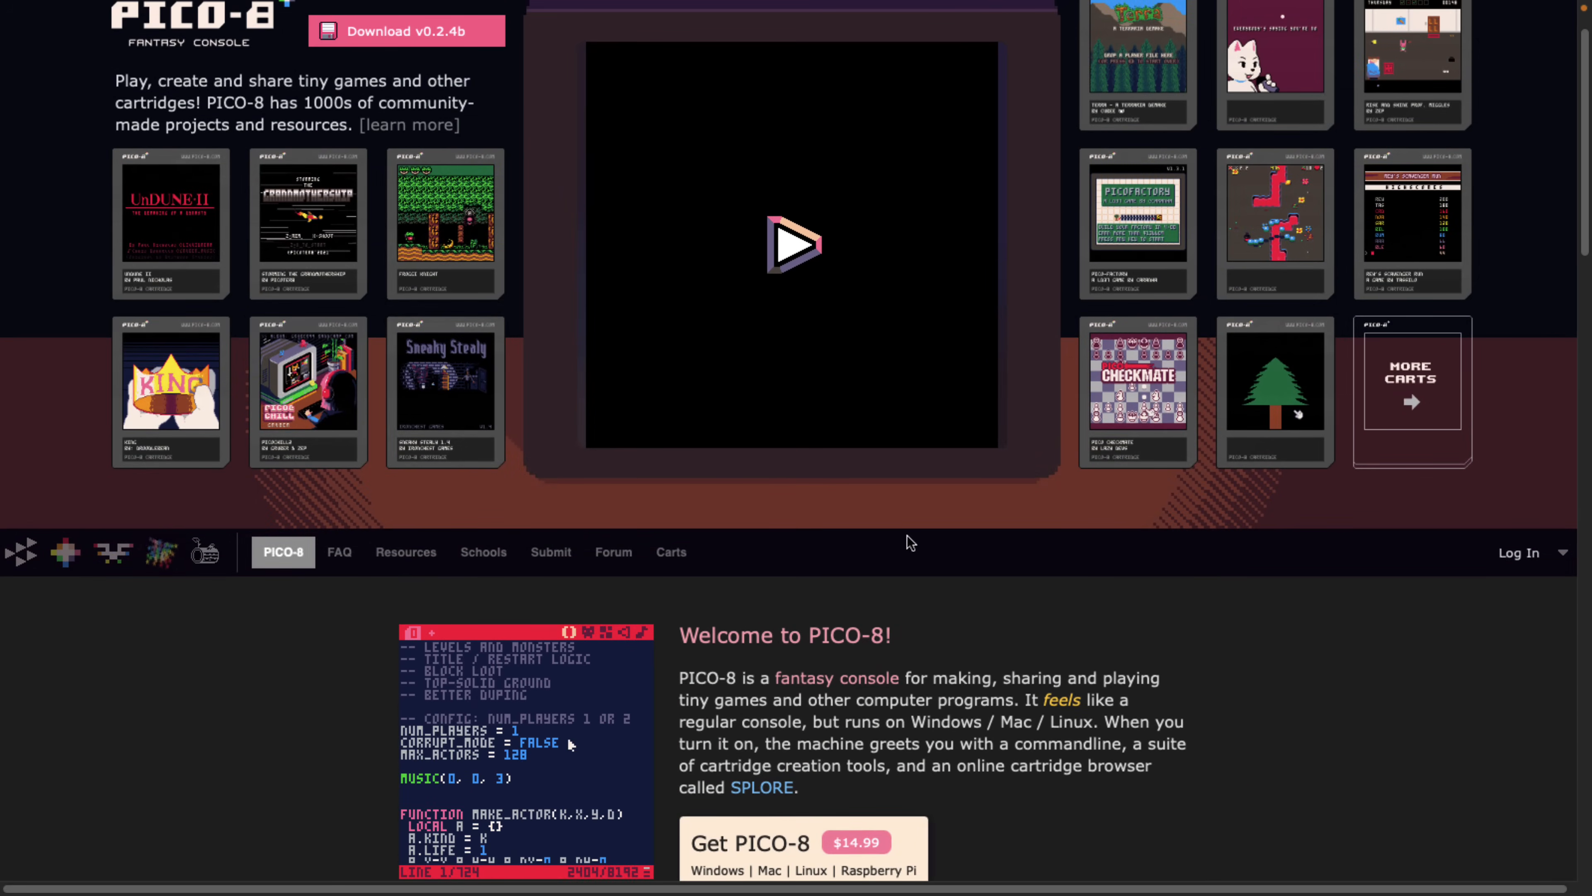
scroll("down", 3)
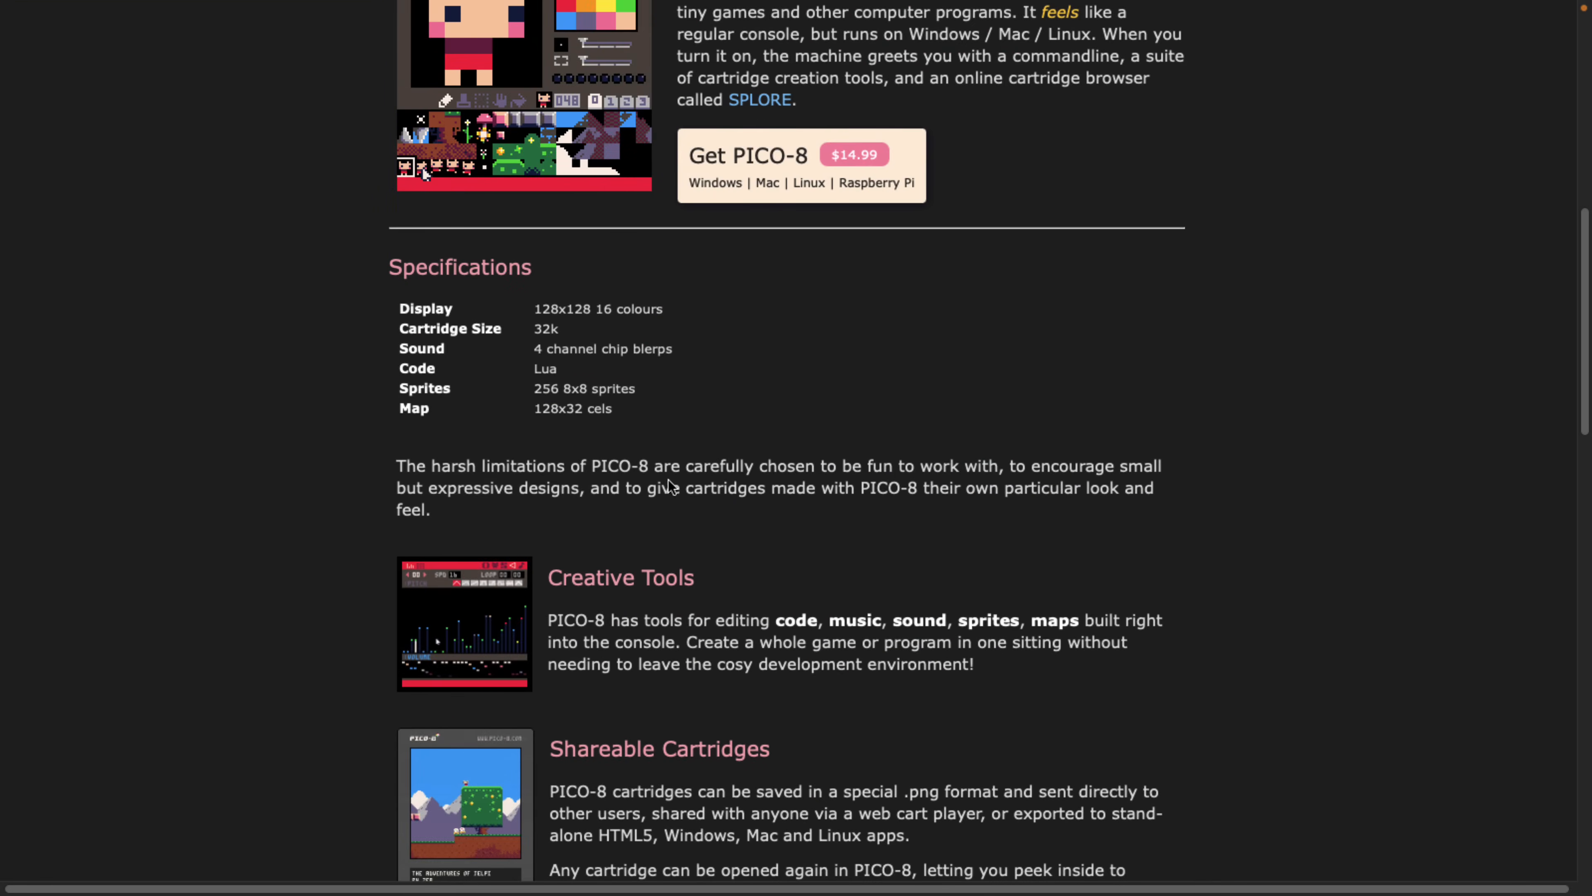
scroll("up", 3)
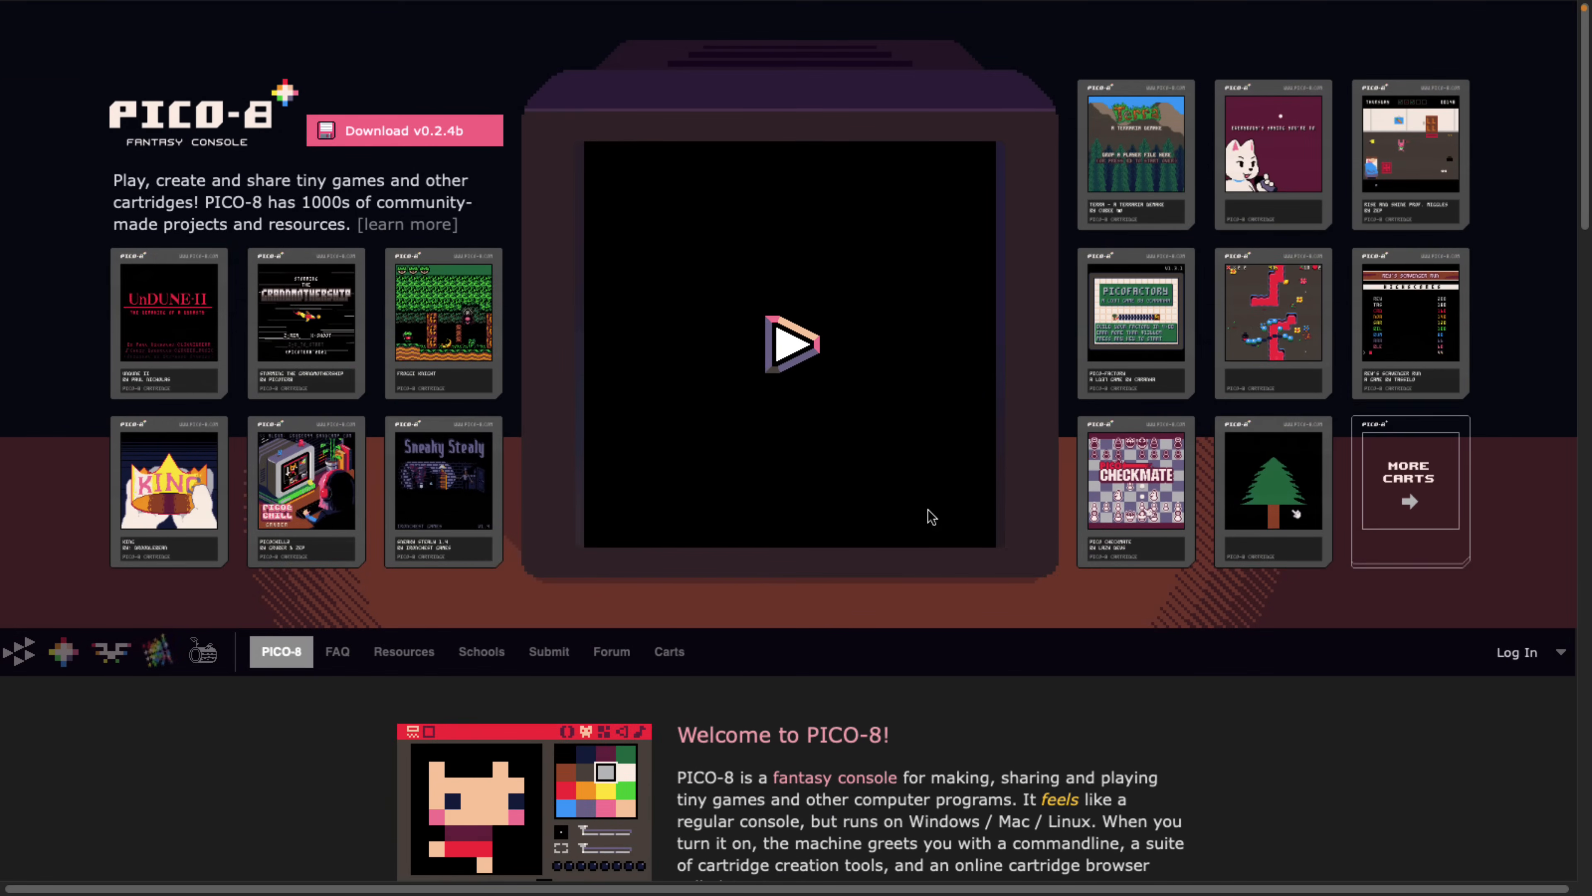
left_click(791, 343)
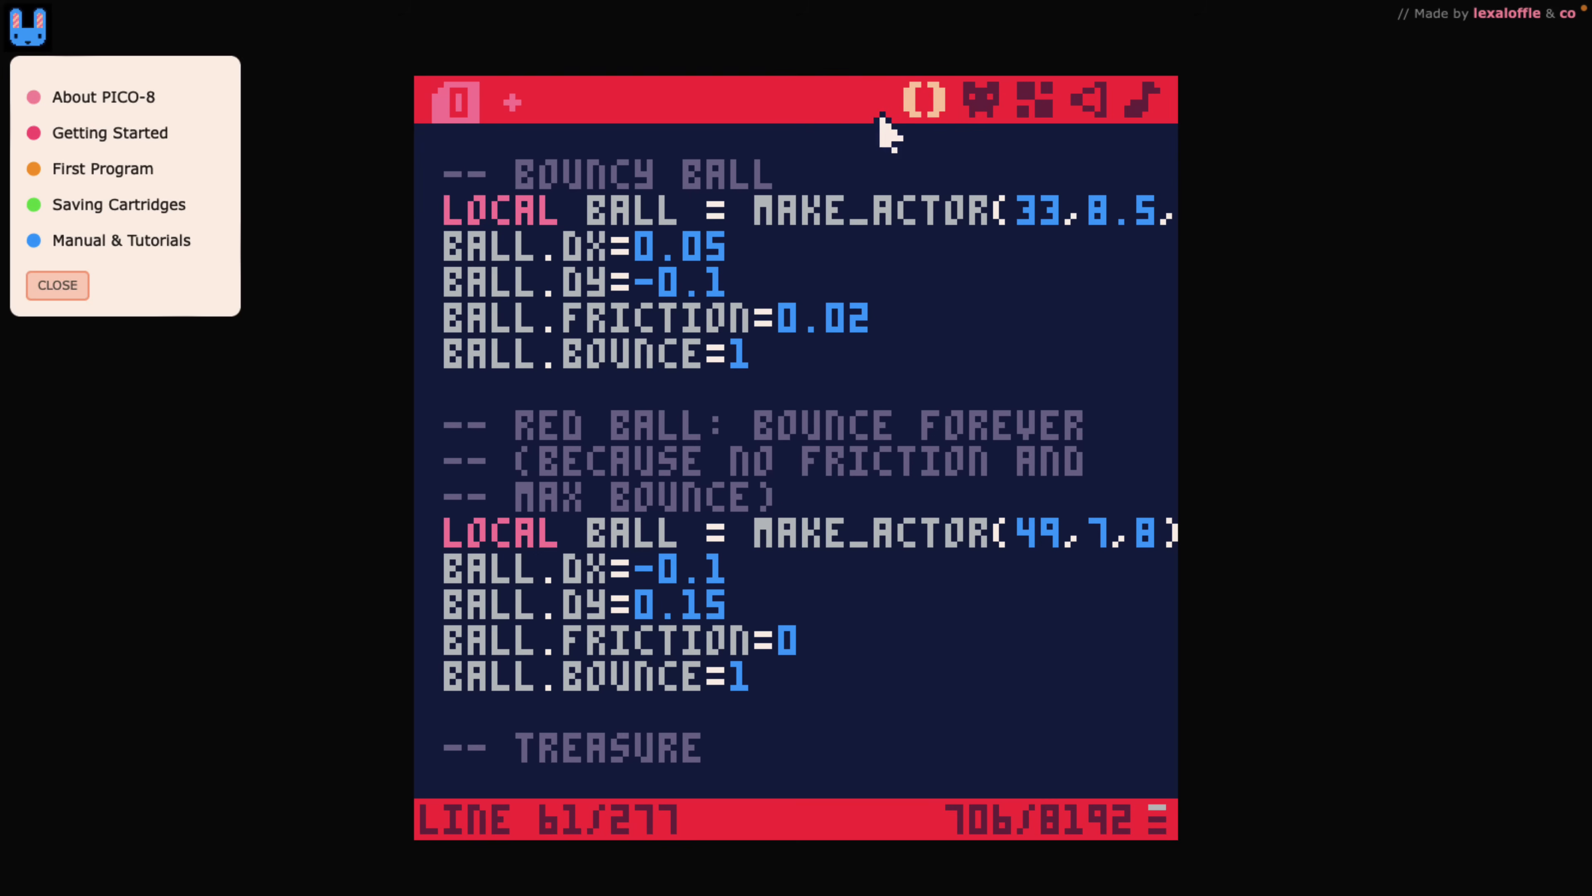
mouse_move(1066, 375)
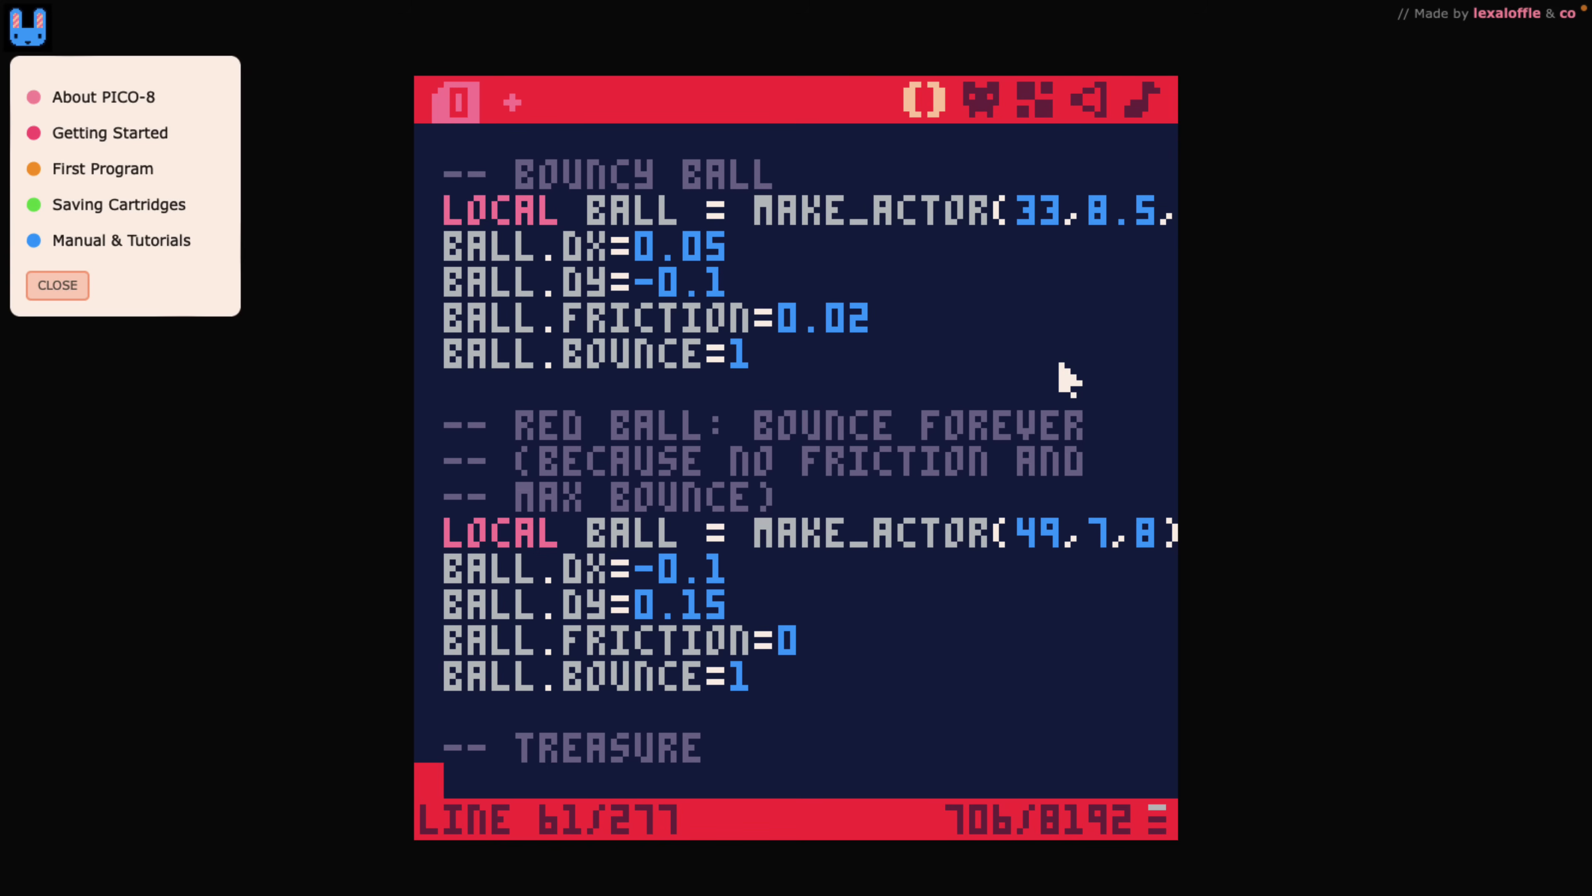
mouse_move(804, 374)
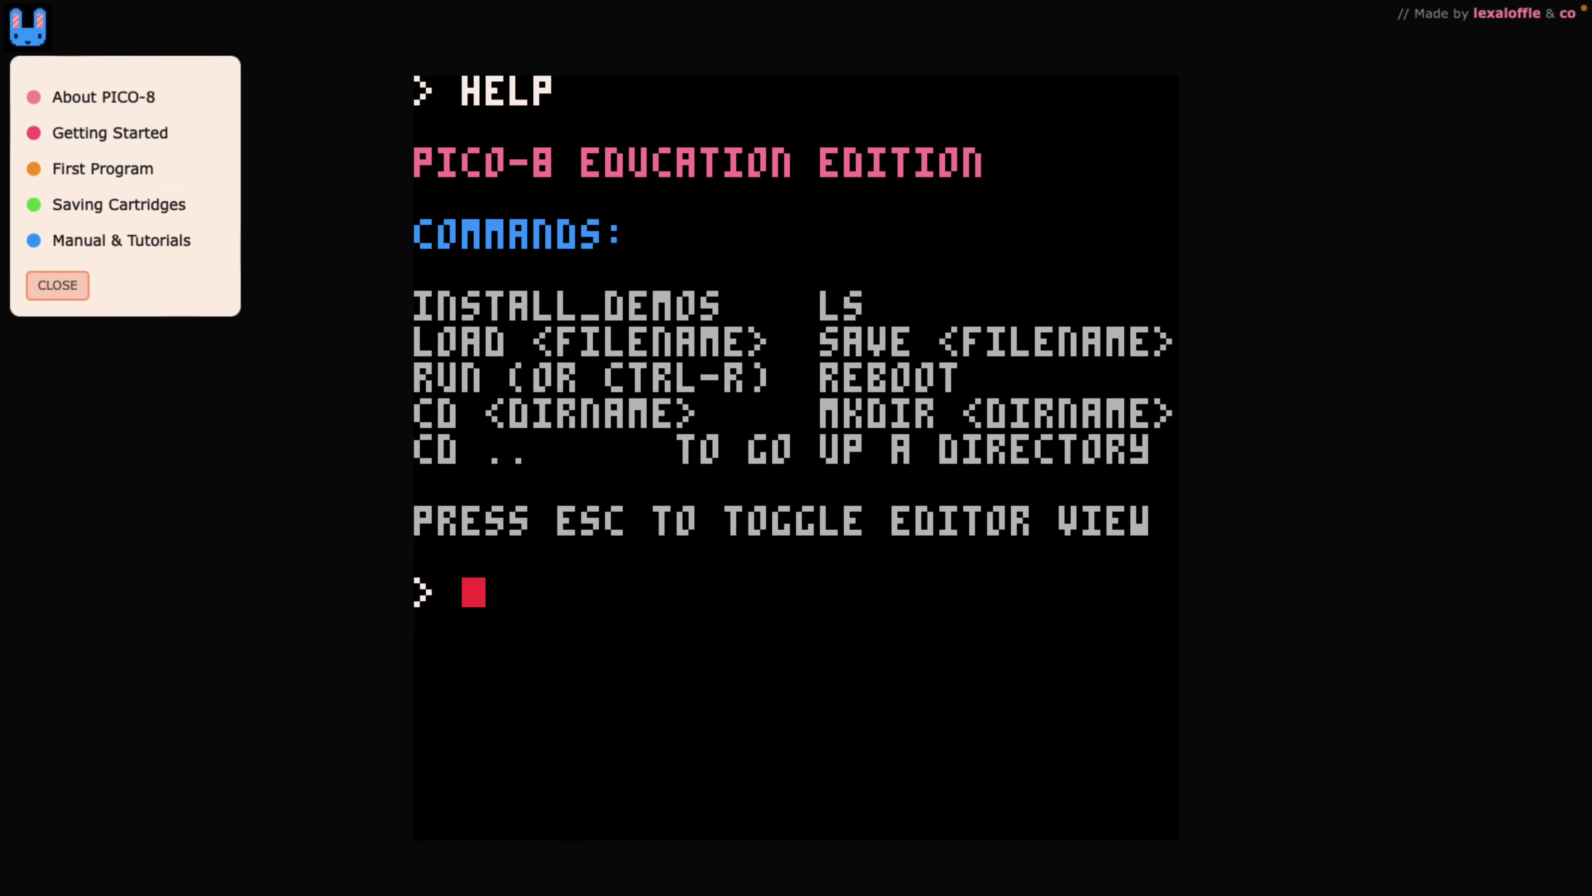
Run REBOOT at the console to reach the unsaved-changes confirmation prompt.
type("REBOOT")
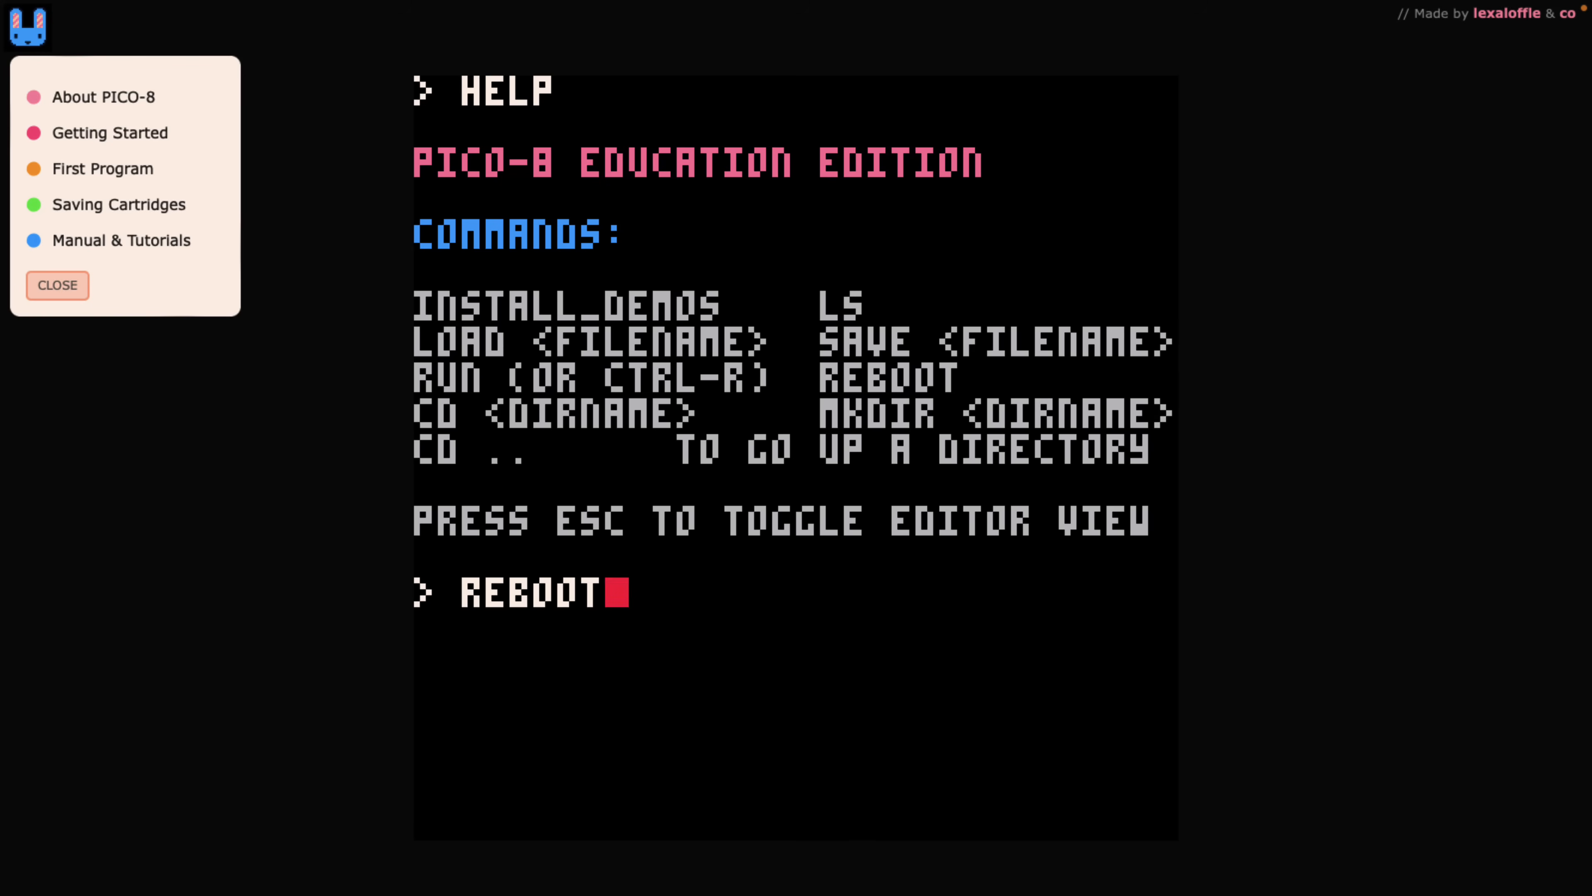
key("Return")
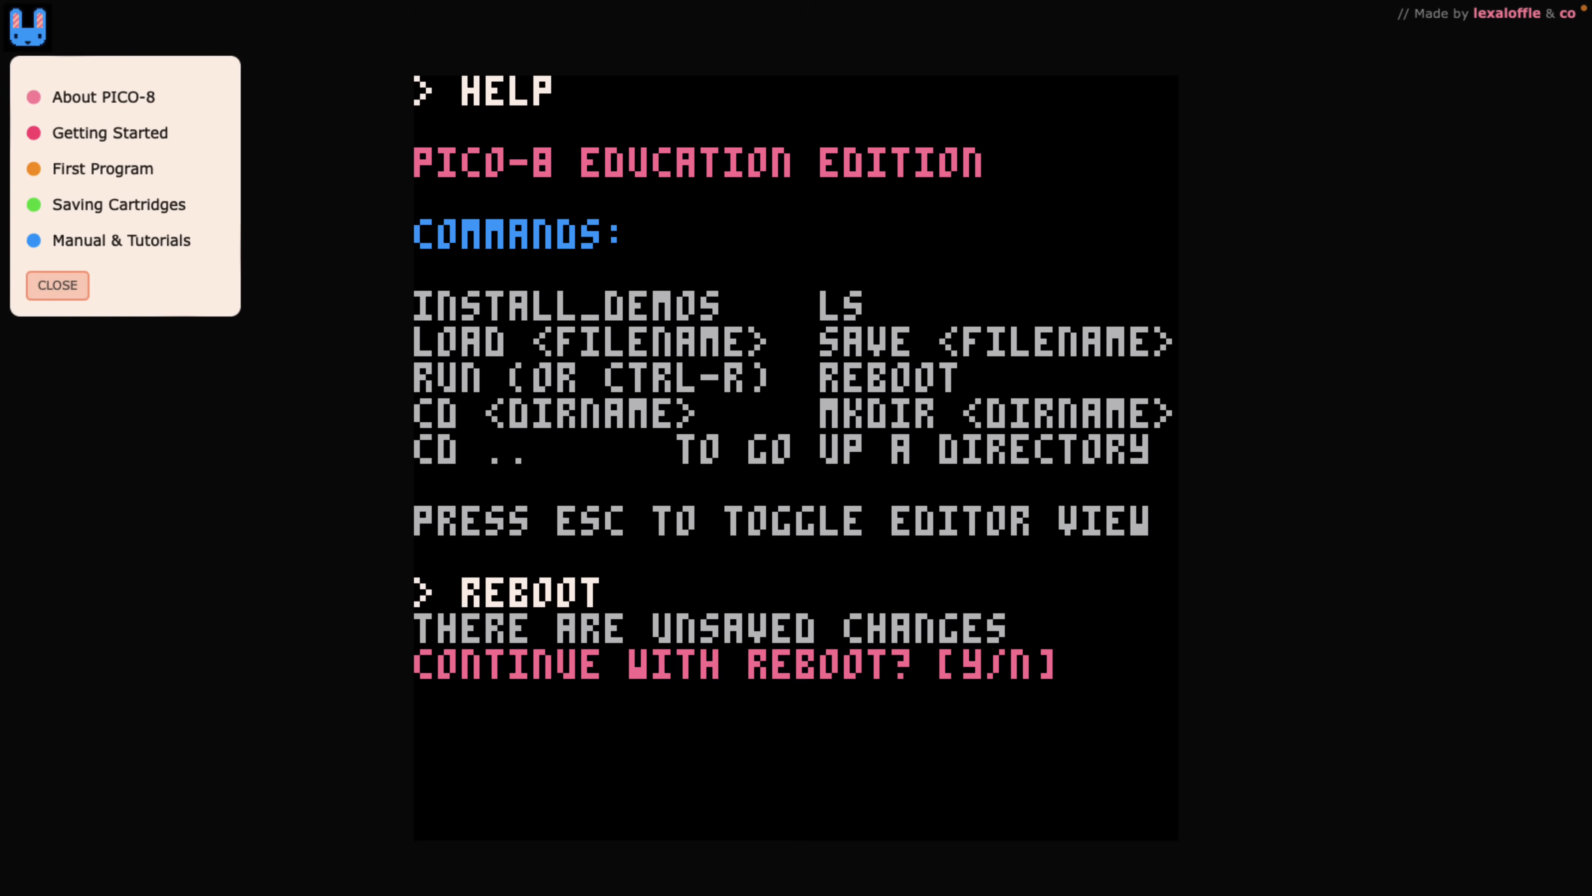